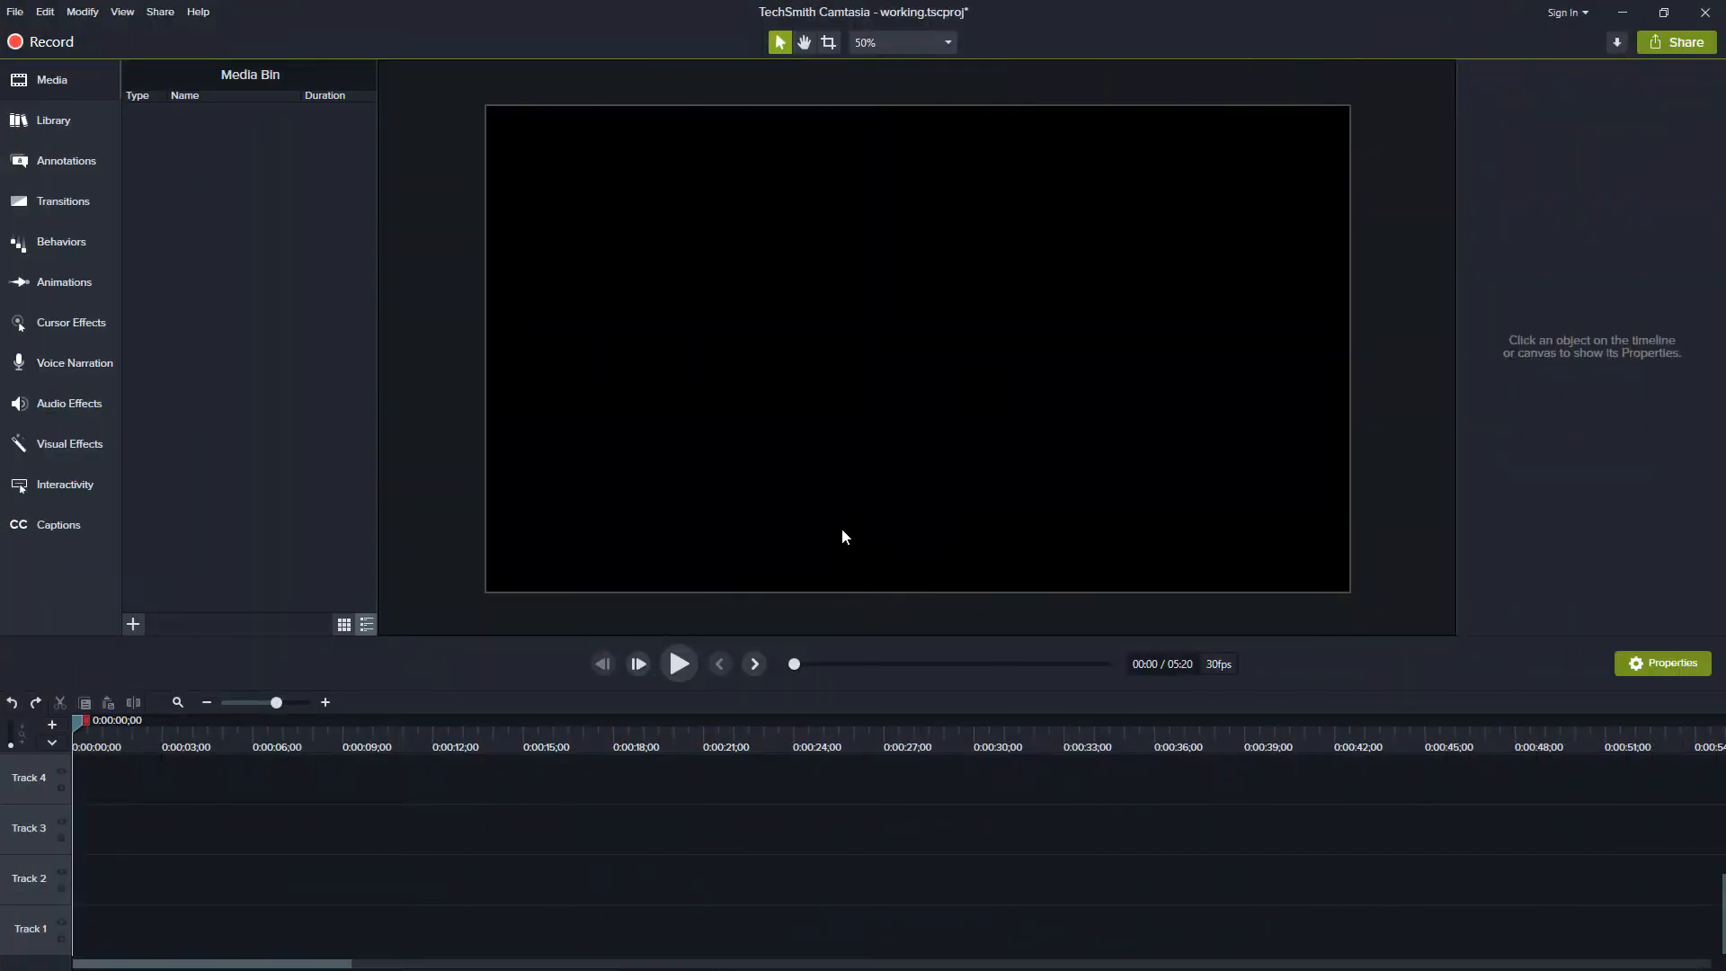
Drag the bokehdots motion background from the library to the start of Track 1, filling the canvas
click(52, 120)
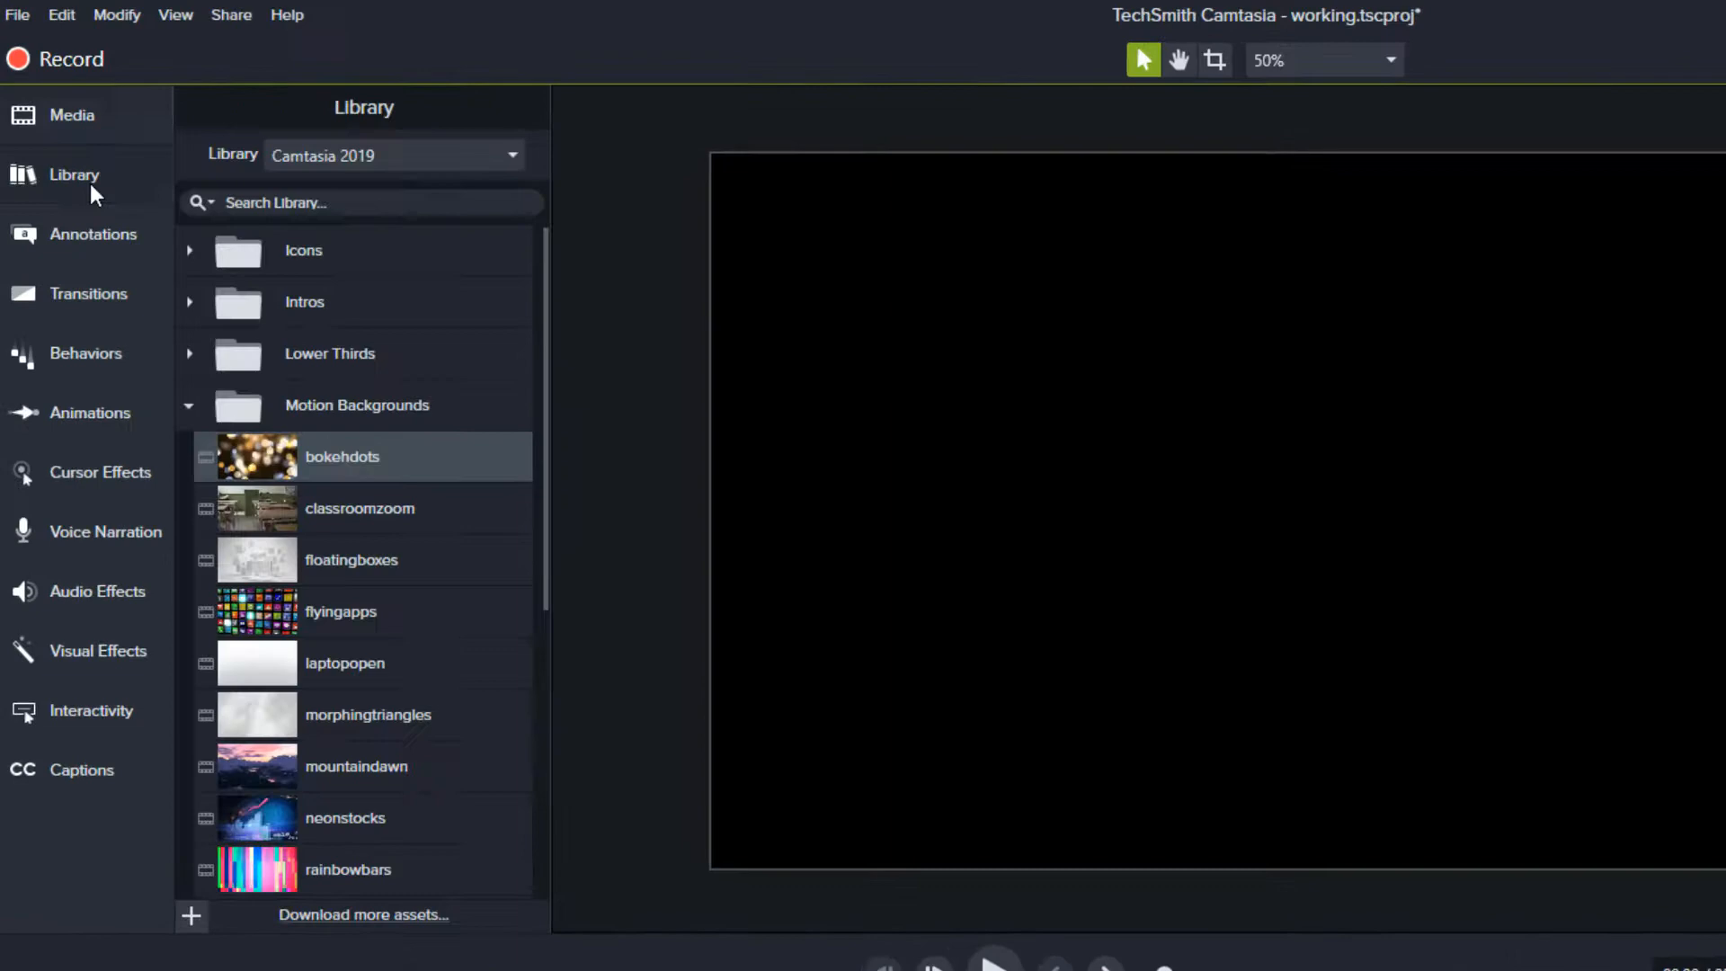
mouse_move(363, 489)
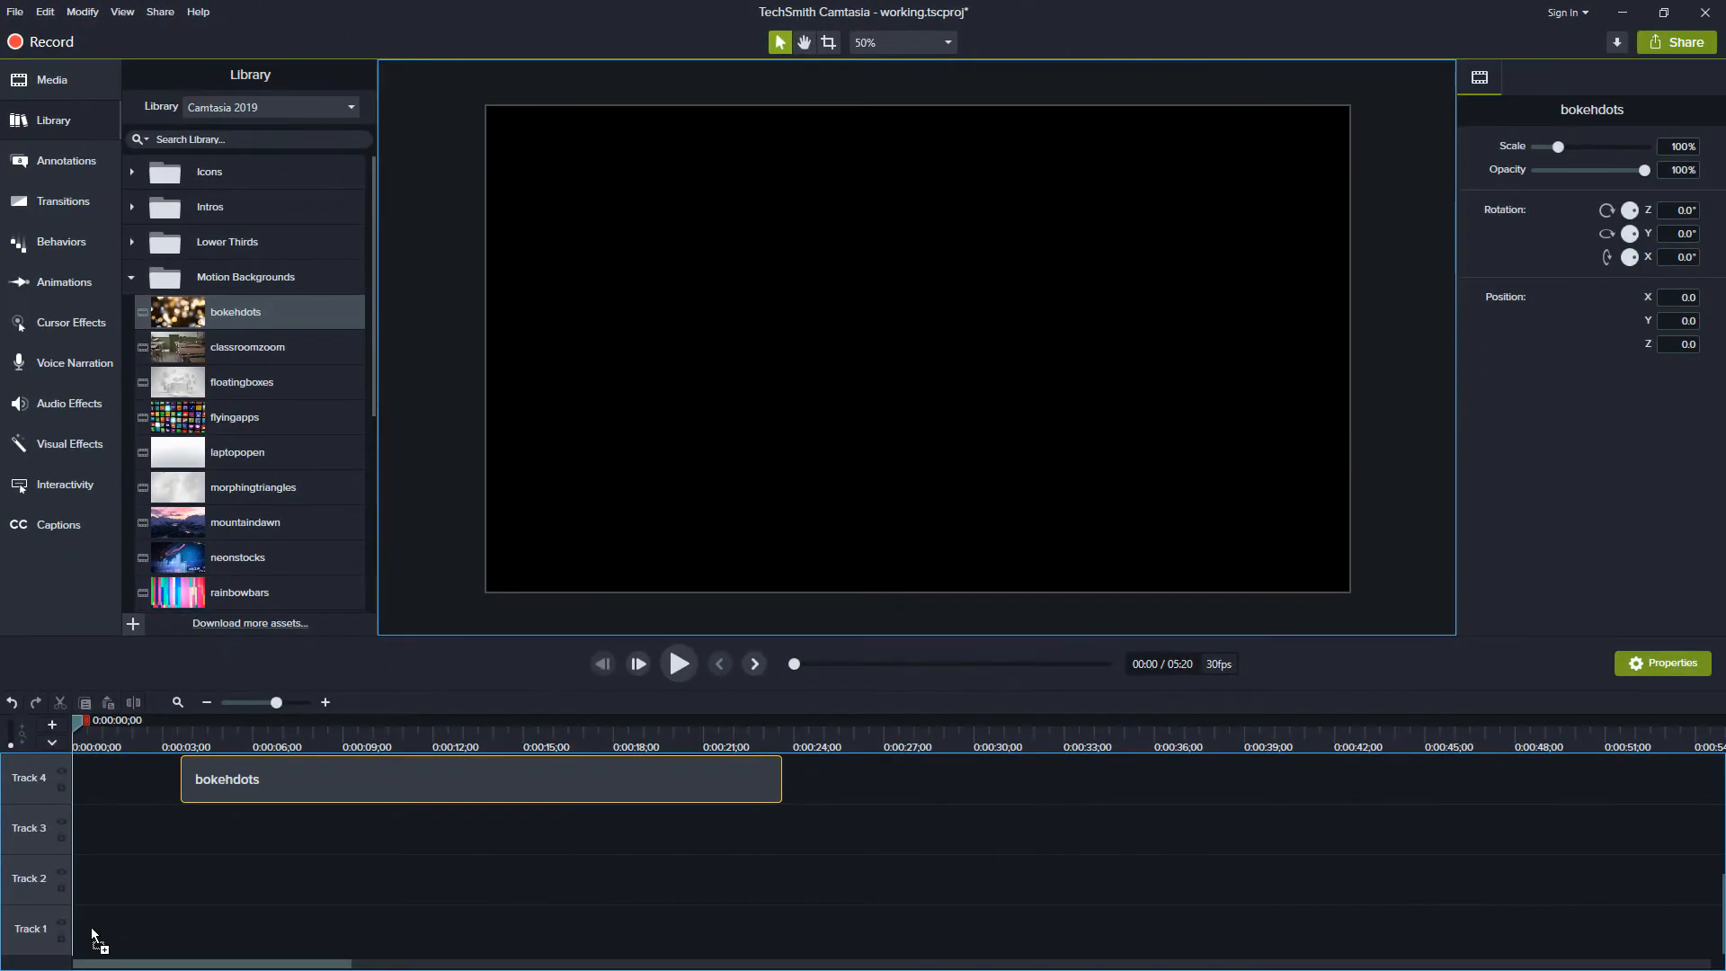
drag(482, 779, 385, 930)
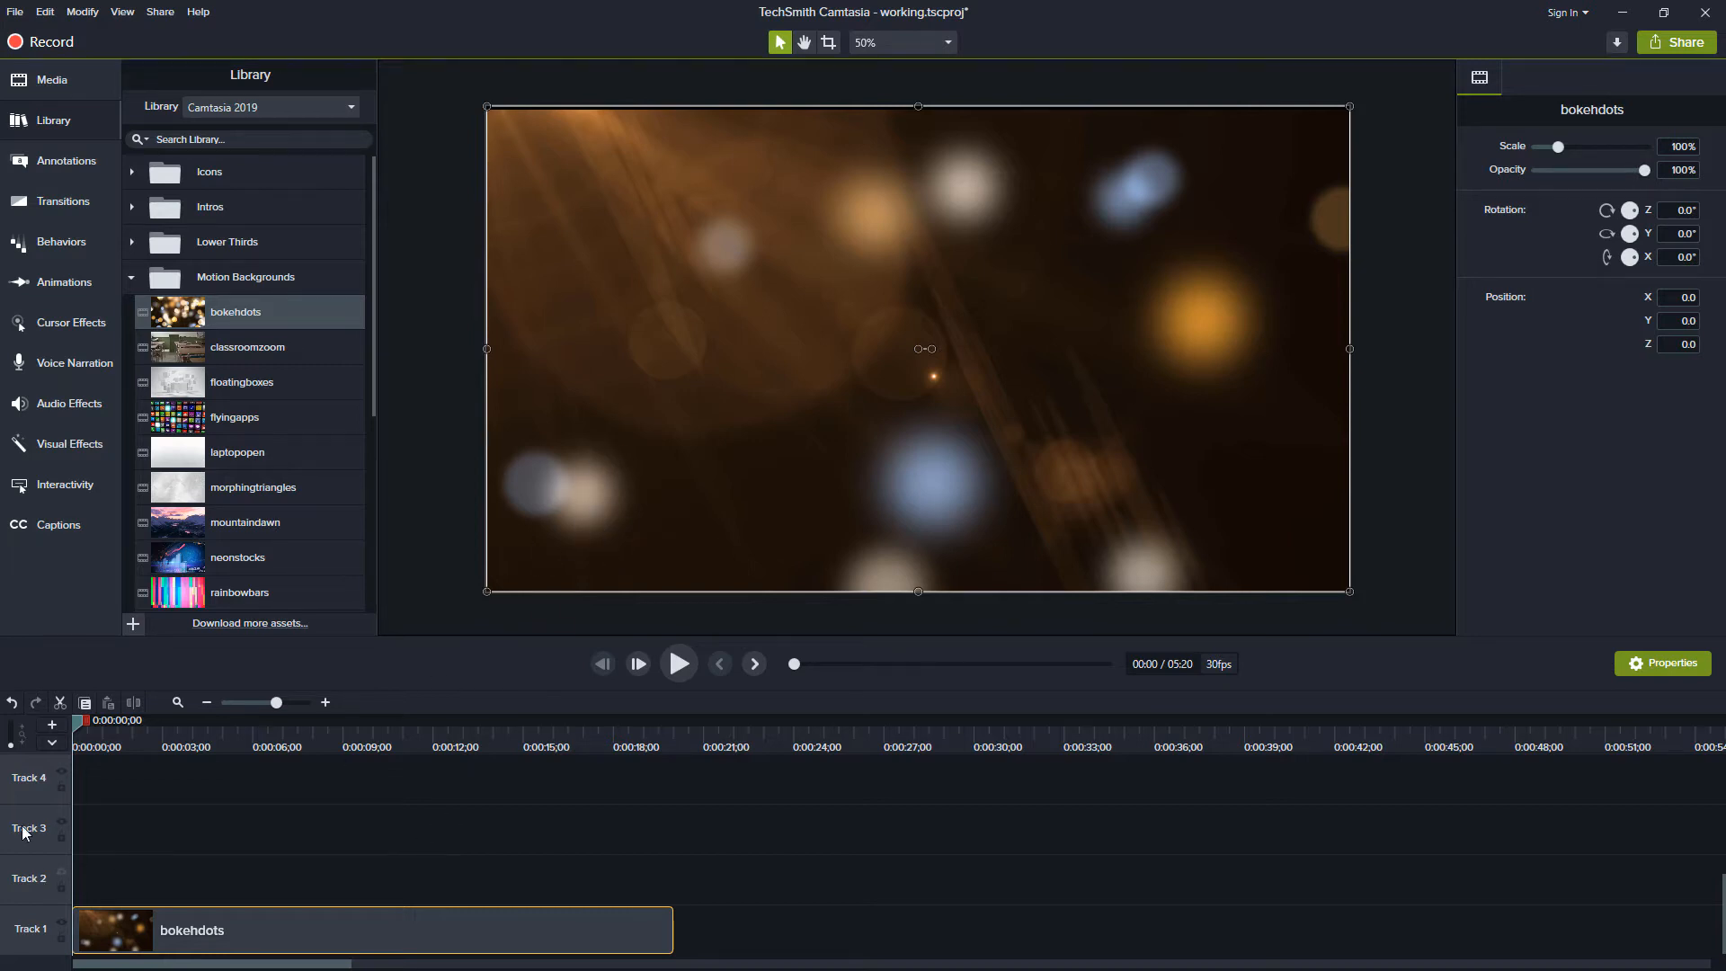
click(135, 719)
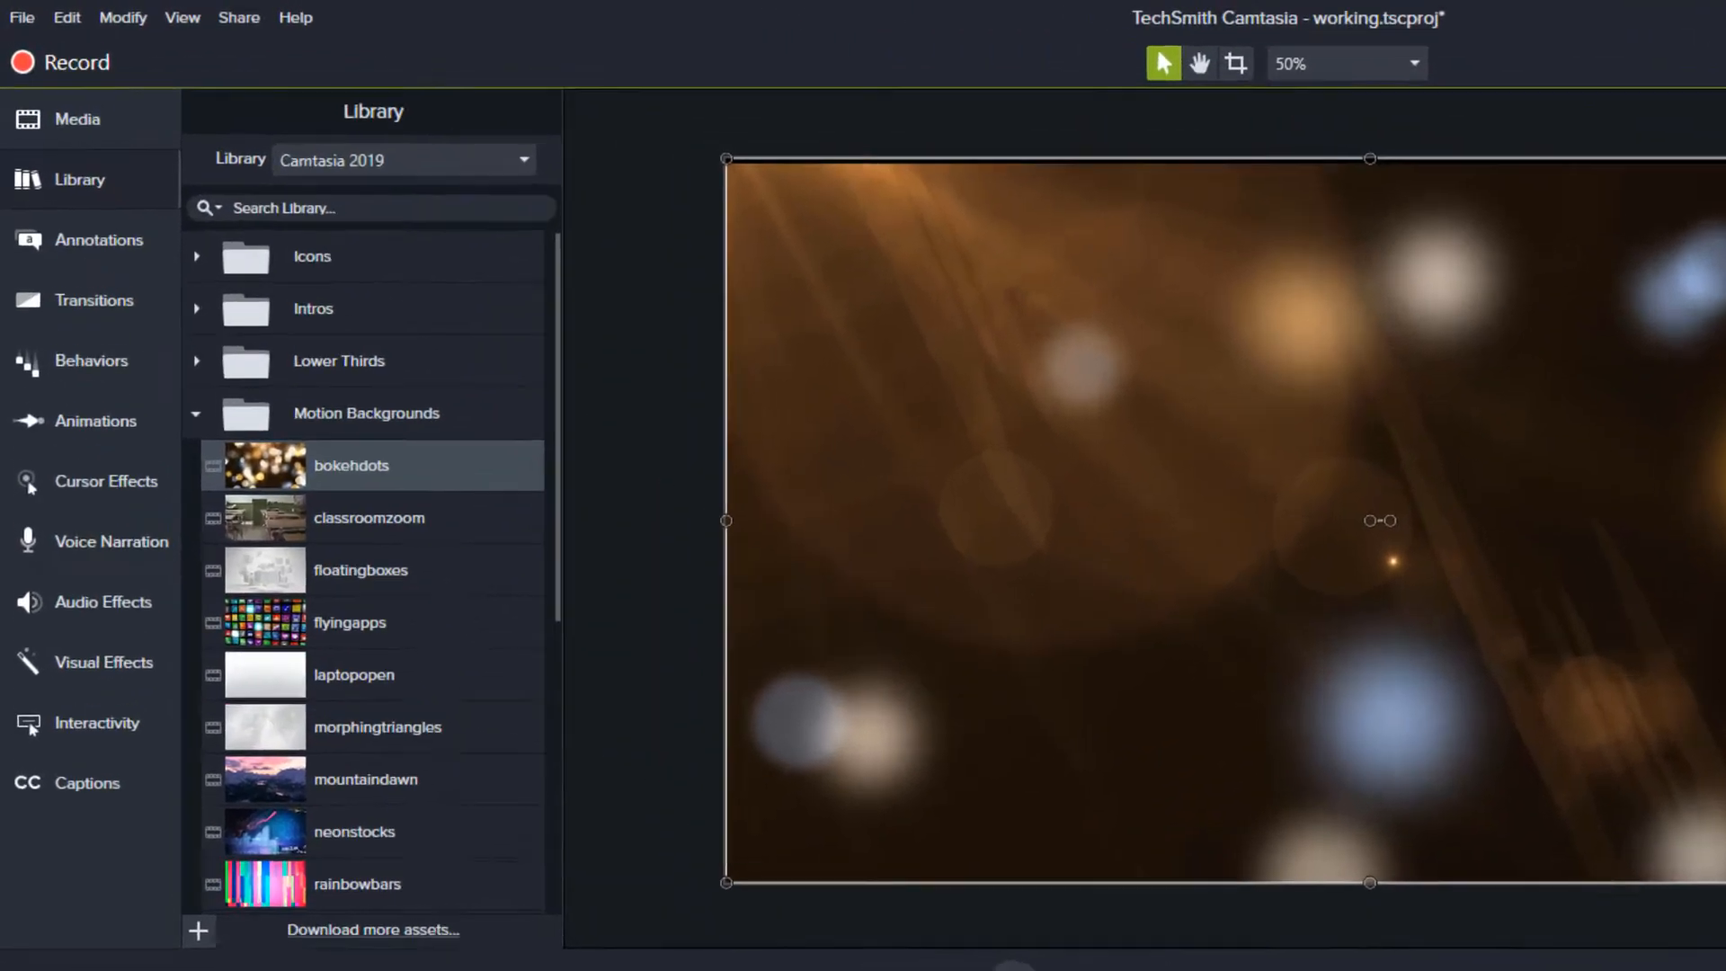
Add a plain text callout reading 'CamMastery.com' at size 60, widened to fit on one line
click(99, 239)
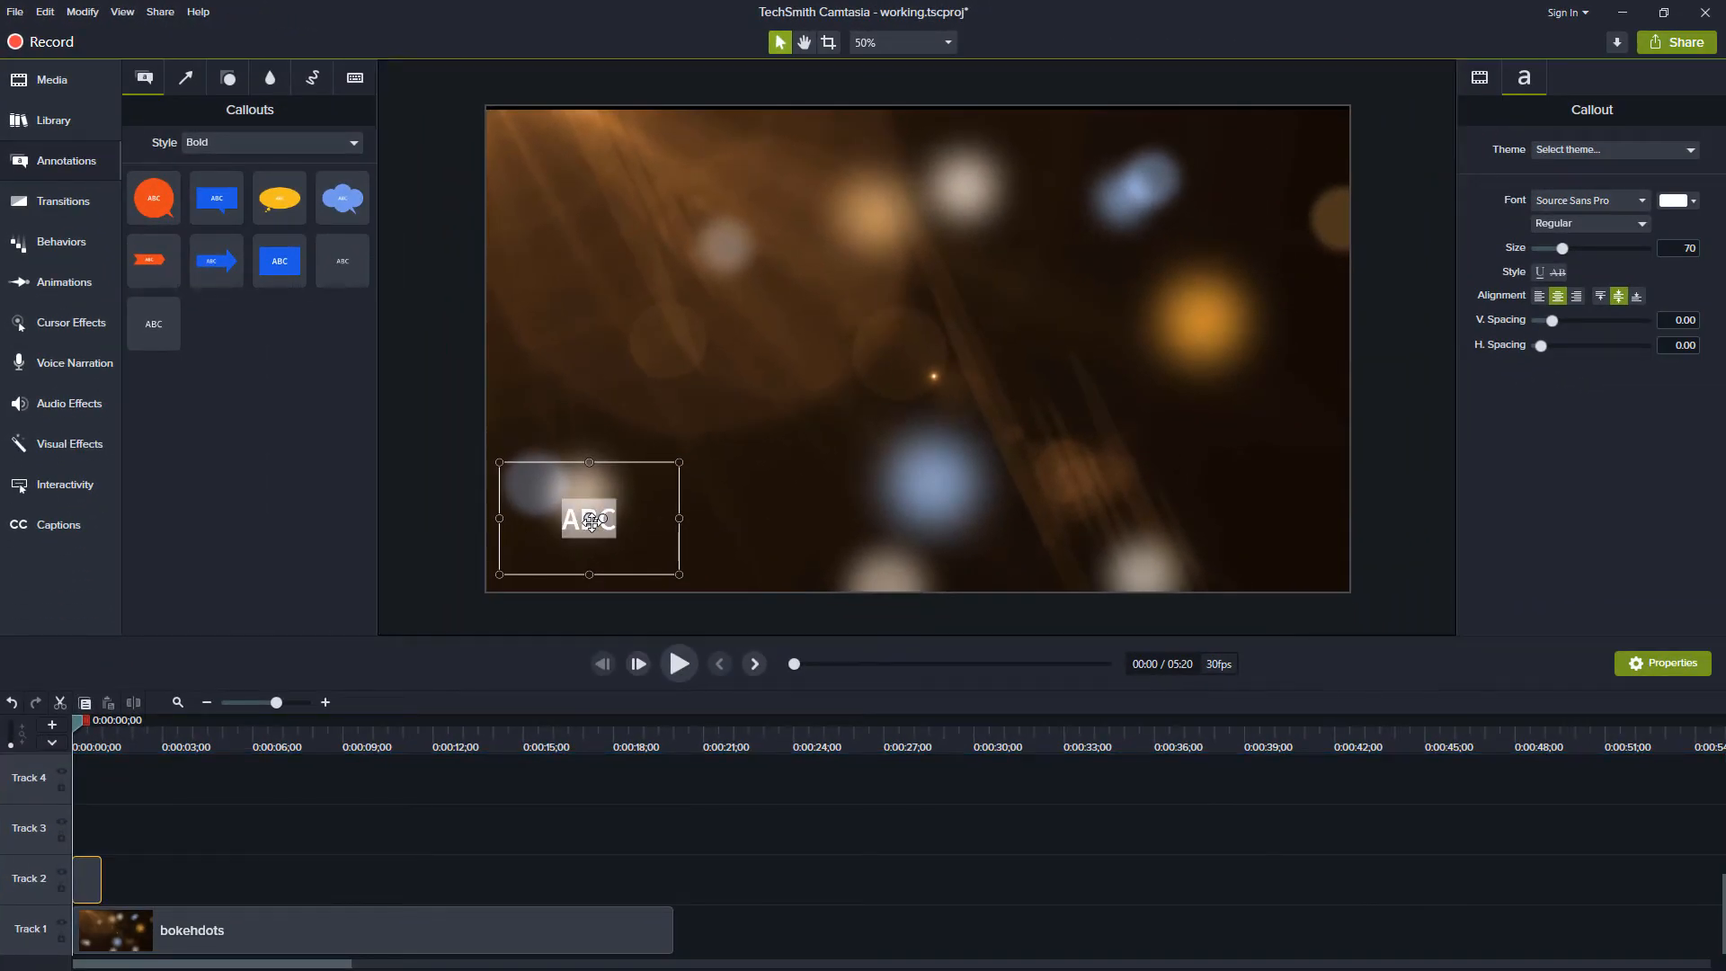
text(CamMastery.com)
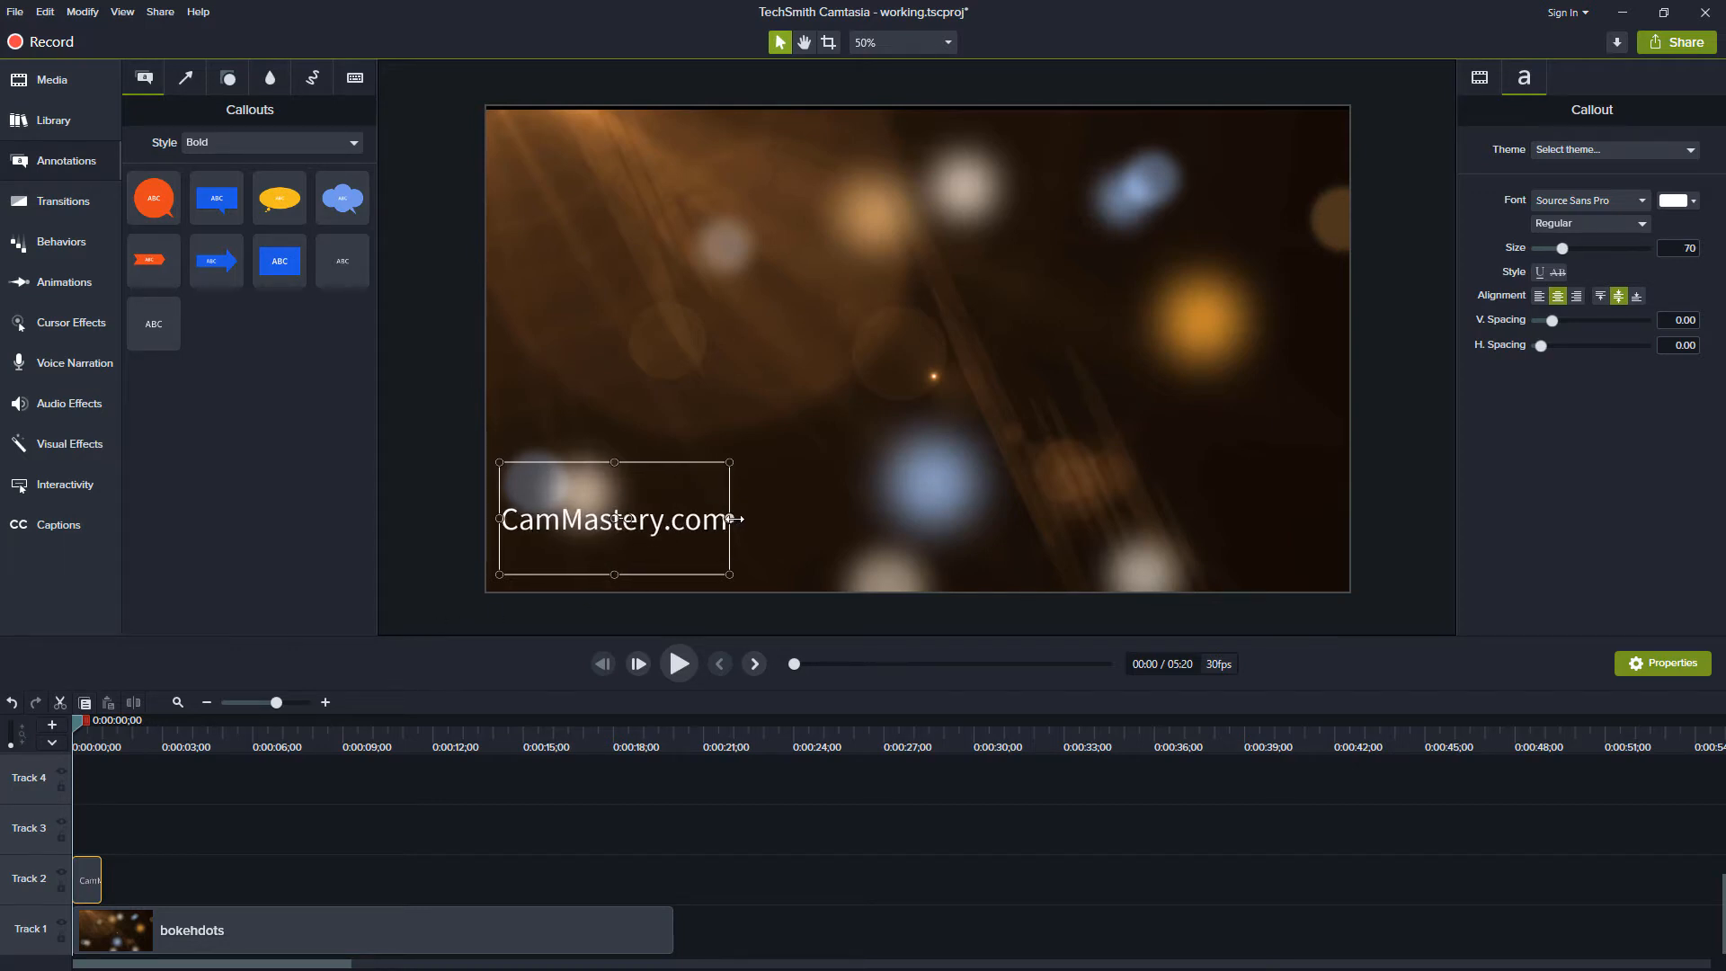
drag(728, 518, 744, 518)
text(60)
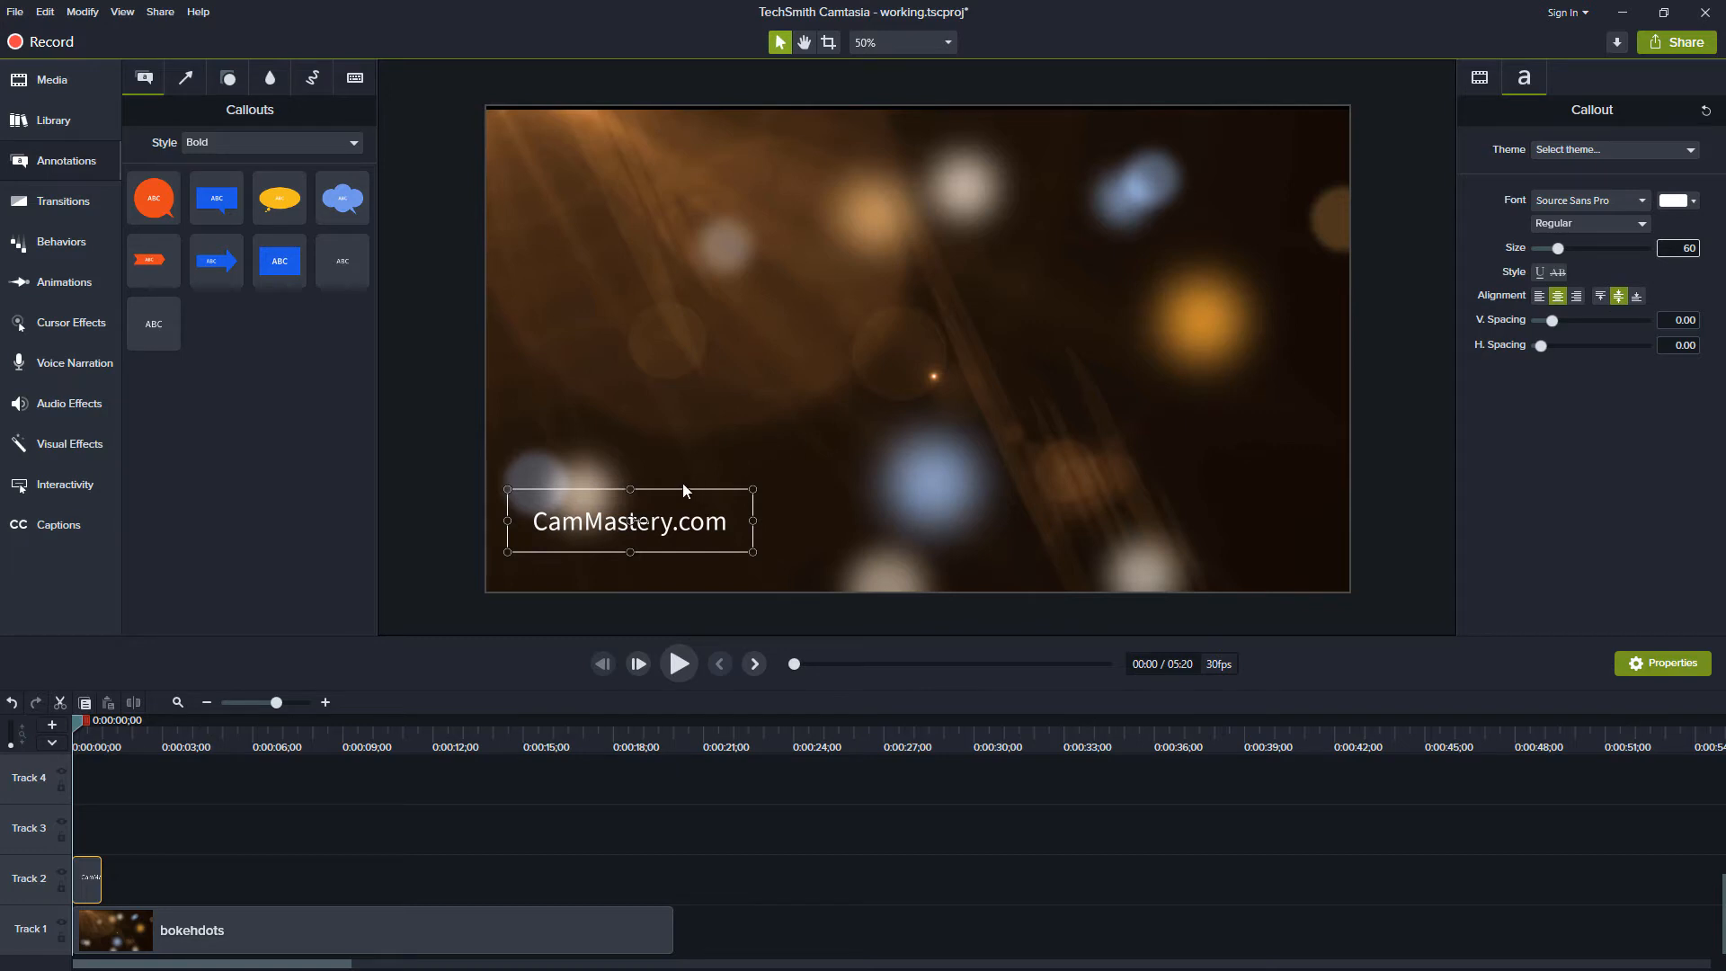
Position the watermark in the lower-left corner and stretch its clip to the background's length
drag(683, 490, 665, 487)
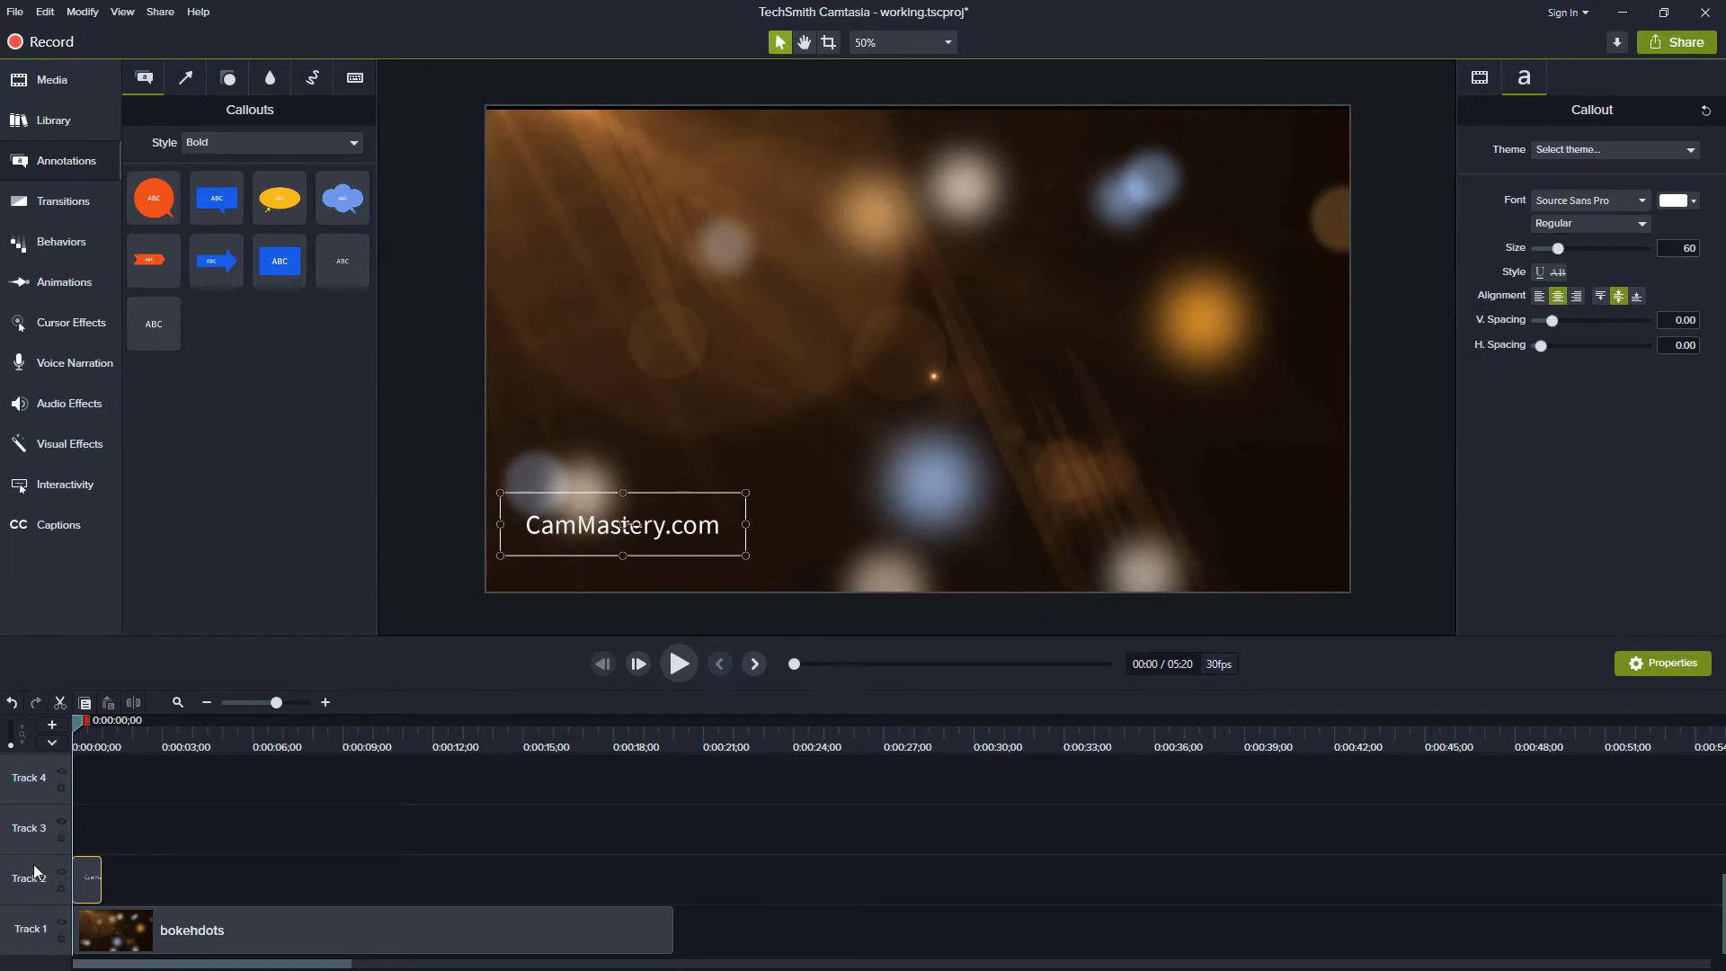
drag(99, 879, 462, 879)
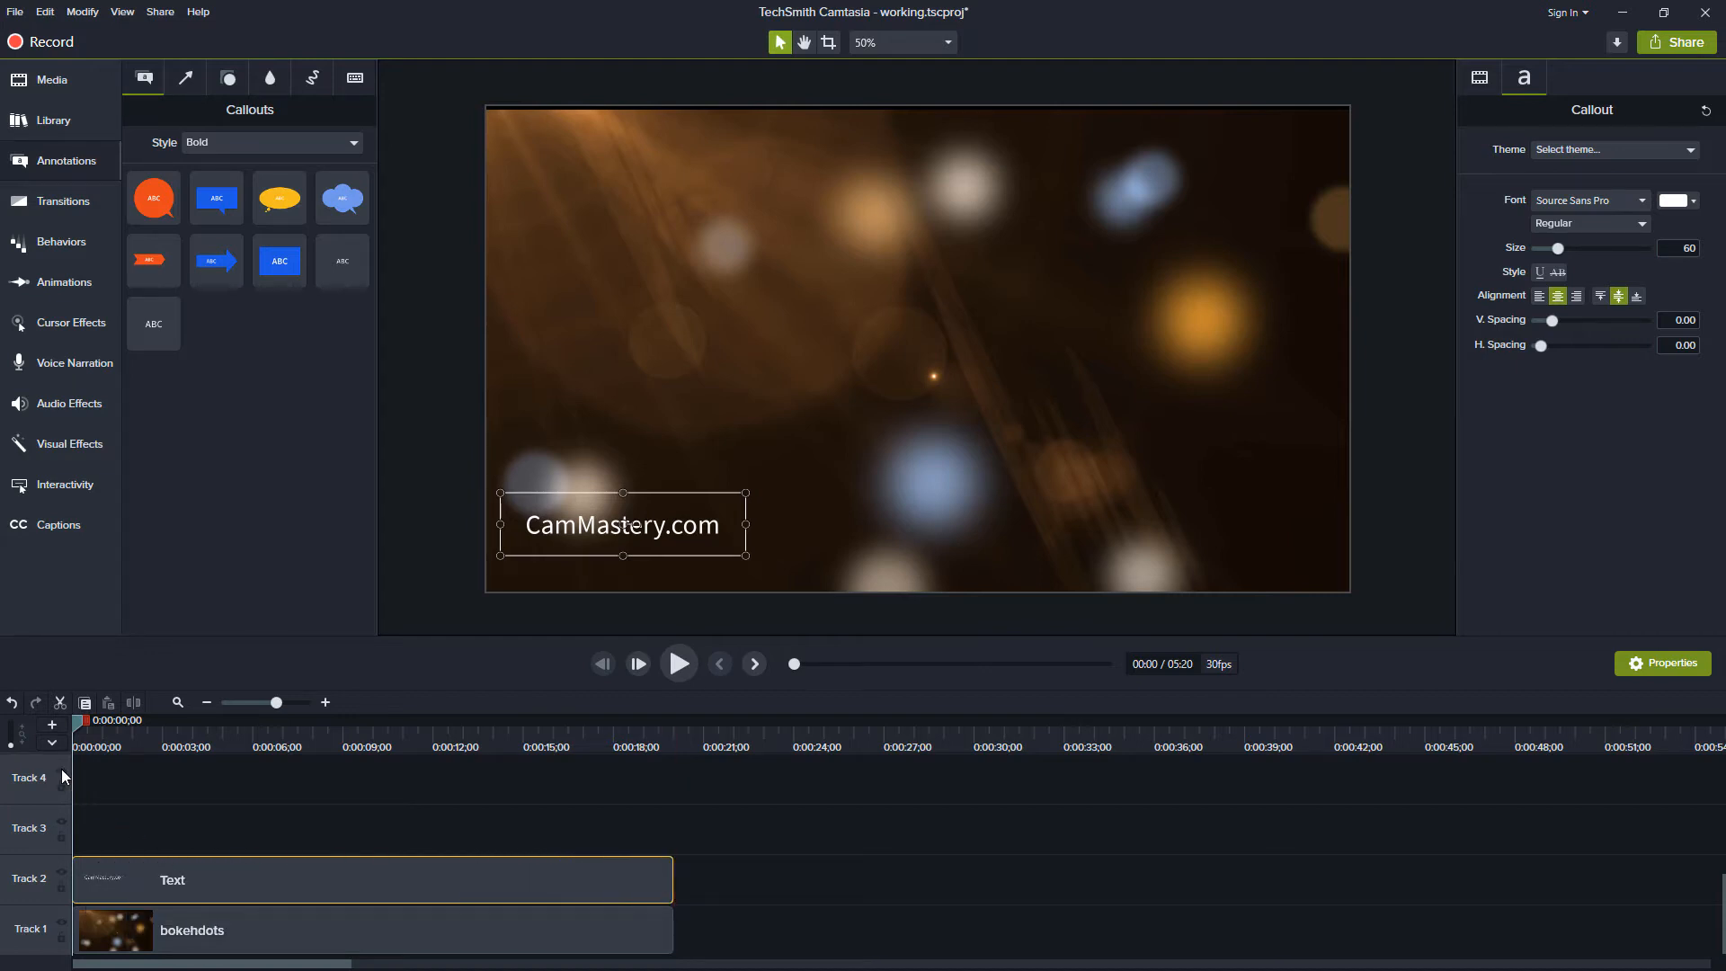
mouse_move(131, 820)
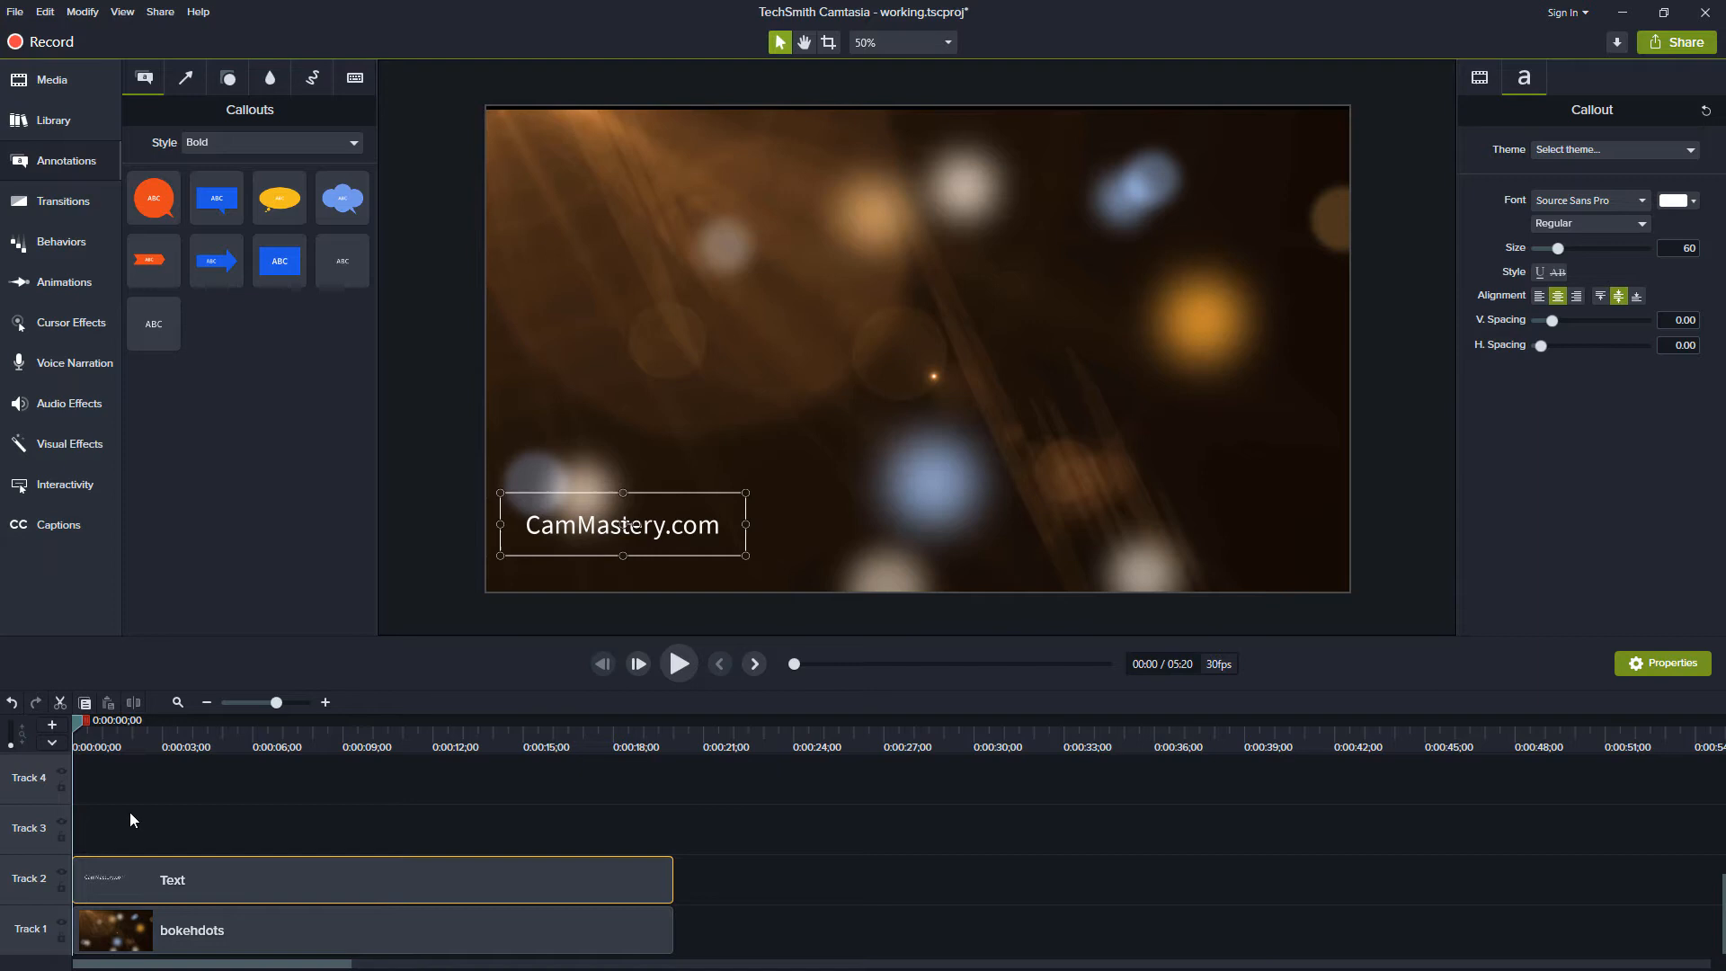
mouse_move(140, 822)
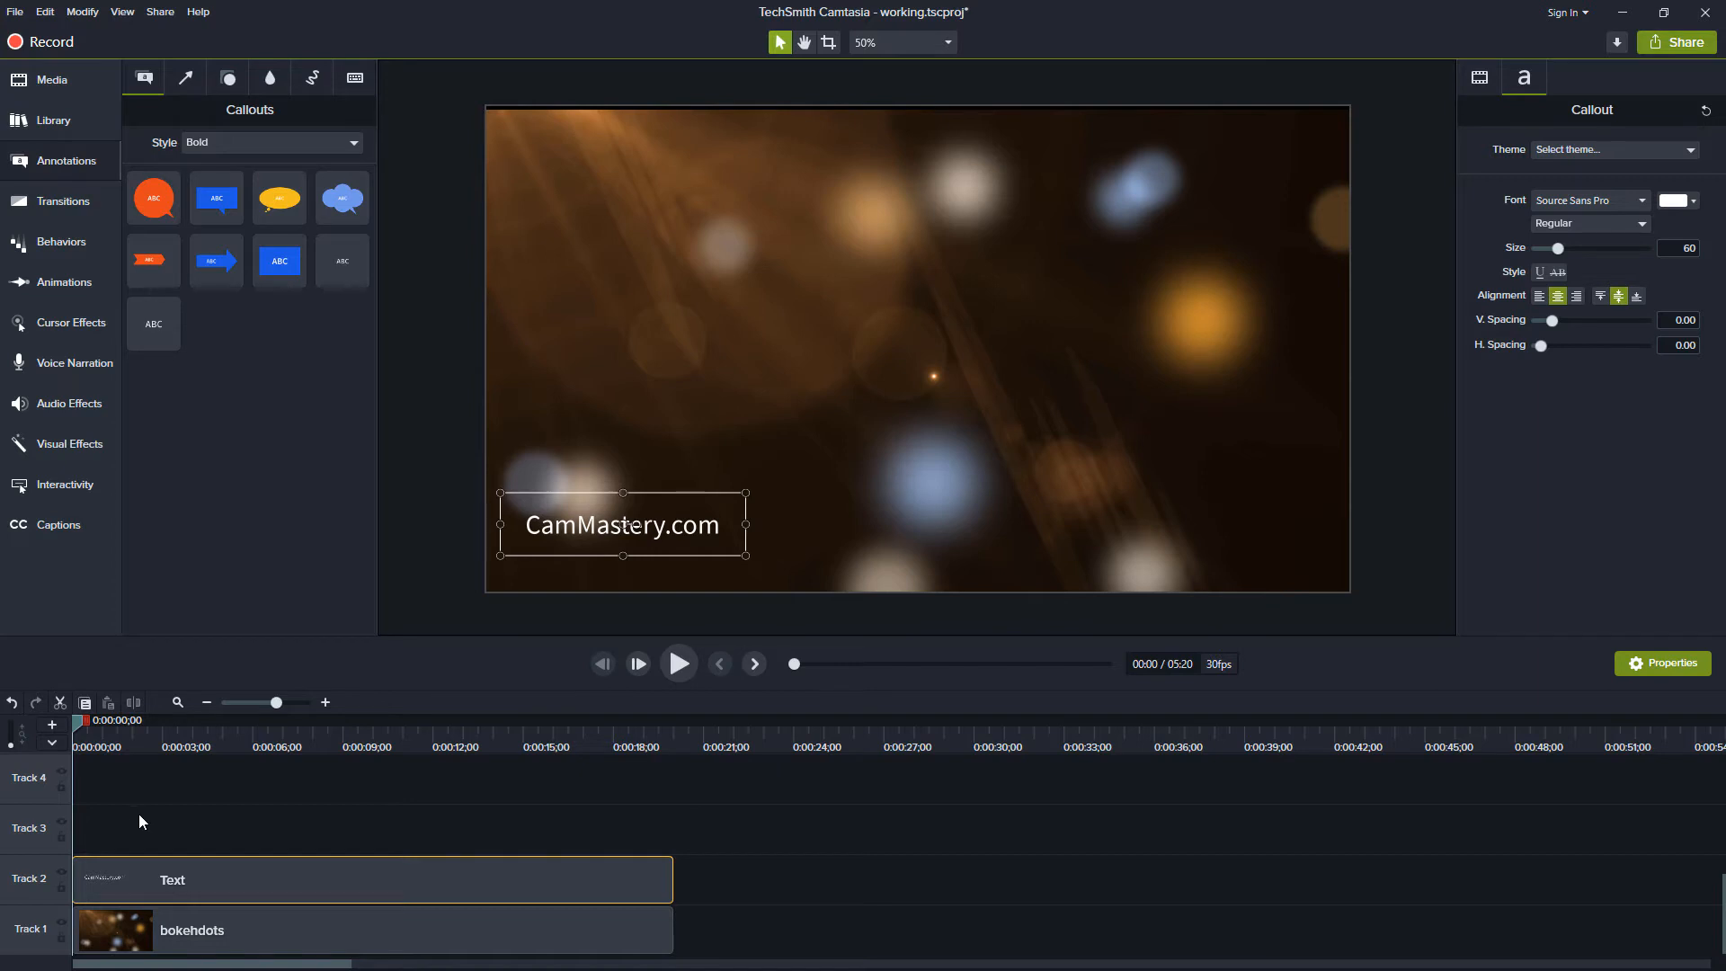
mouse_move(124, 886)
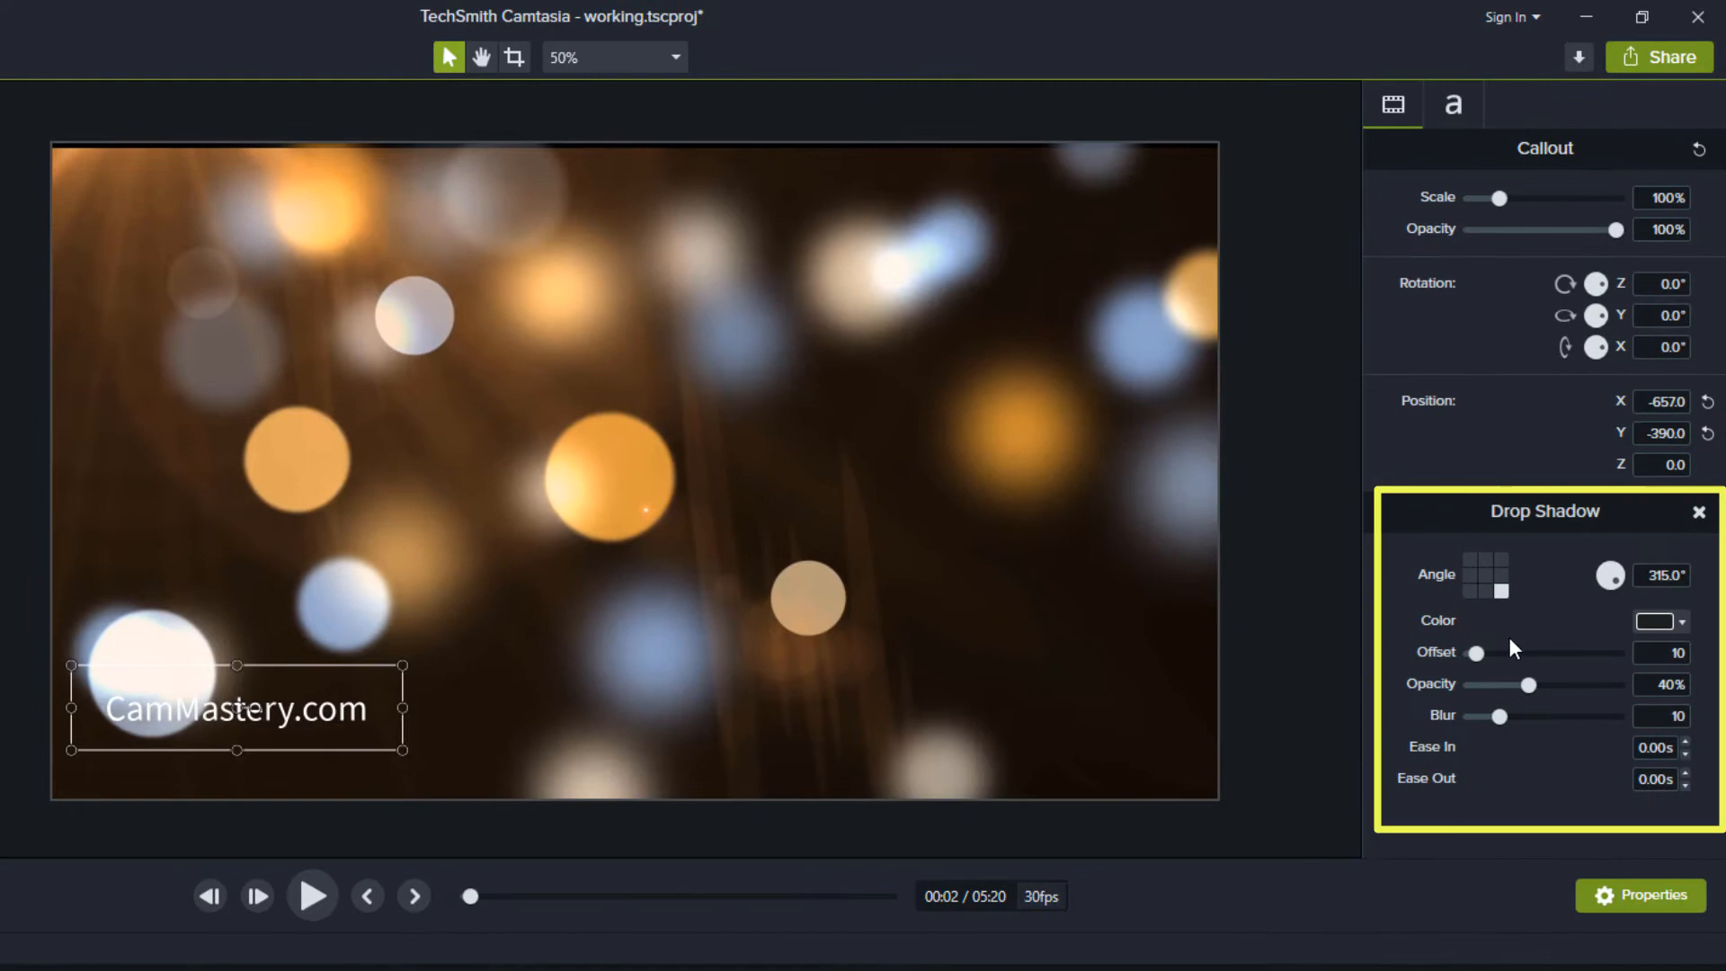
mouse_move(1541, 672)
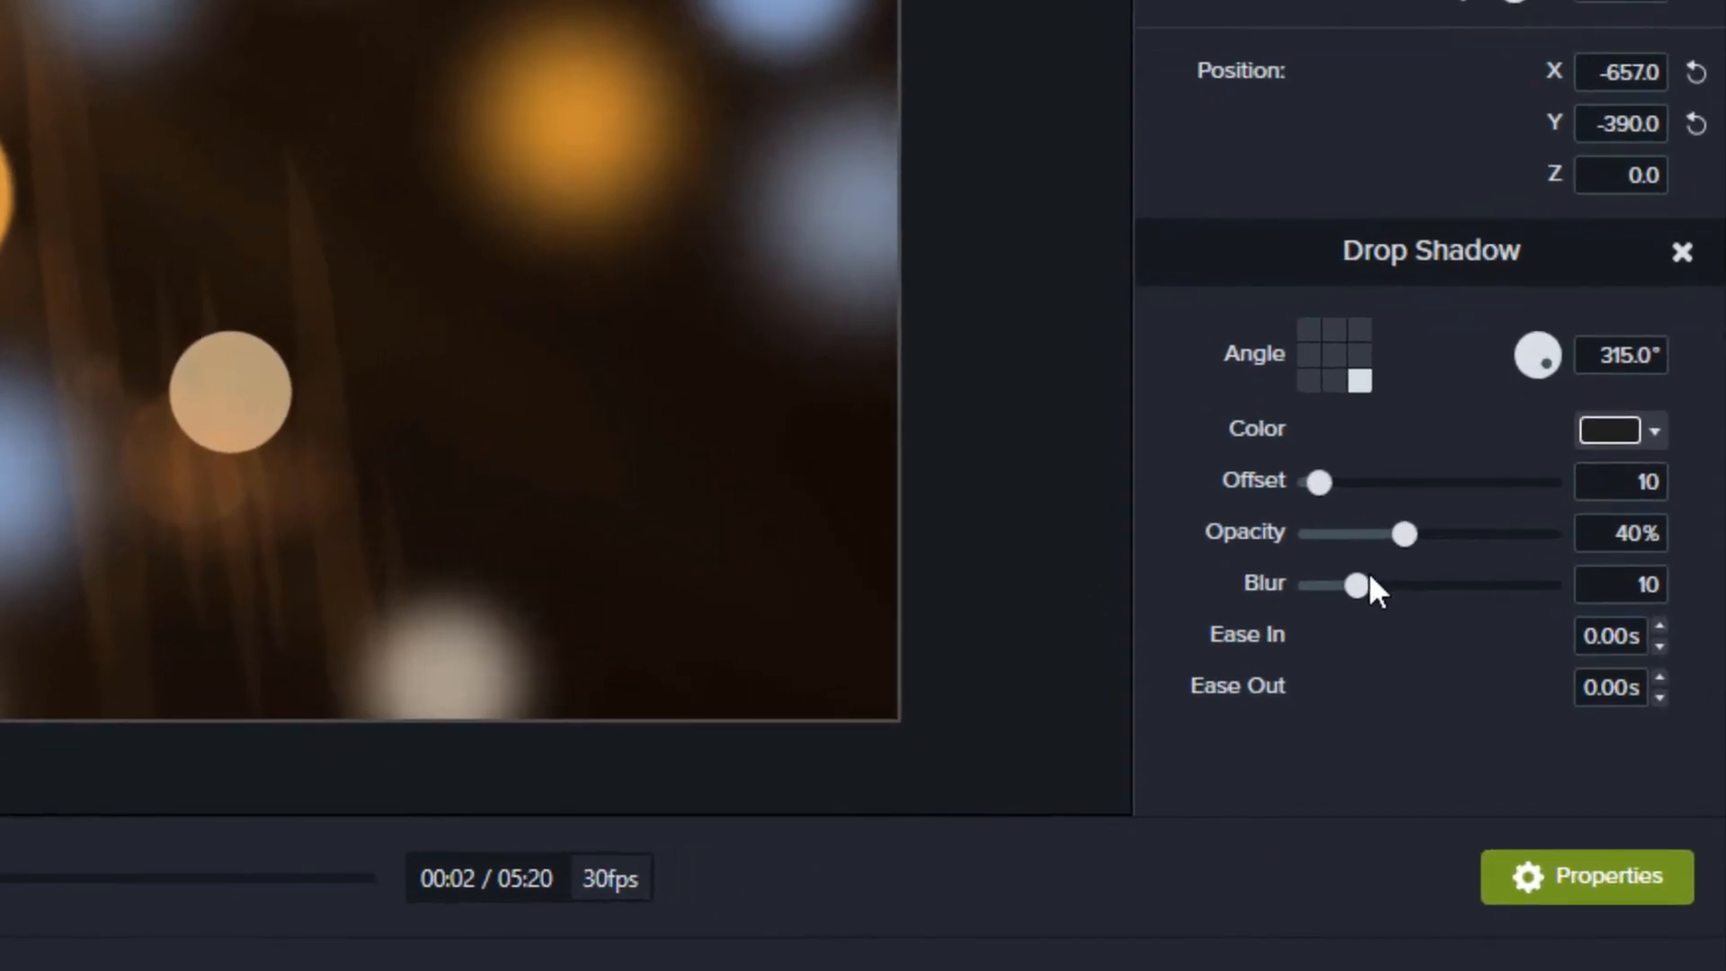
mouse_move(1410, 543)
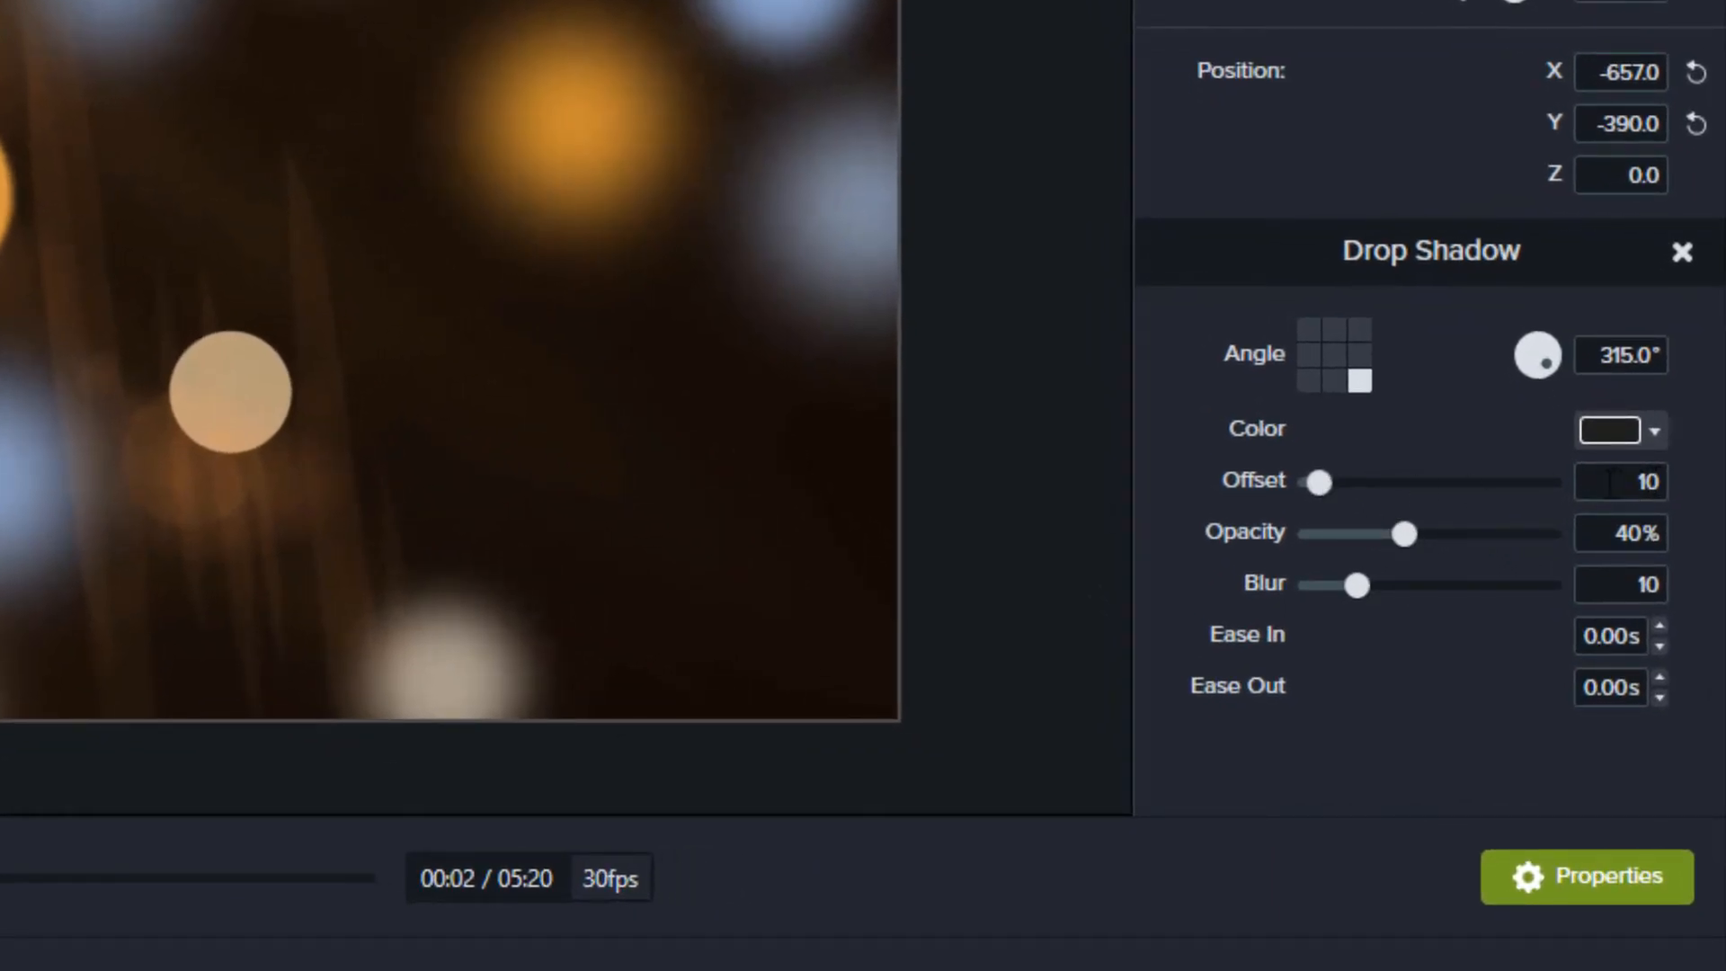
Set the watermark's drop shadow to offset 5, blur 3 and about 40% opacity
click(1620, 482)
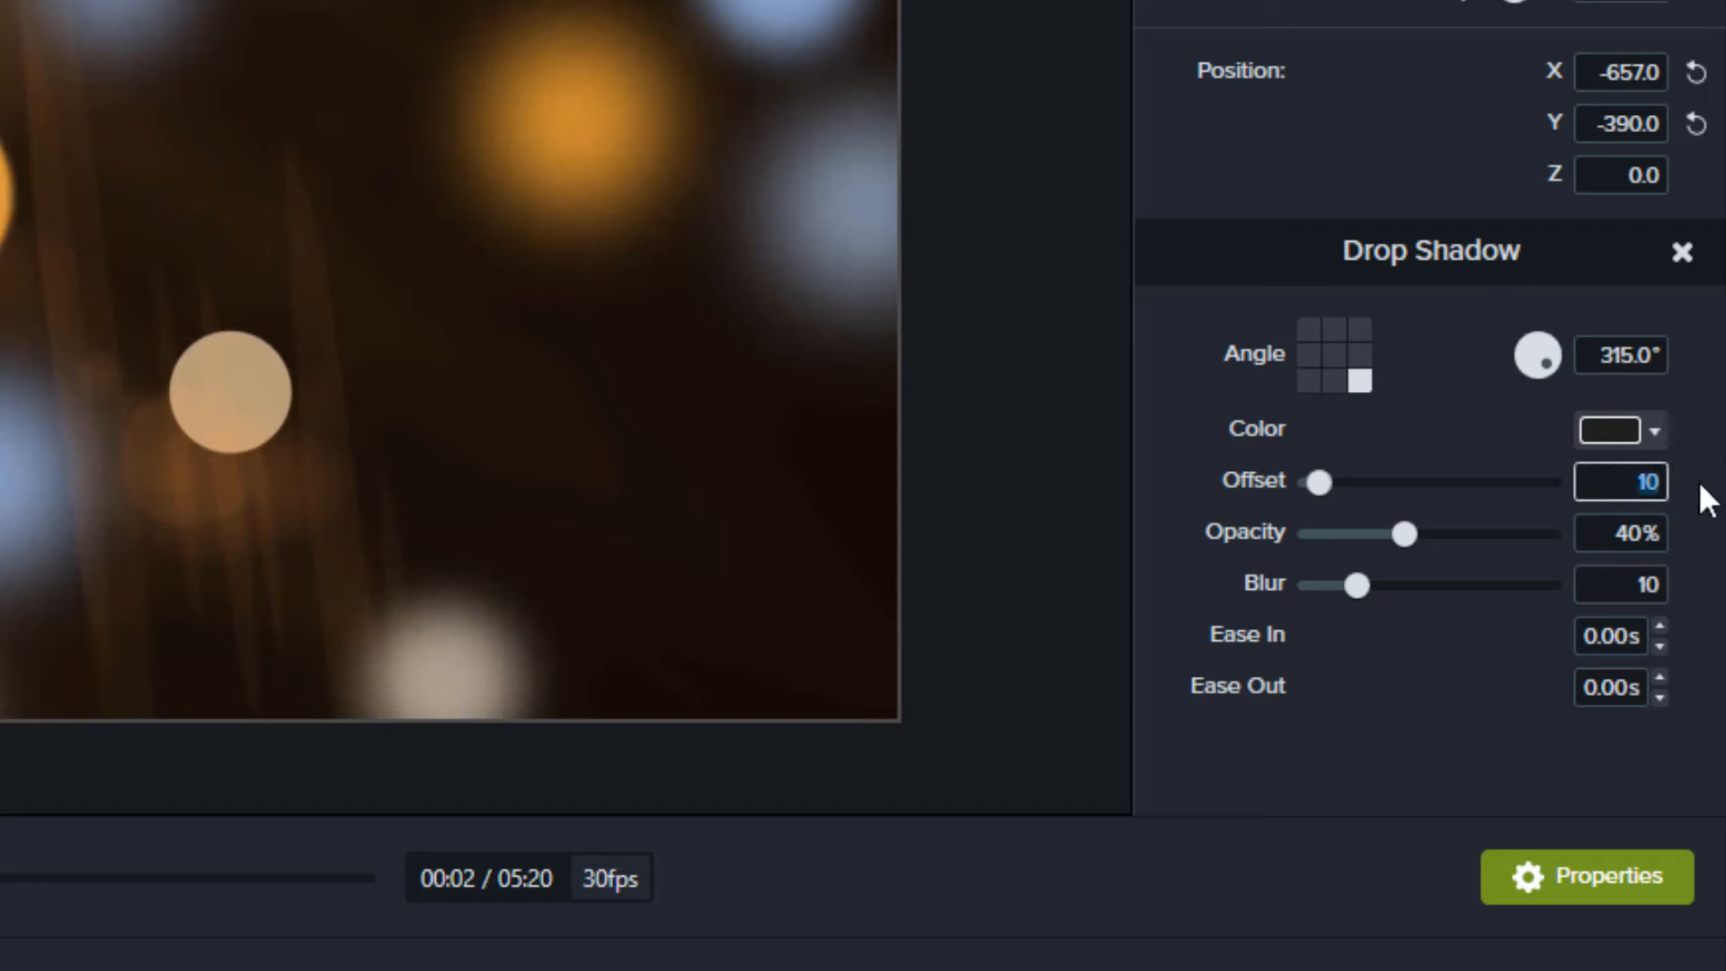
text(5)
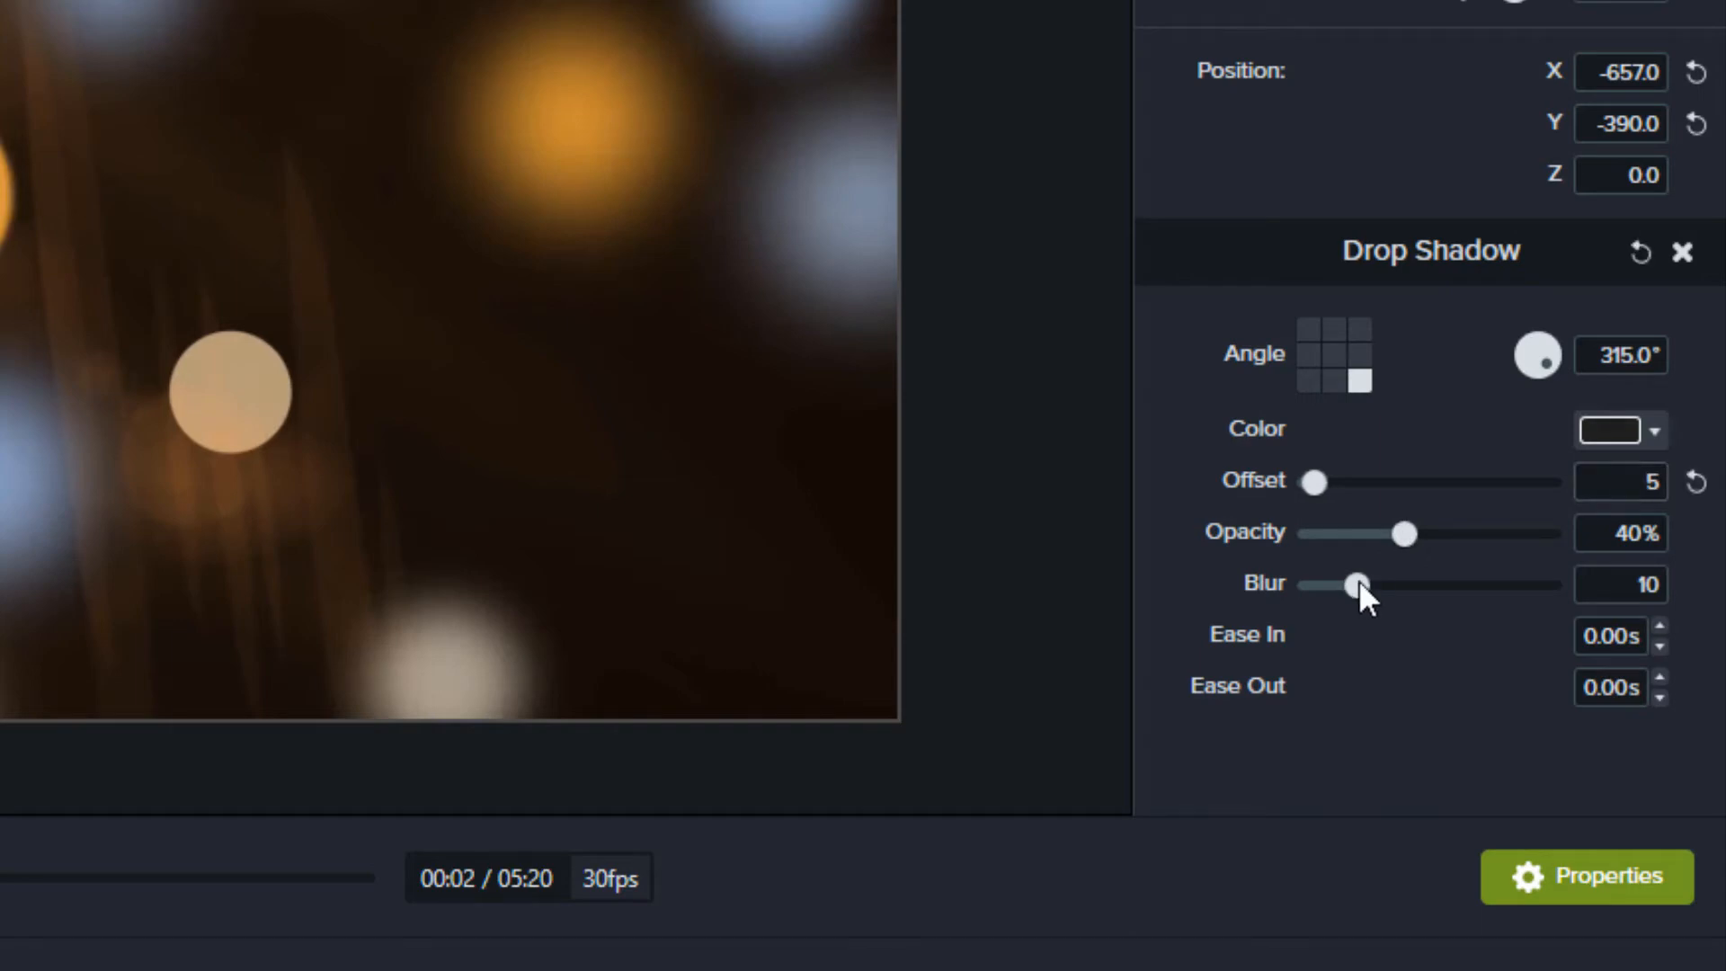
drag(1363, 585, 1322, 584)
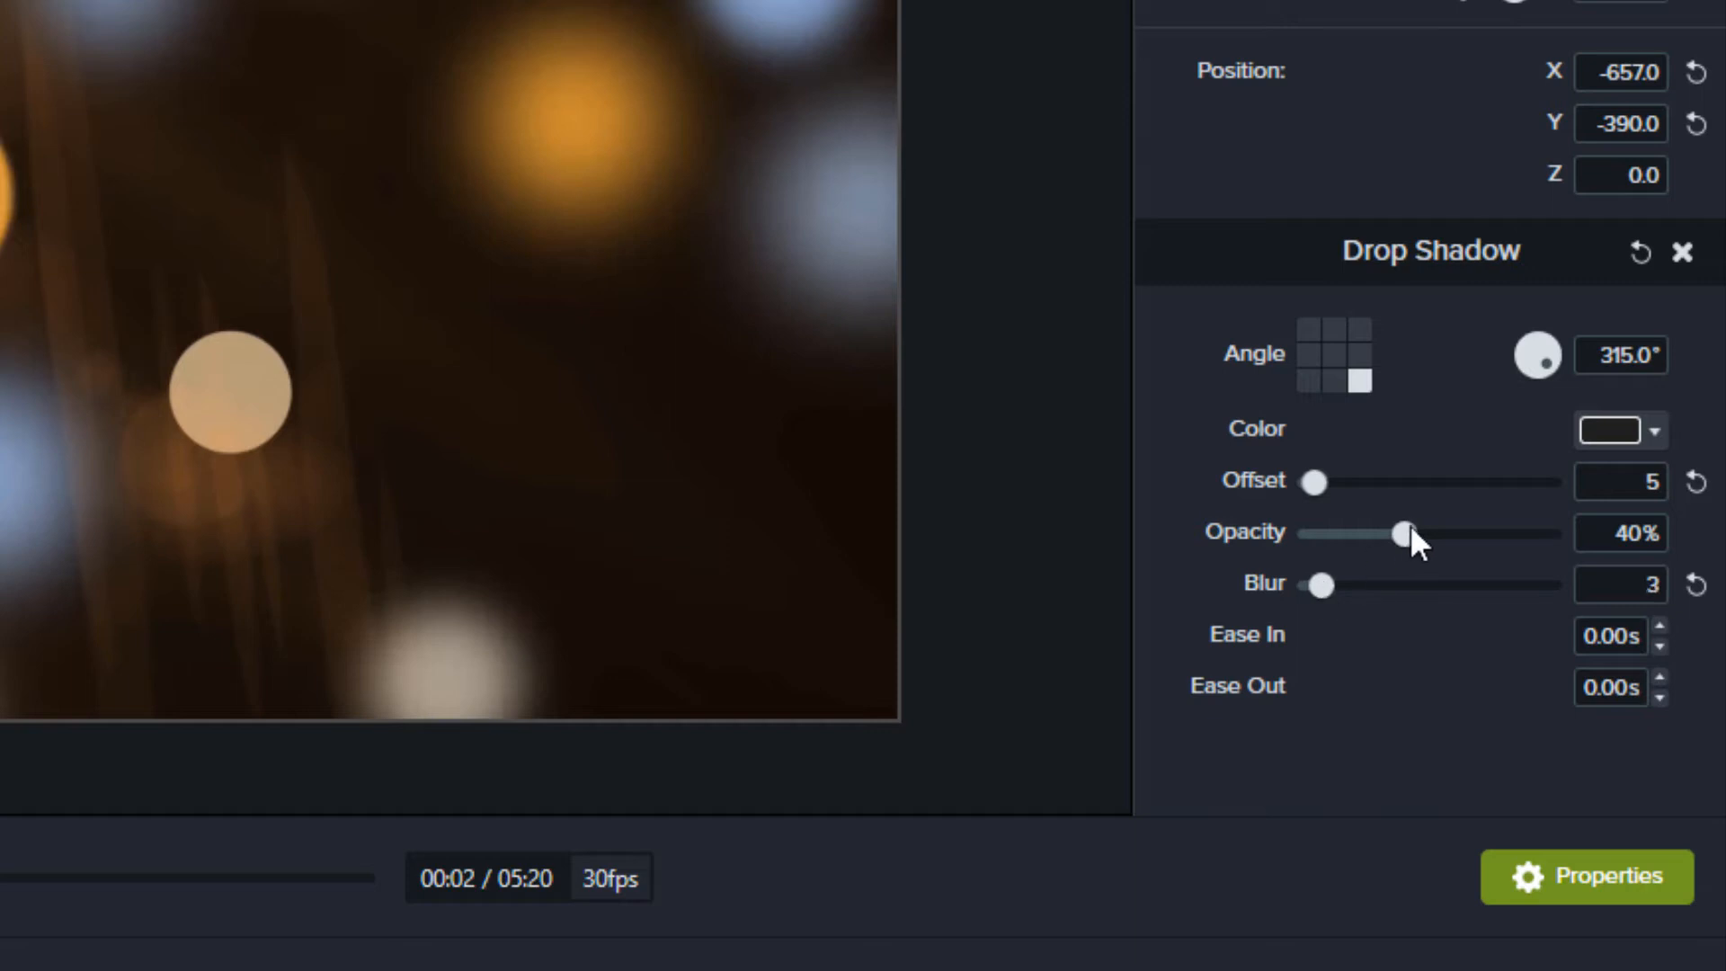
drag(1401, 534, 1468, 534)
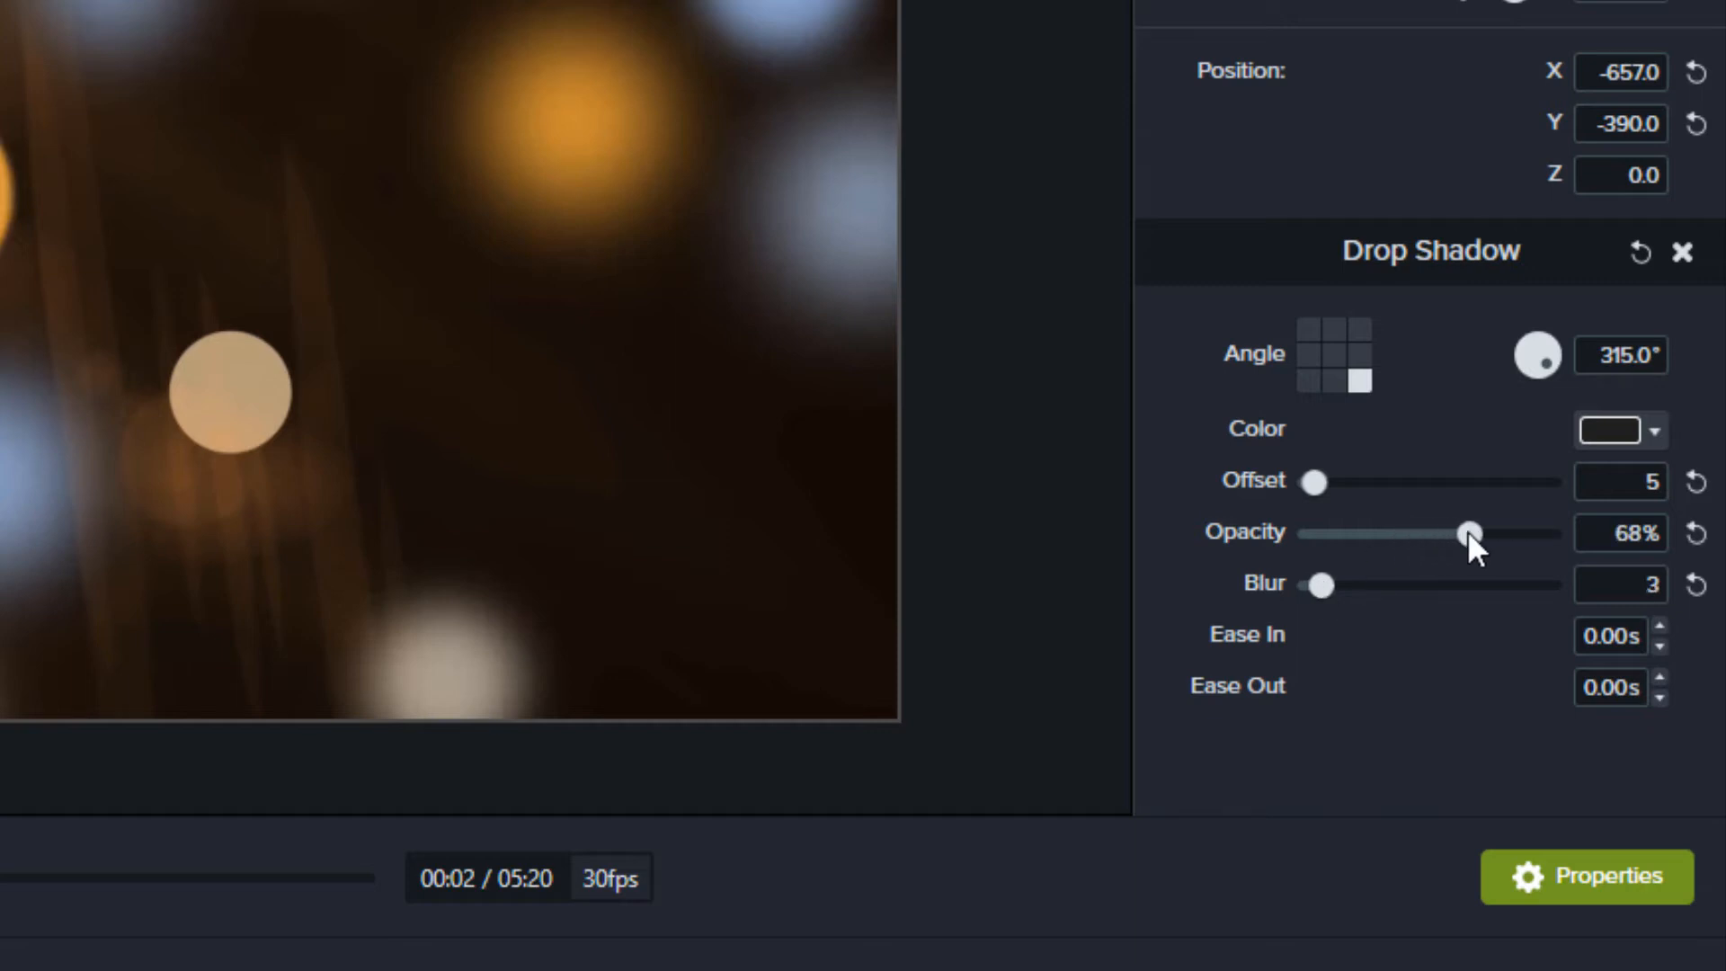
drag(1470, 534, 1413, 534)
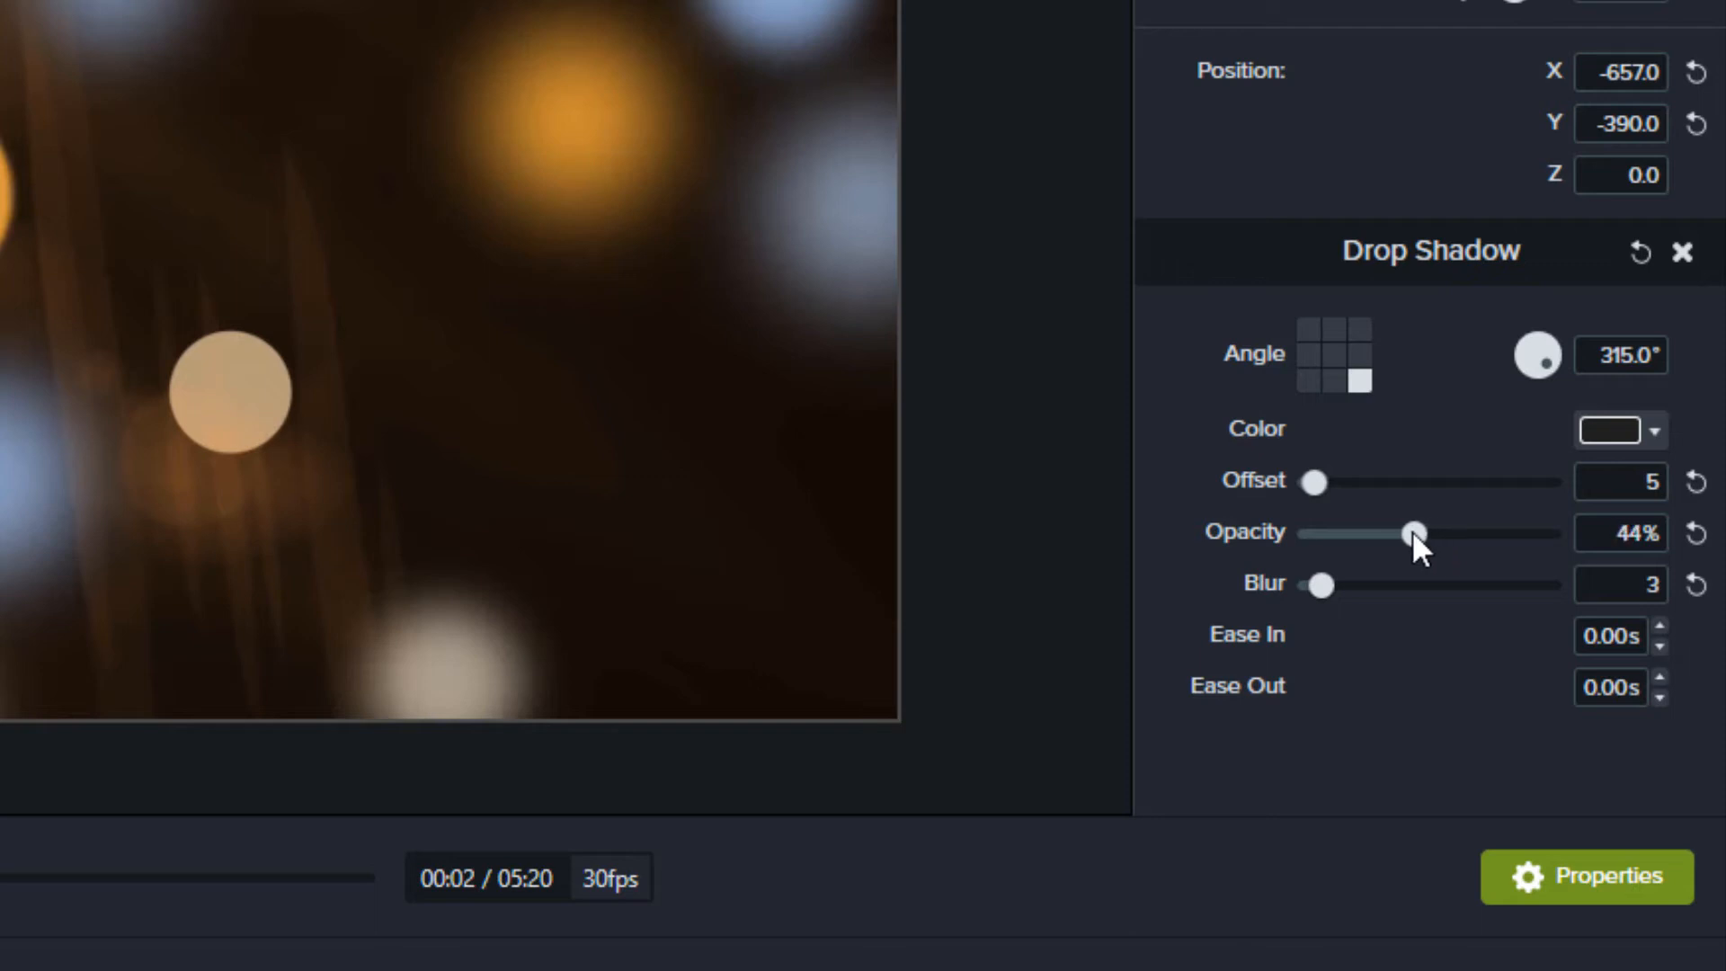
drag(1417, 532, 1401, 532)
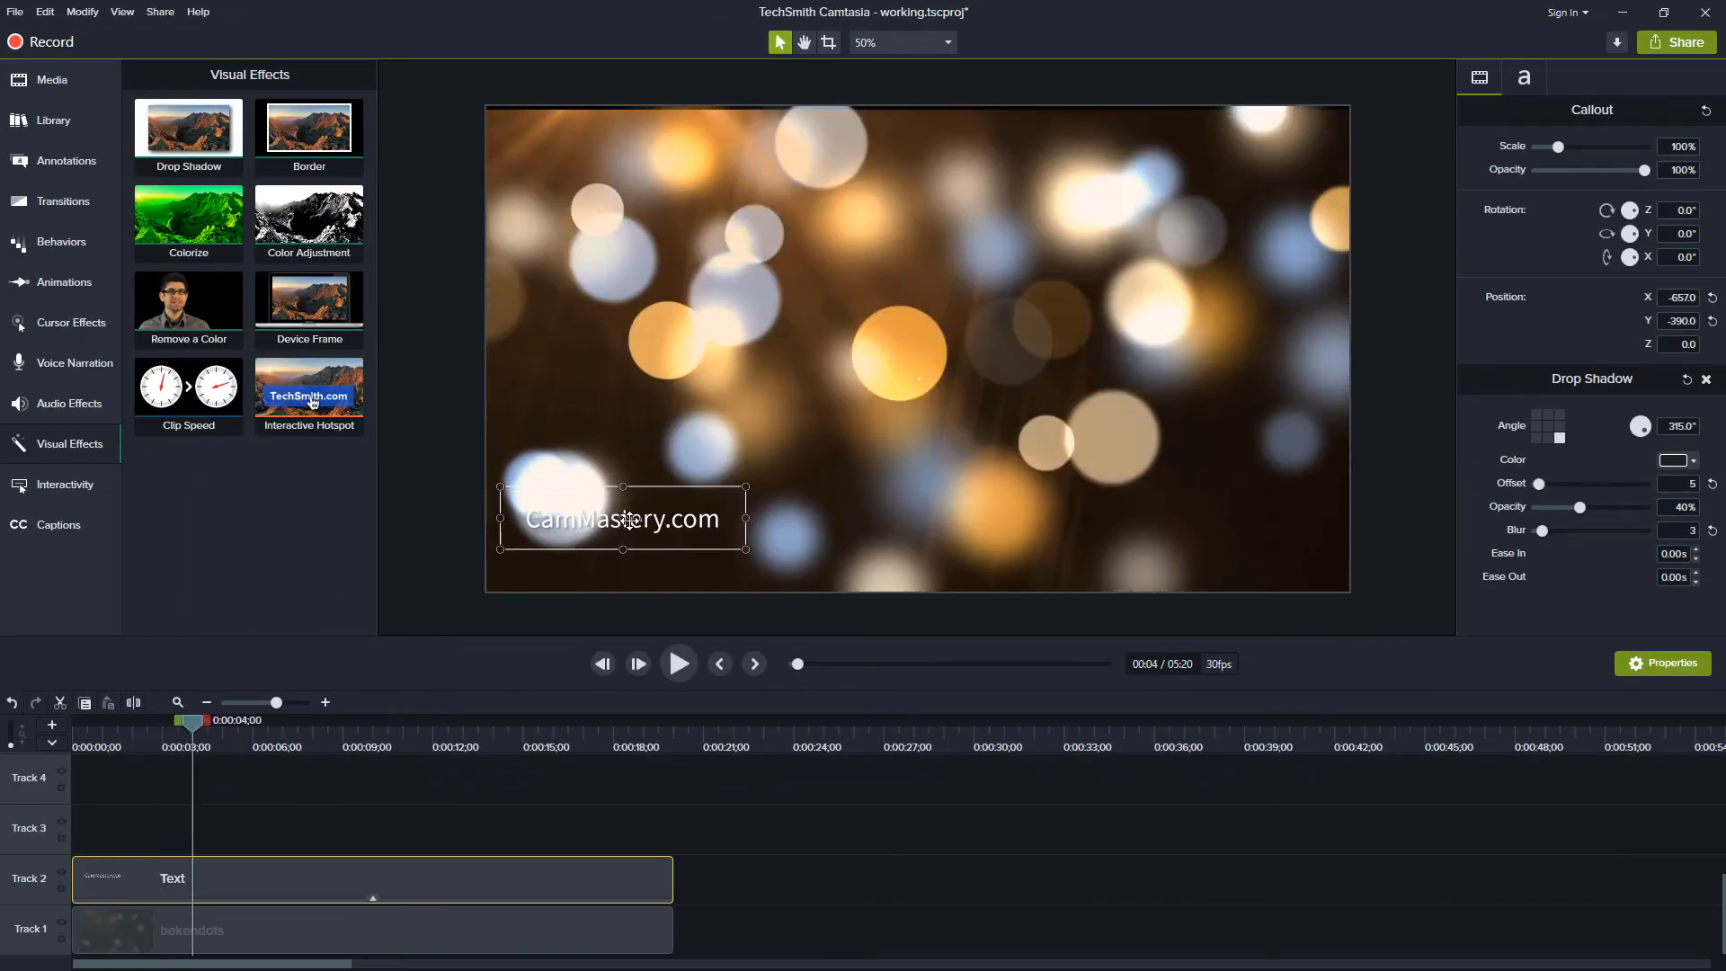
Fine-tune the watermark's position in the lower-left corner while previewing around 7 seconds
drag(622, 517, 620, 492)
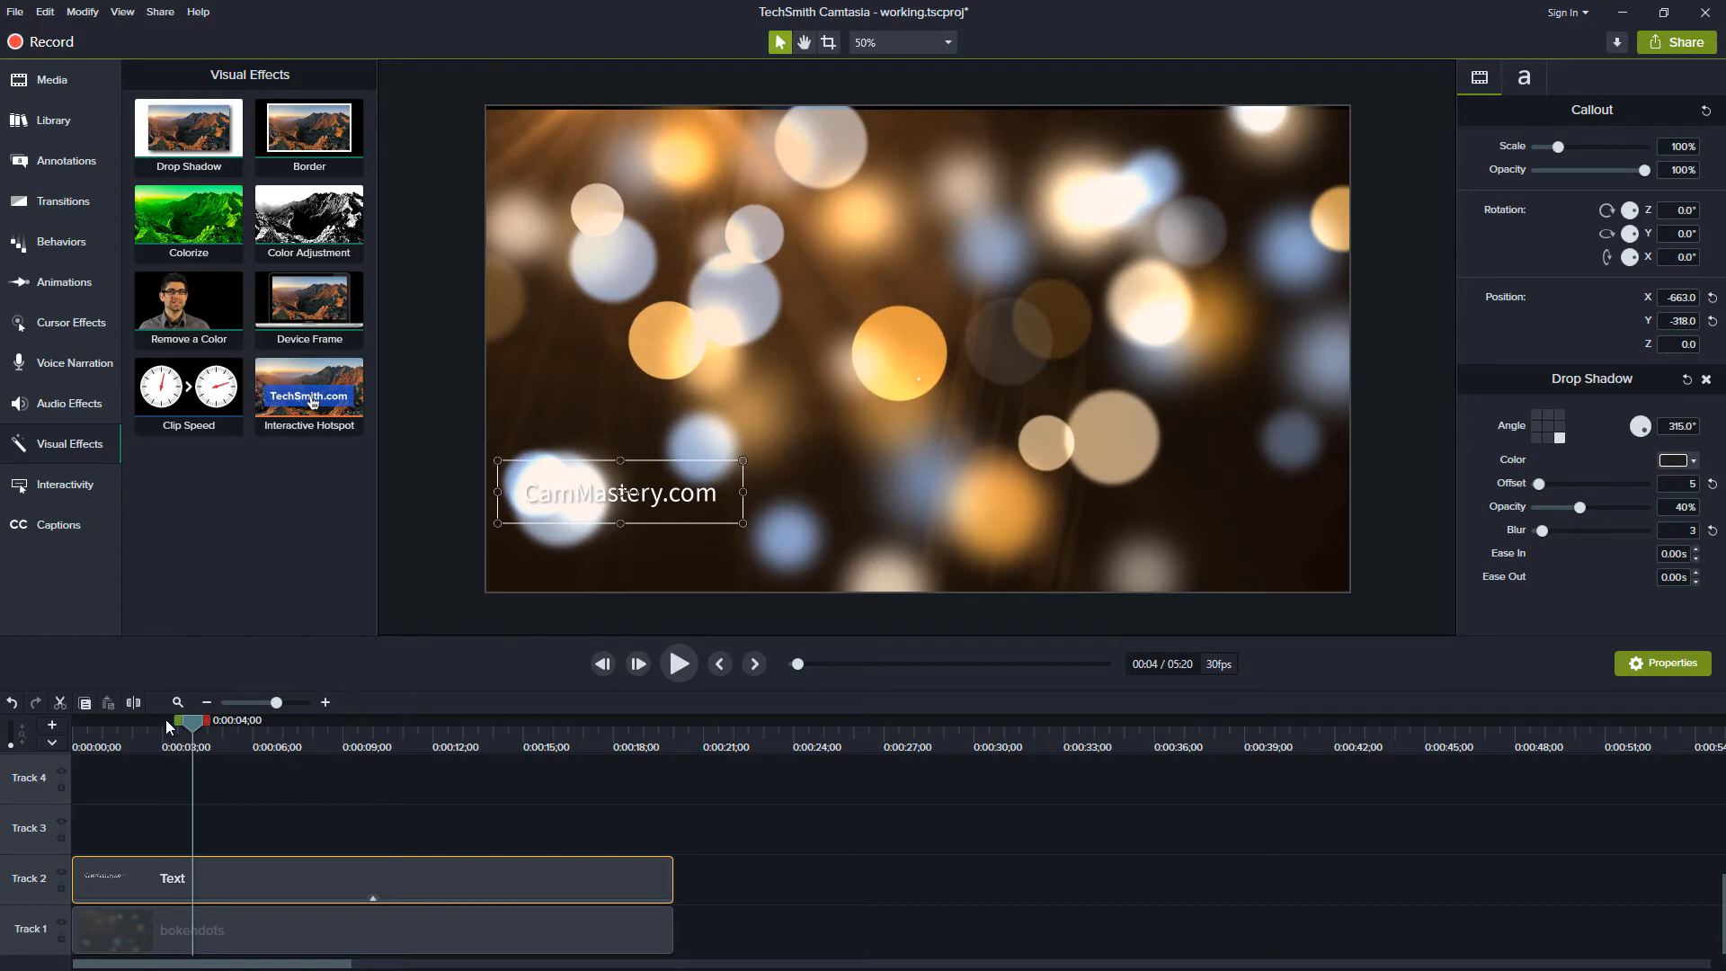
drag(191, 723, 212, 722)
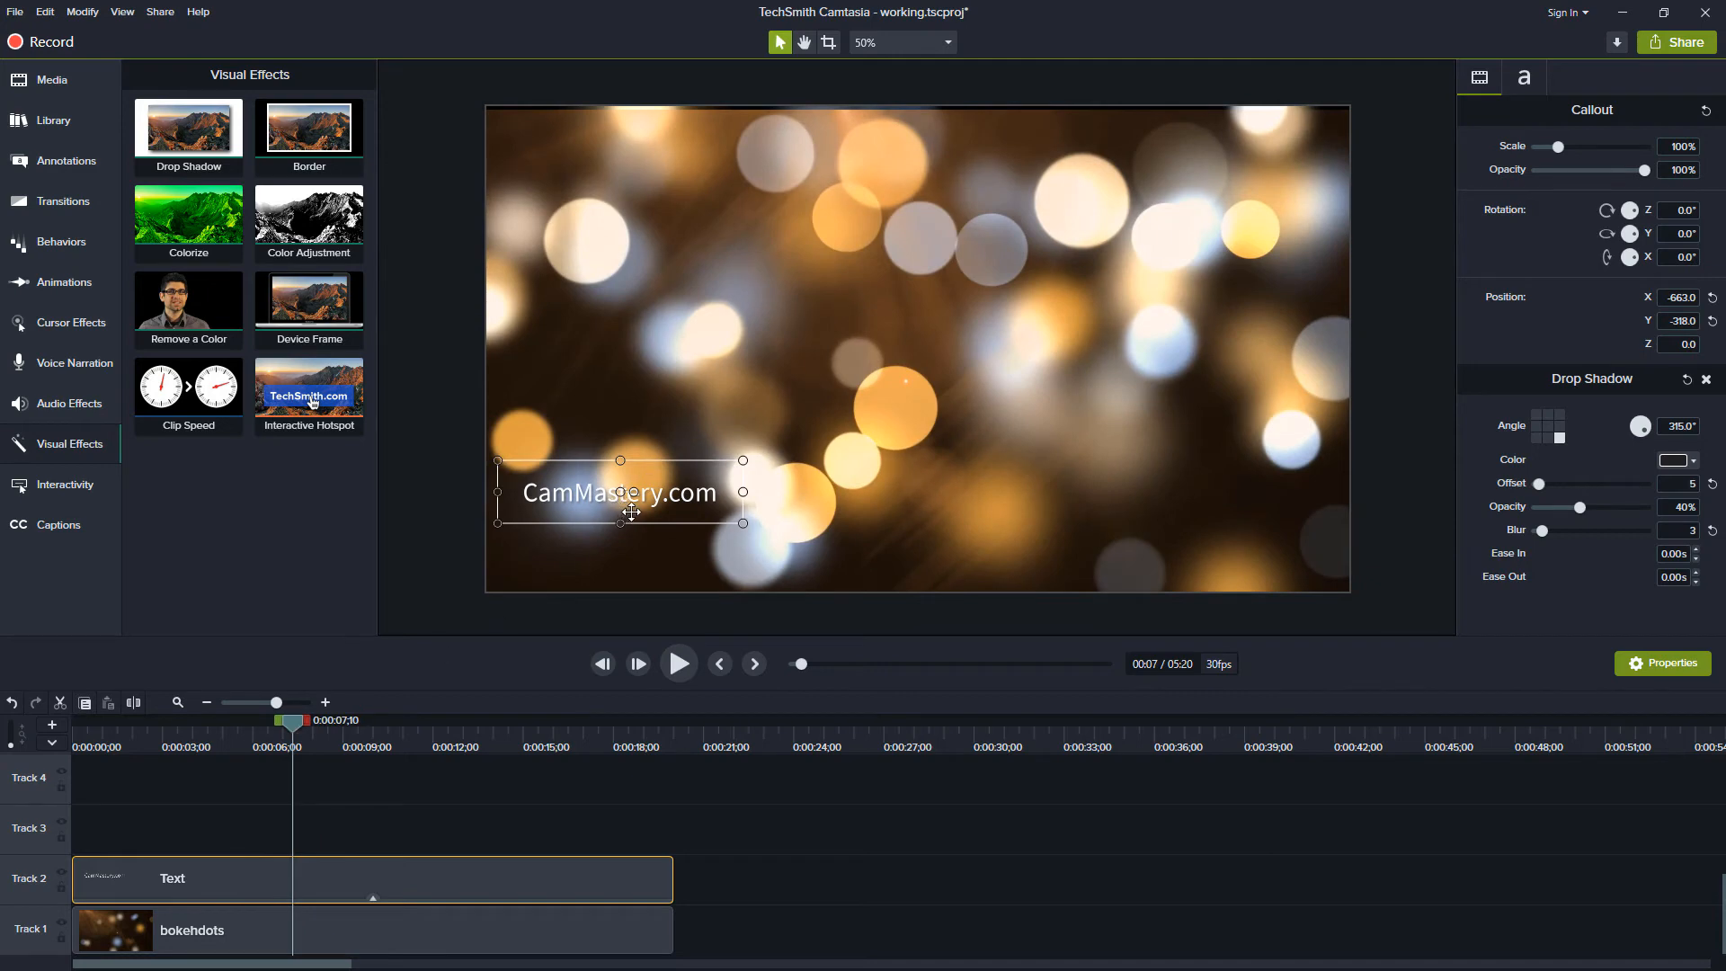
drag(619, 493, 609, 560)
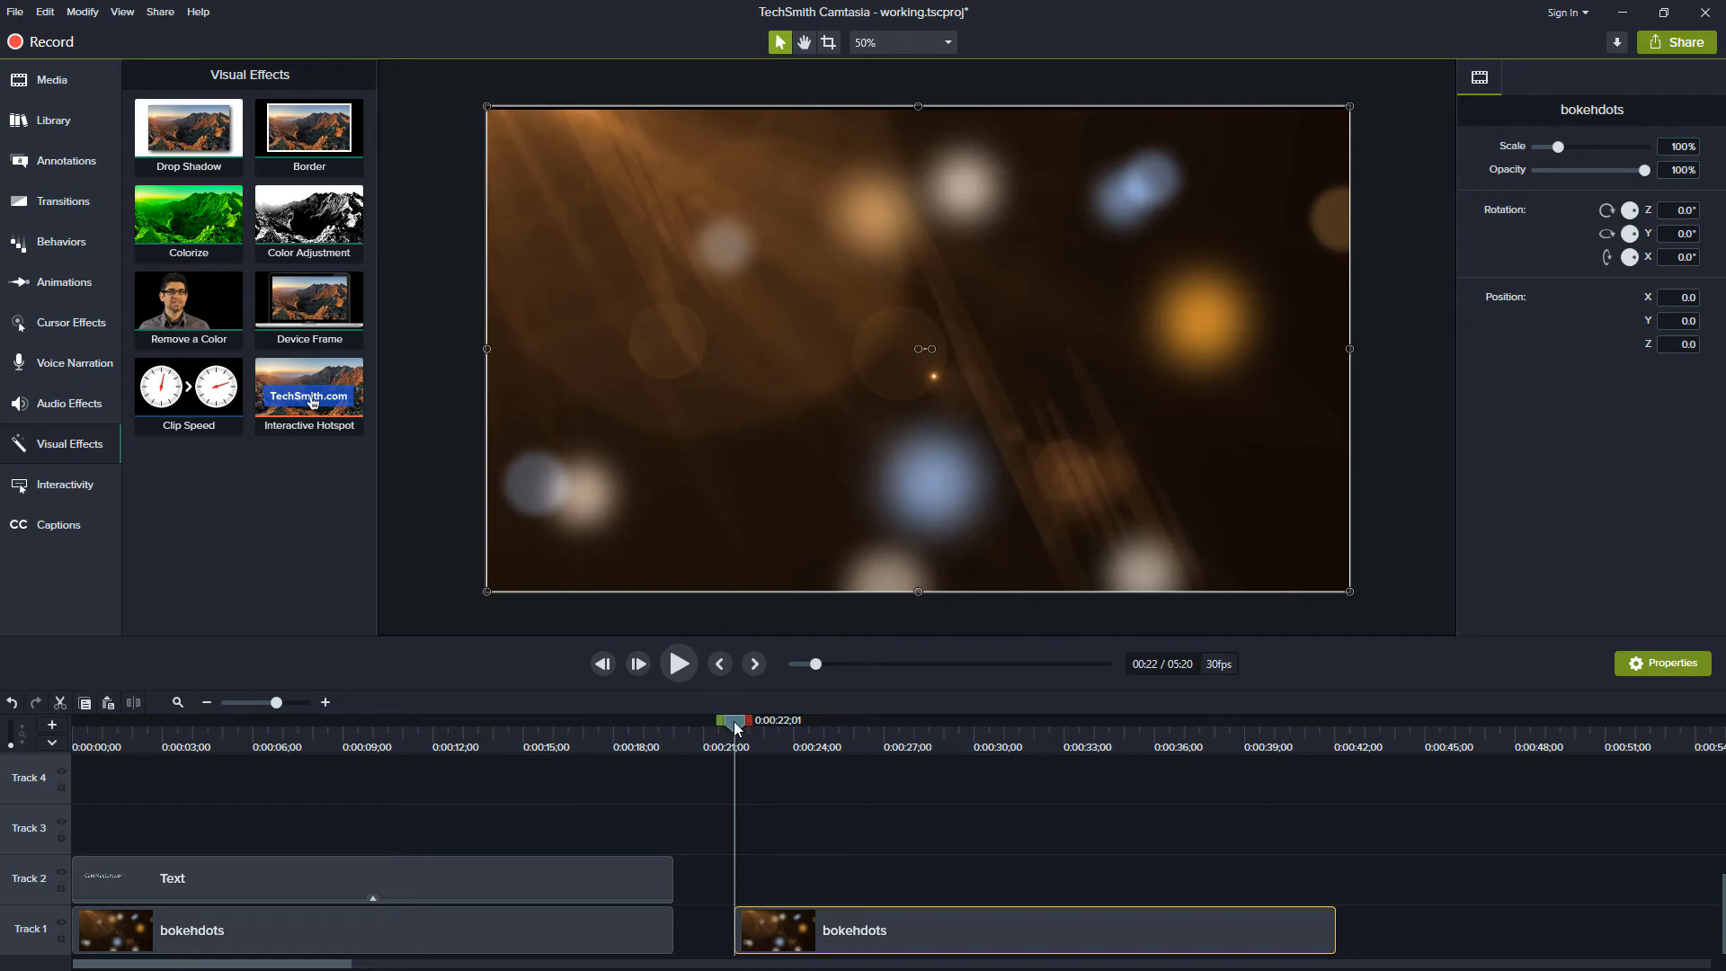
mouse_move(684, 401)
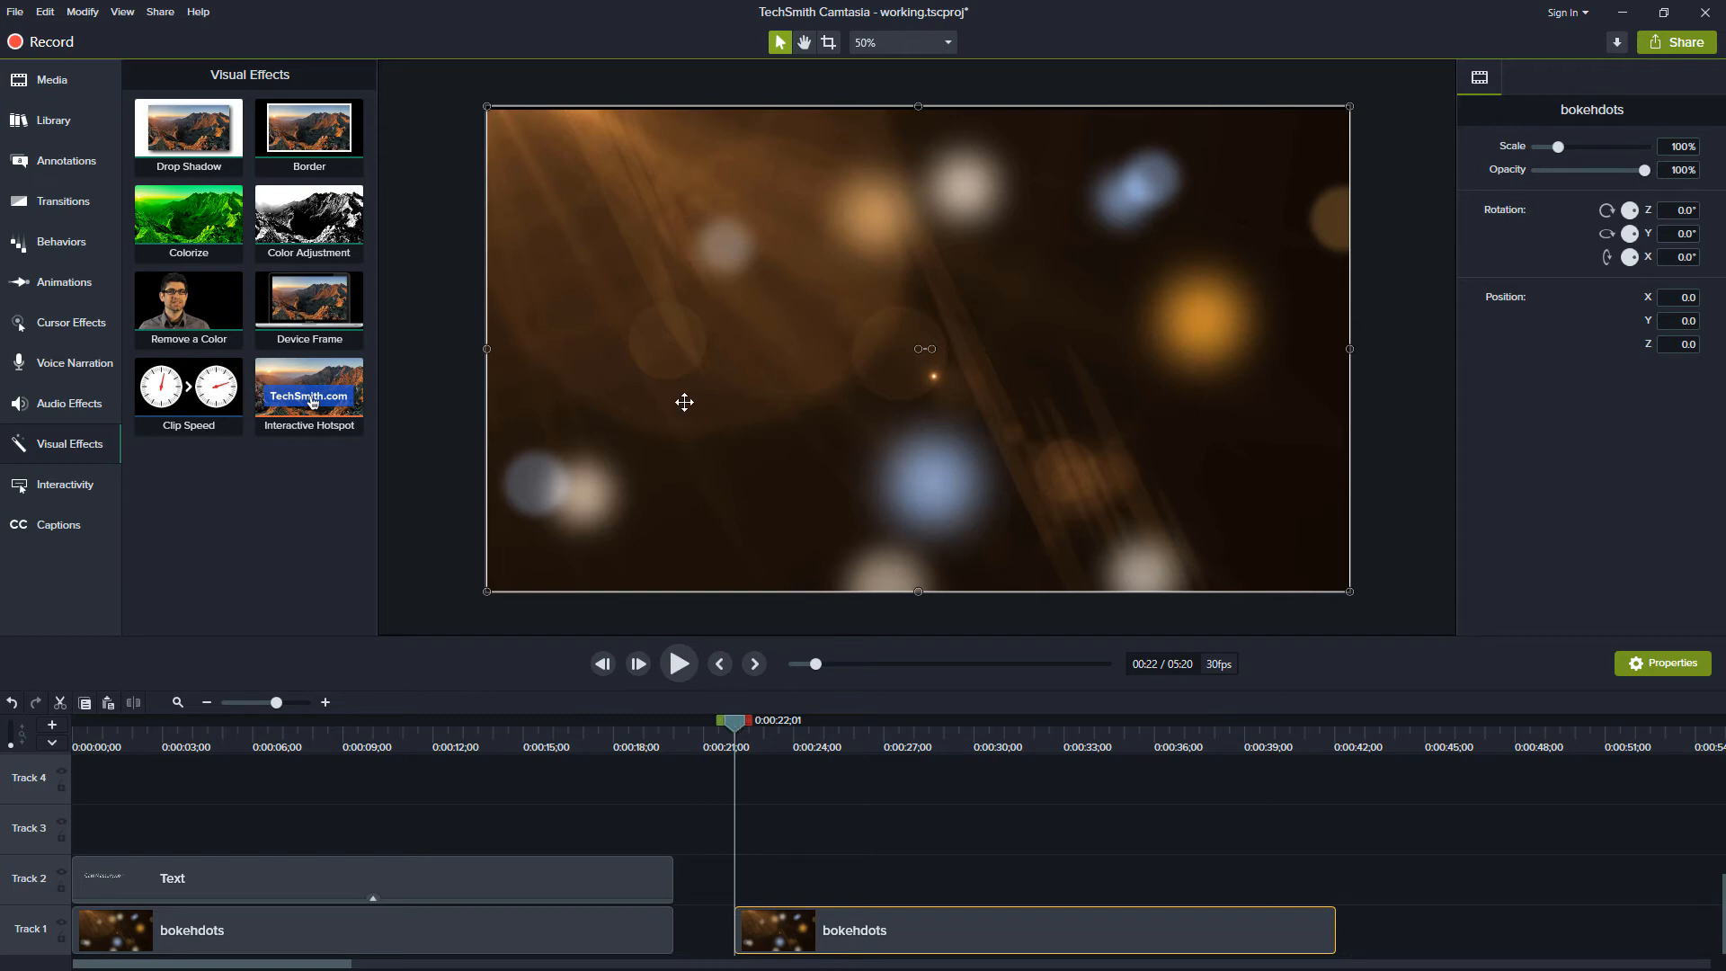
mouse_move(332, 480)
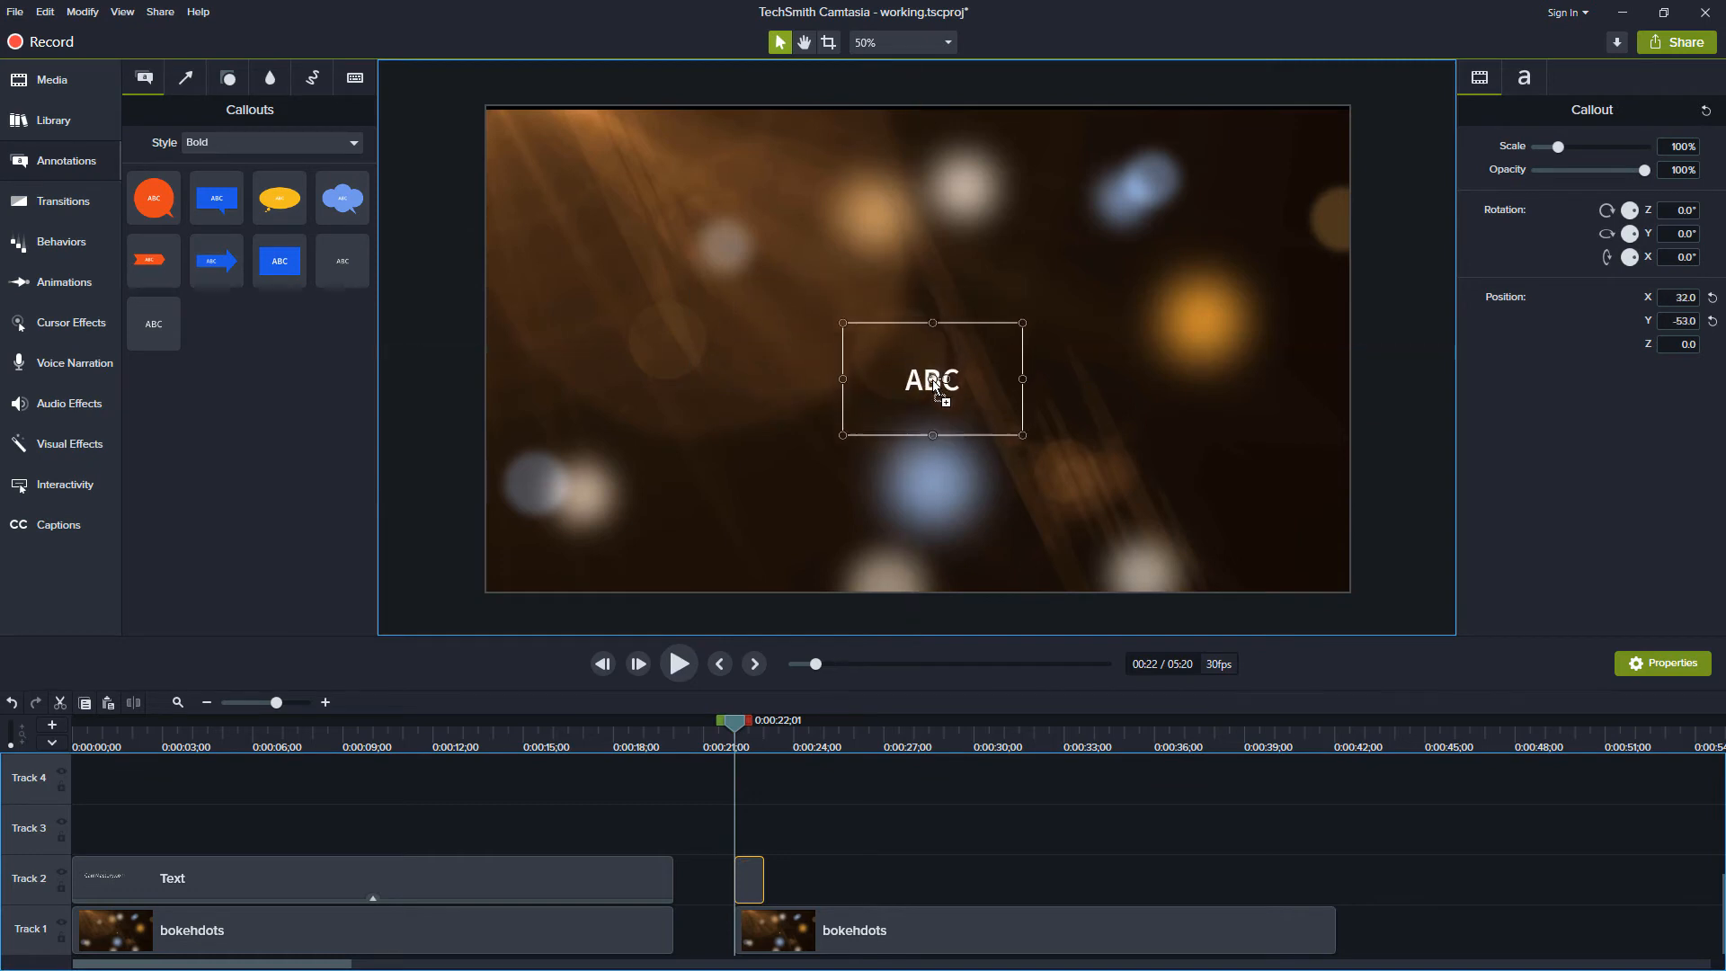
Centre the ABC callout on the canvas and set its text size to 500 for 'DRAFT'
drag(933, 379, 938, 374)
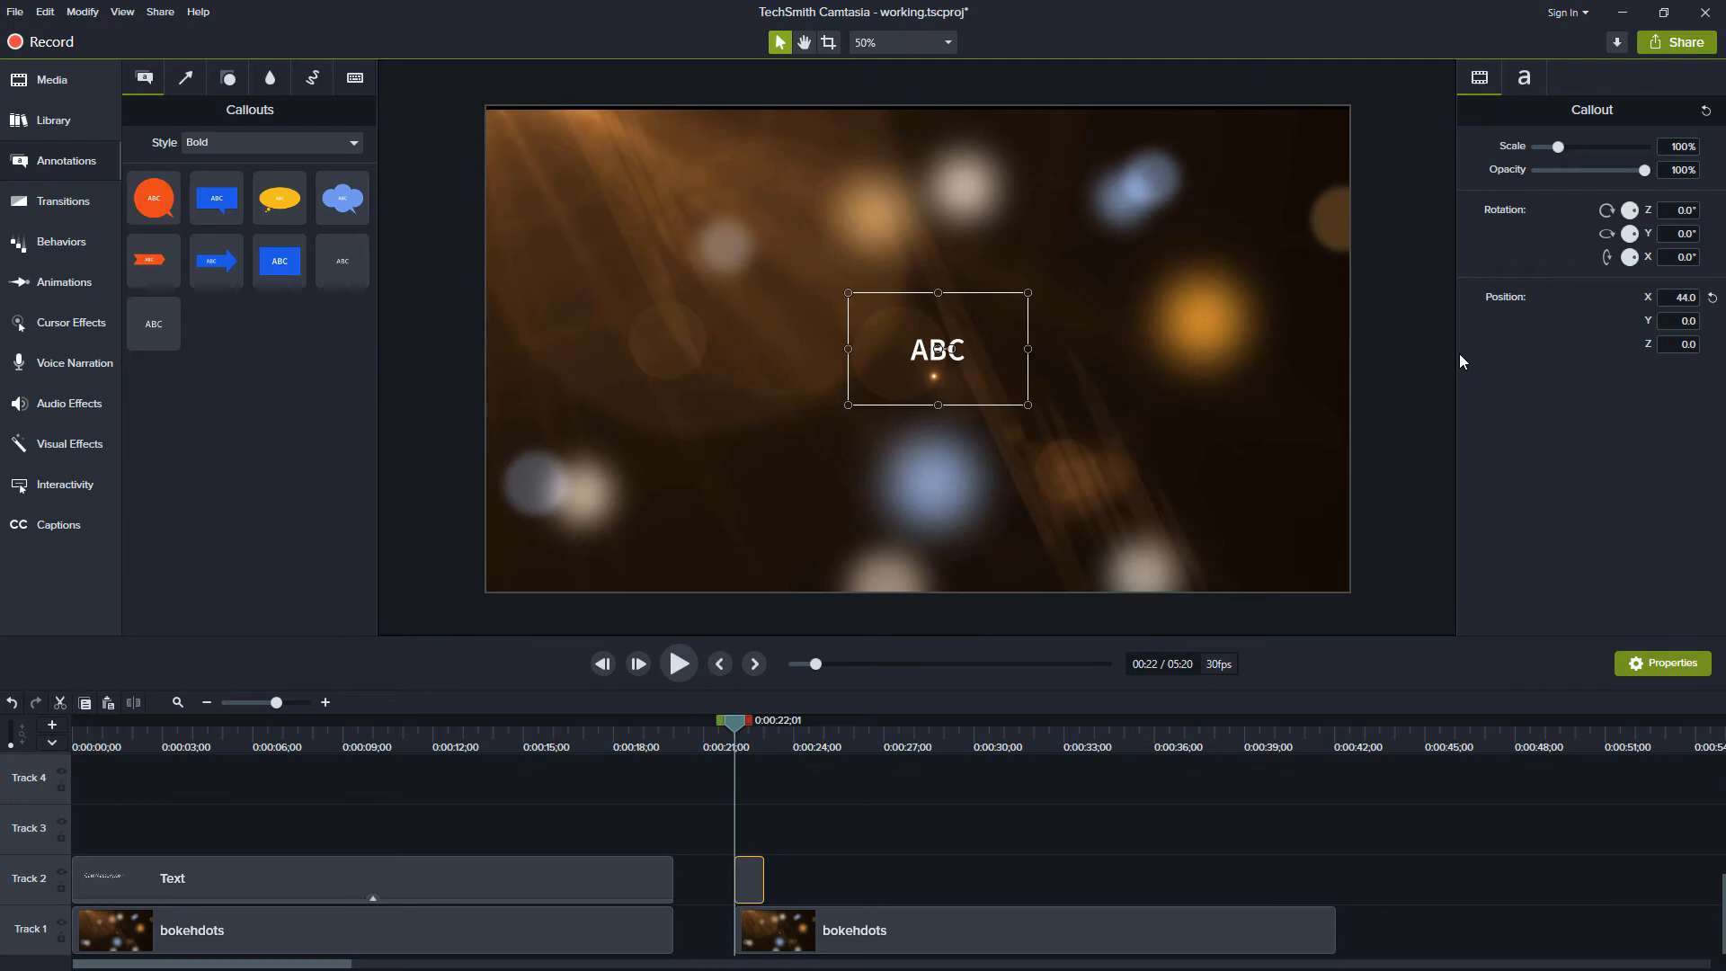
click(1523, 77)
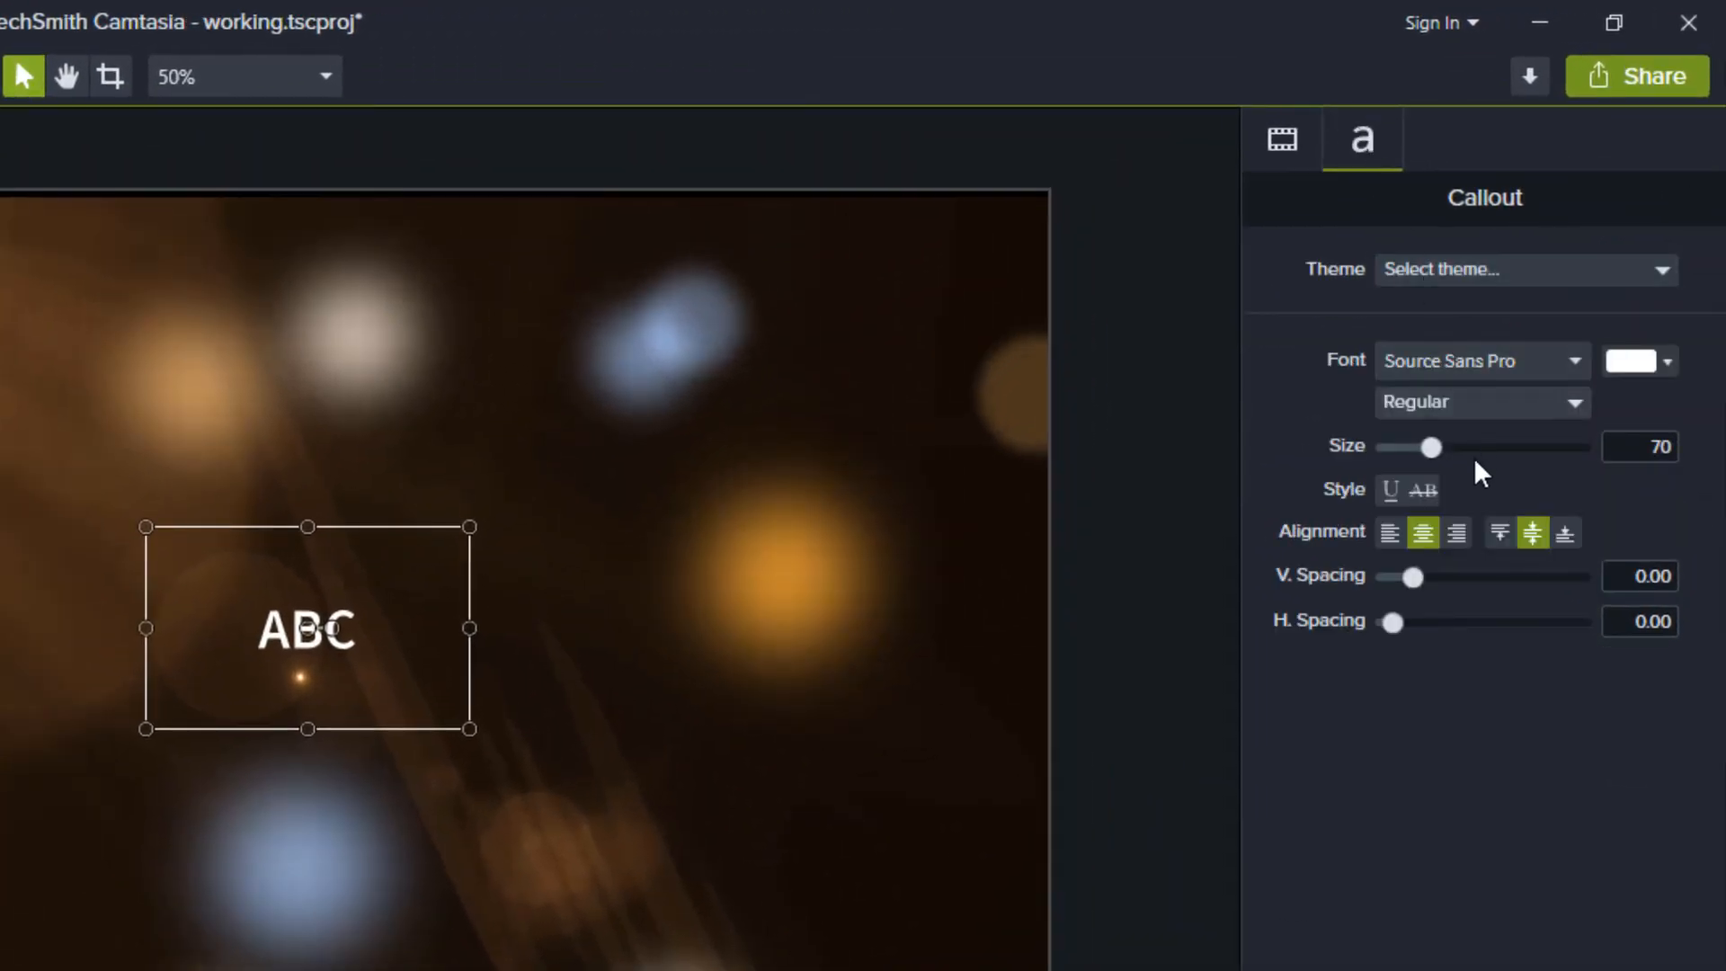
drag(1431, 448, 1582, 448)
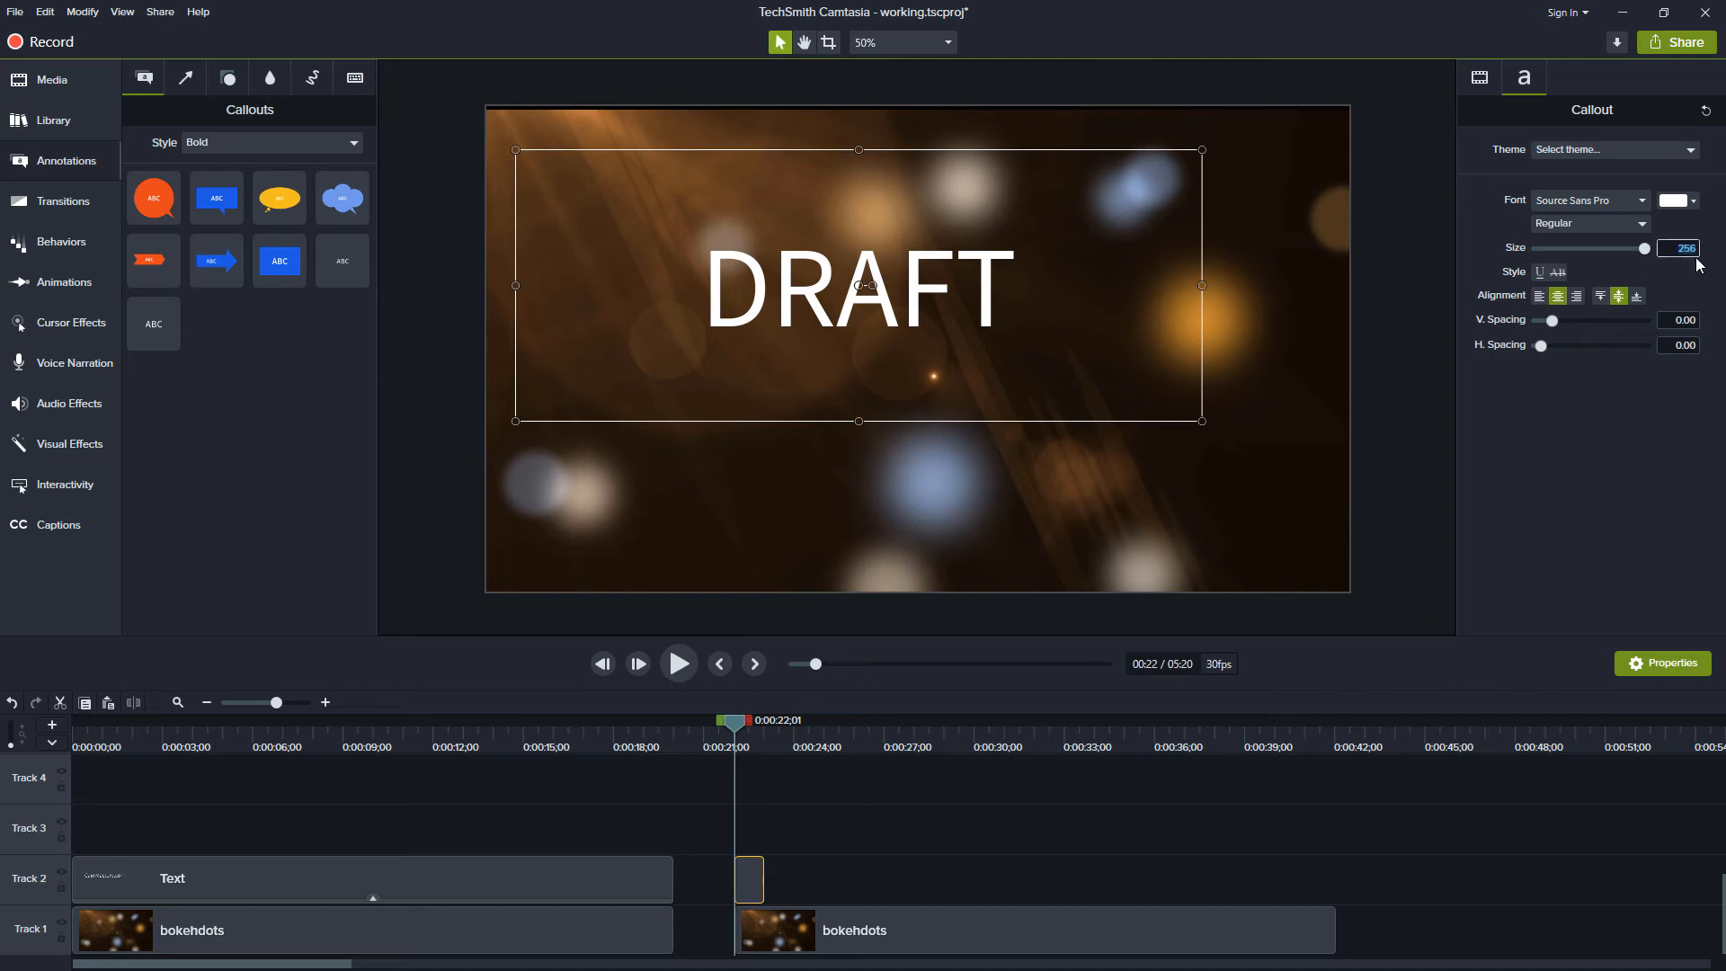
text(500)
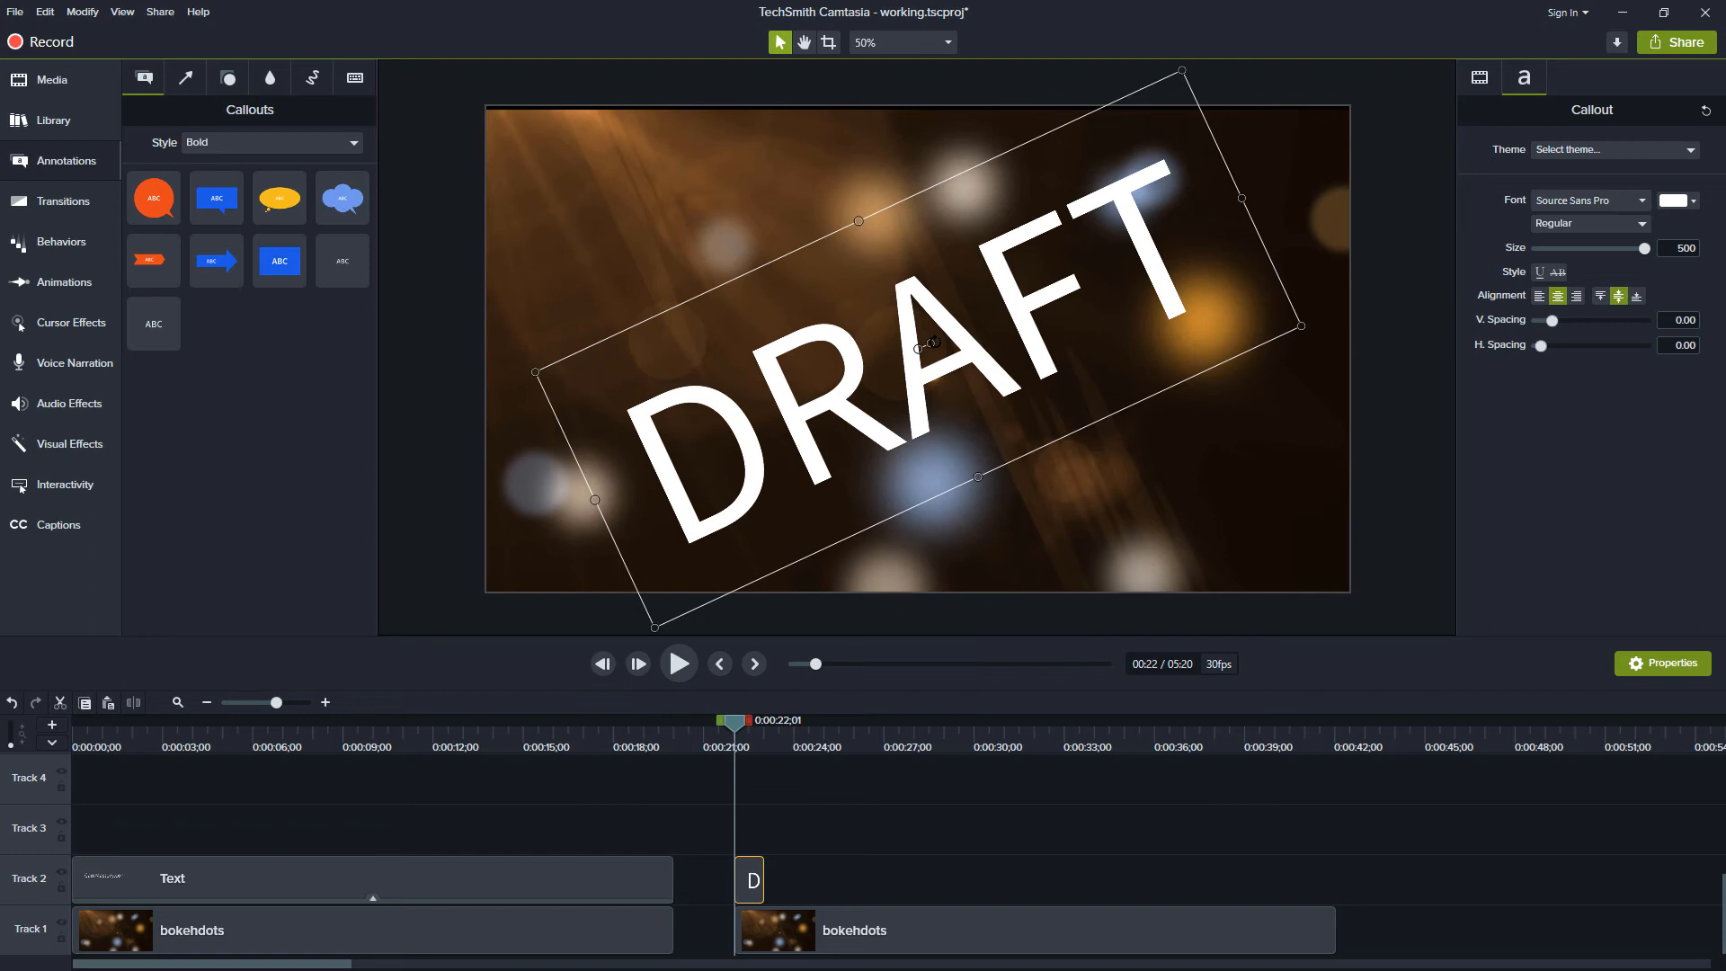
Try bold weight for the DRAFT text, then return it to regular
click(1587, 222)
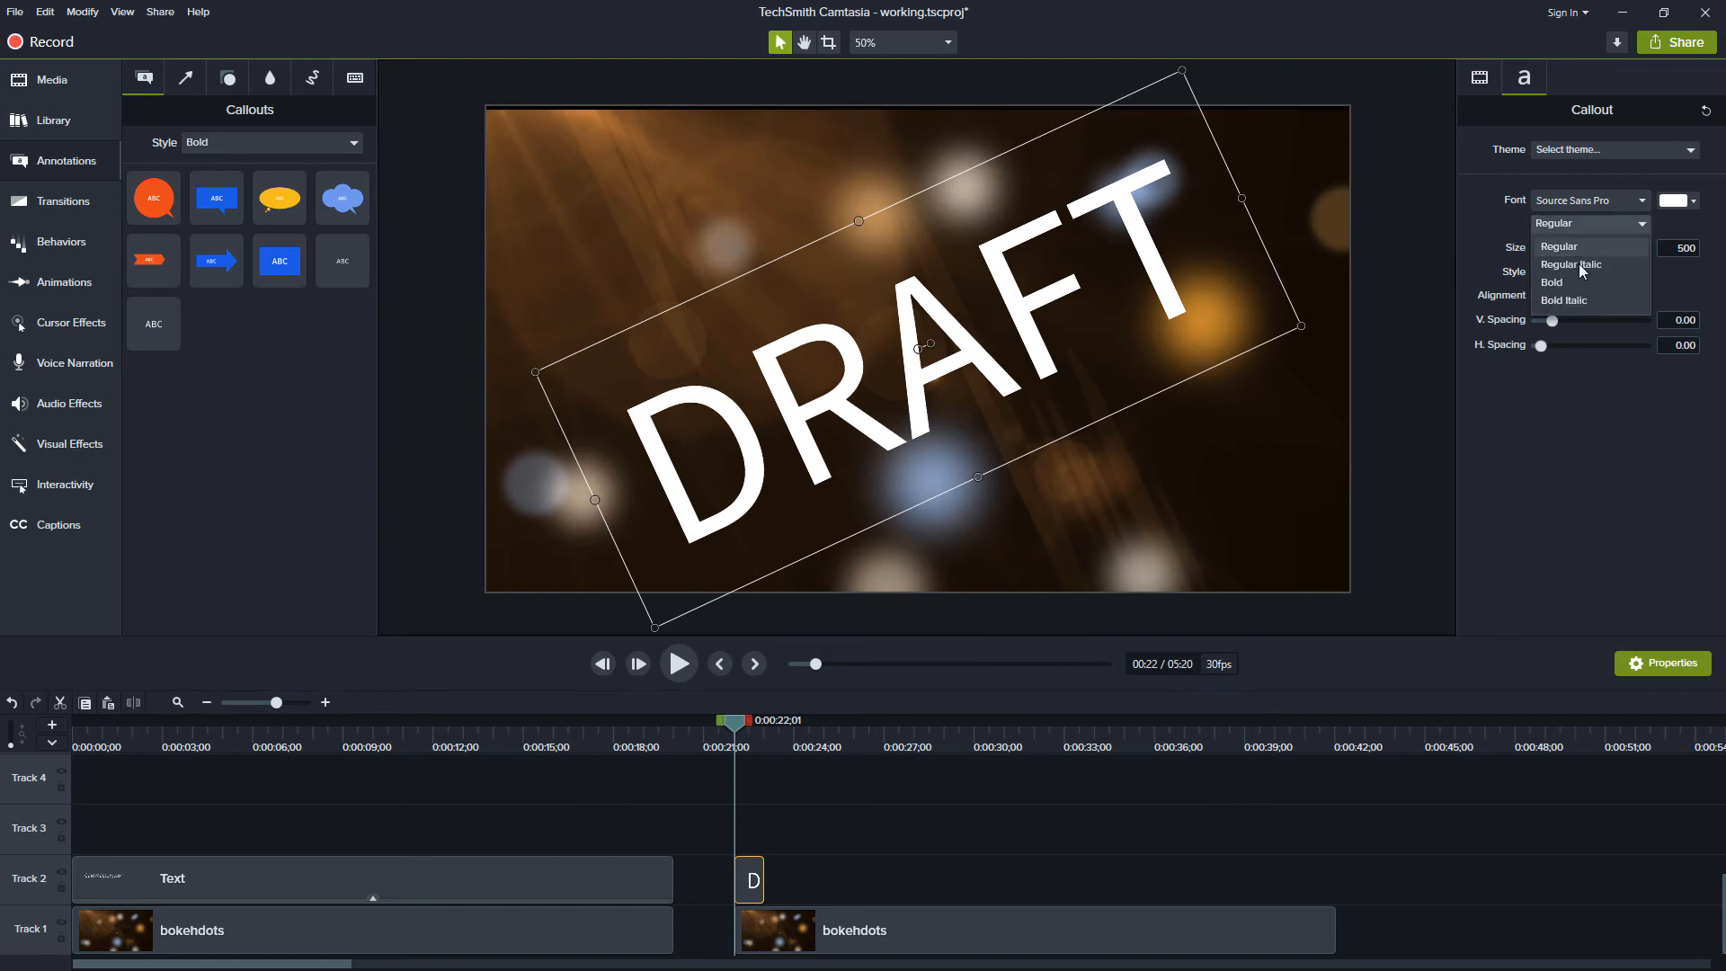
click(1551, 282)
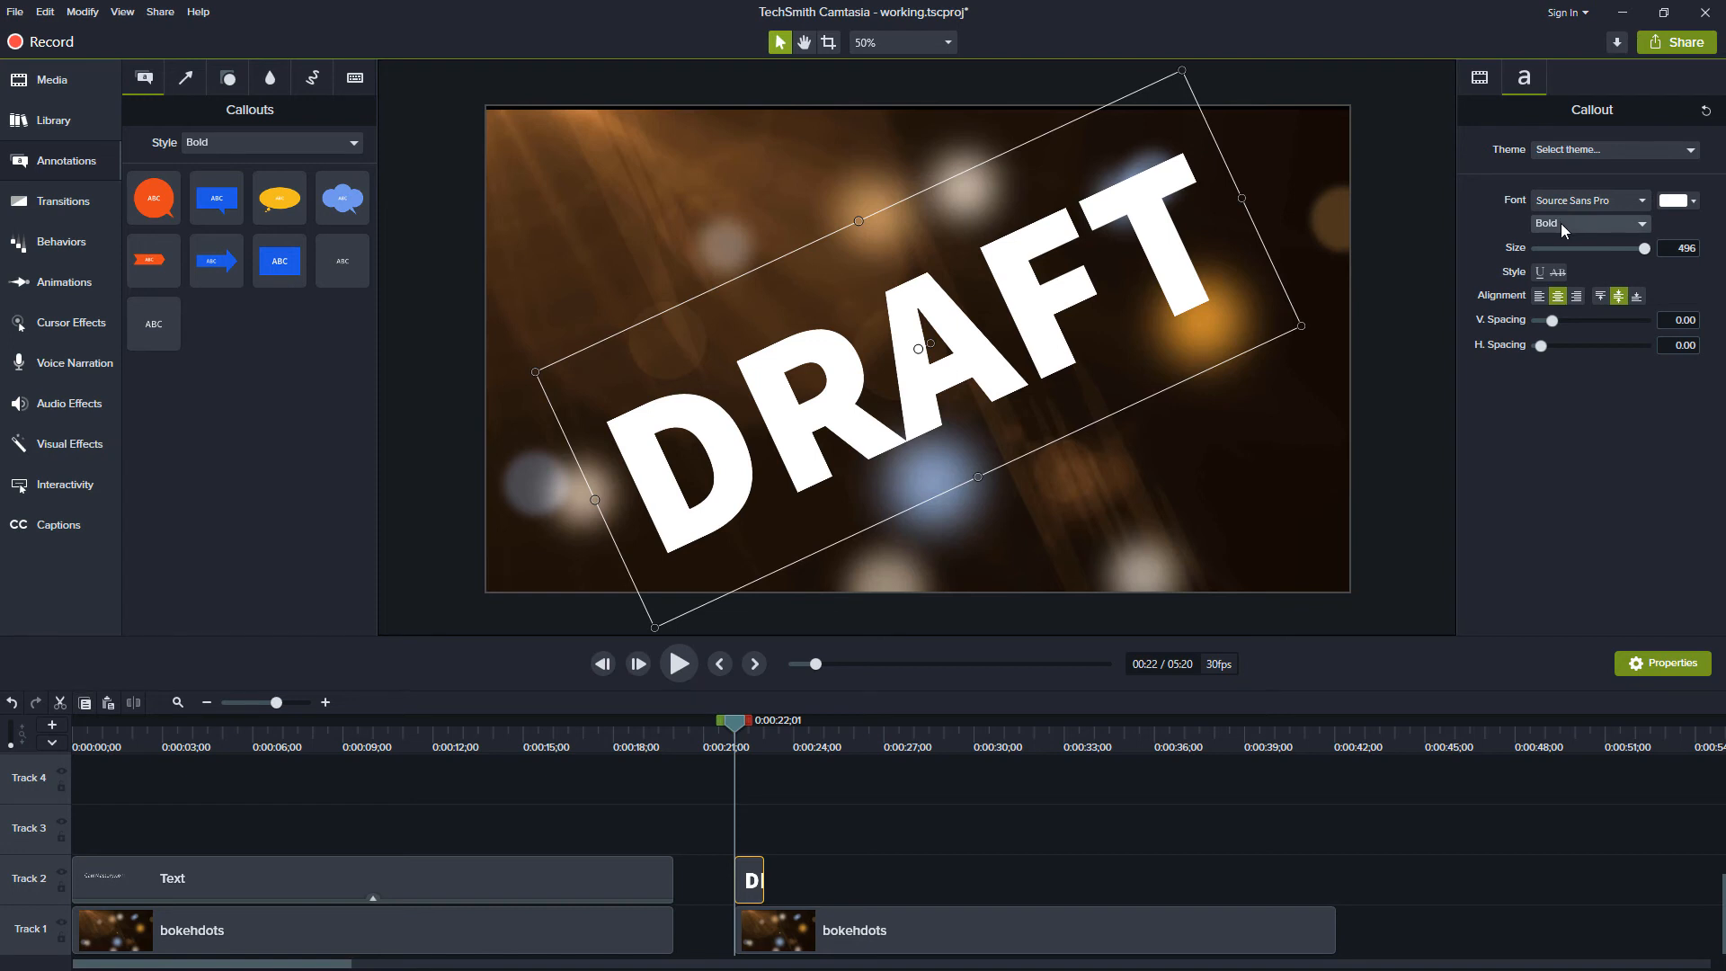
click(1589, 223)
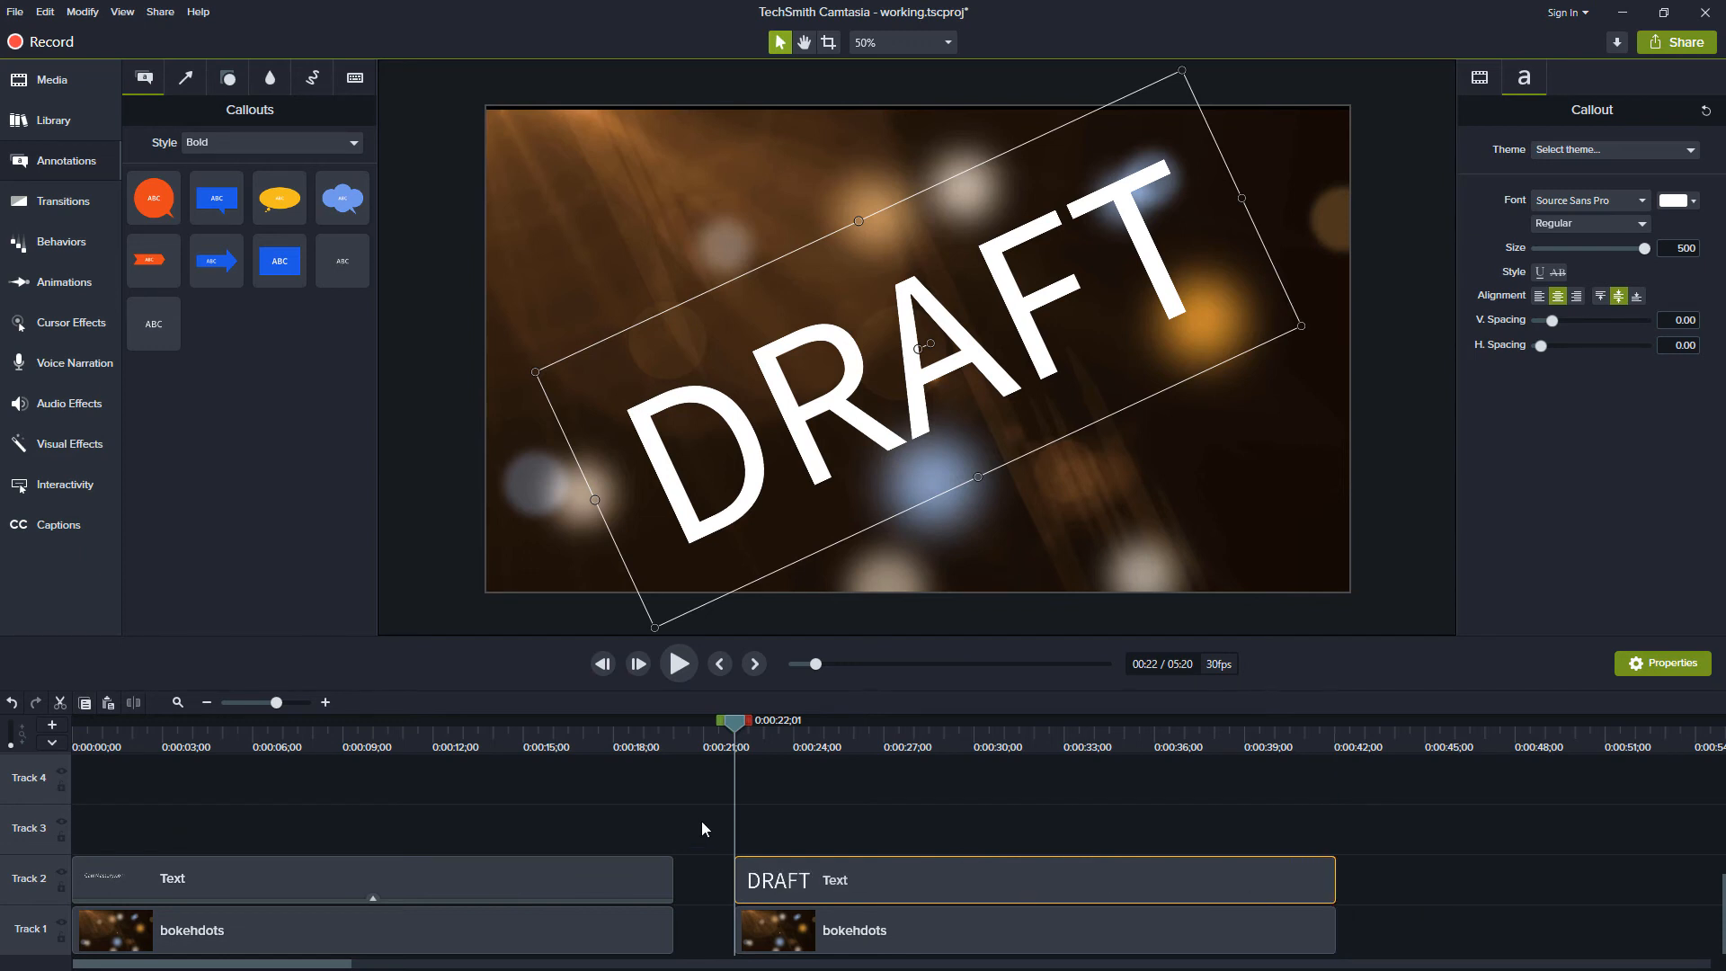
mouse_move(895, 723)
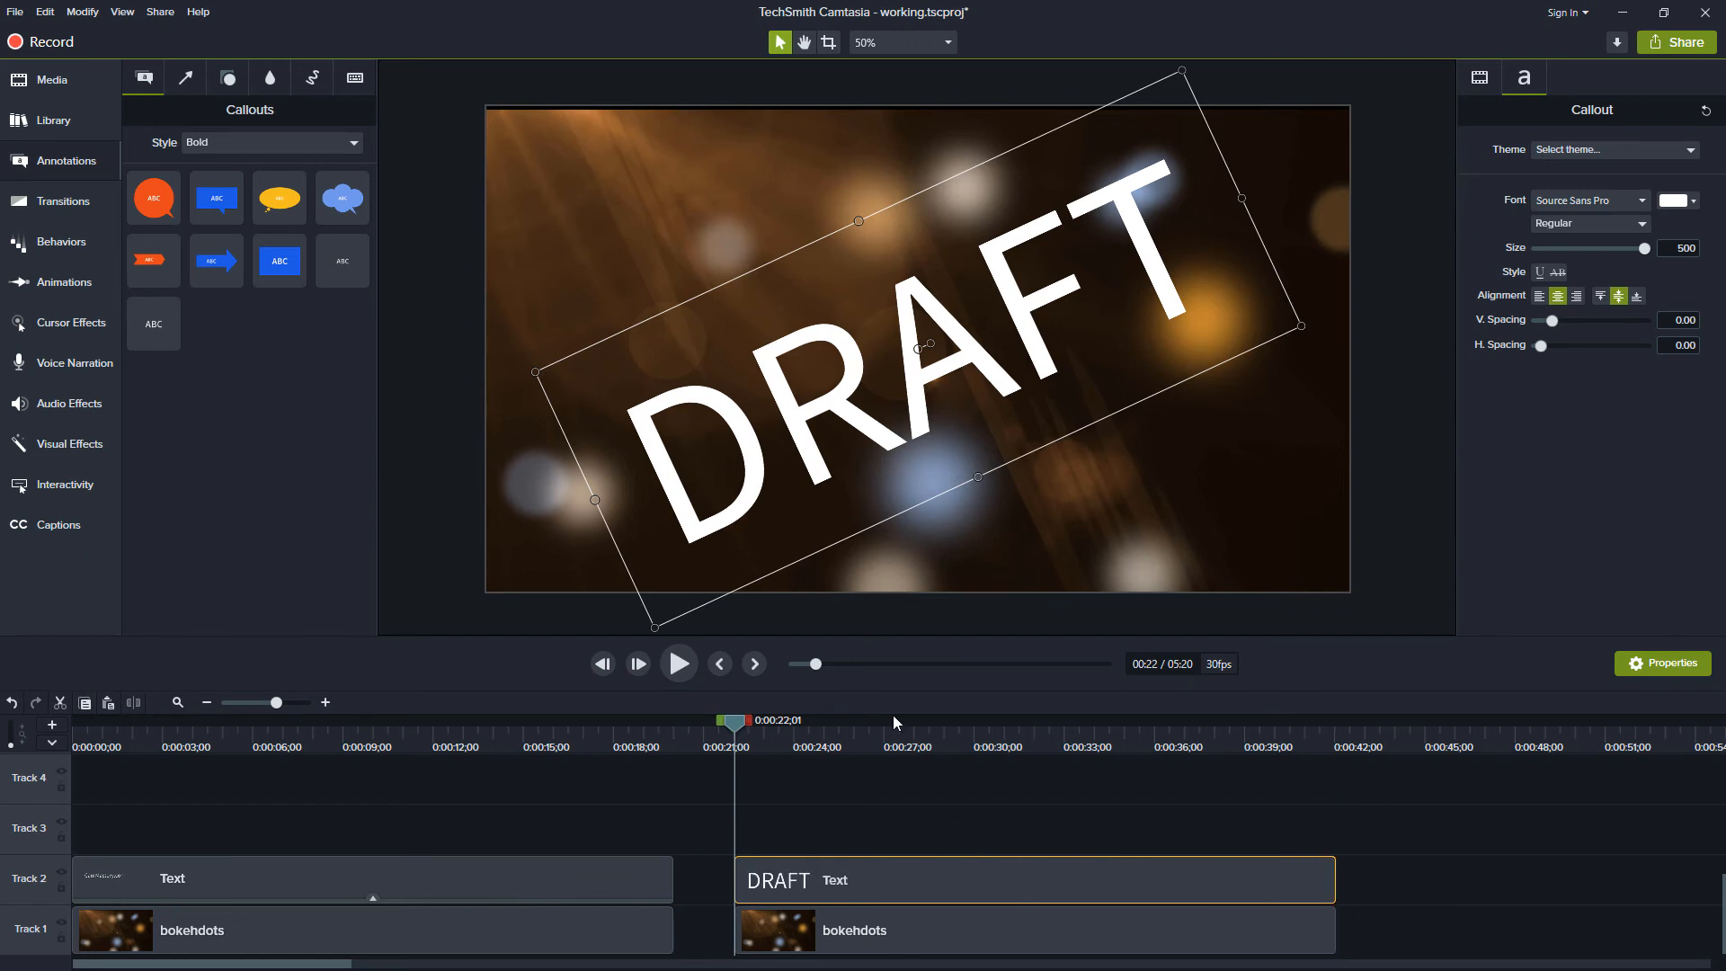
mouse_move(838, 827)
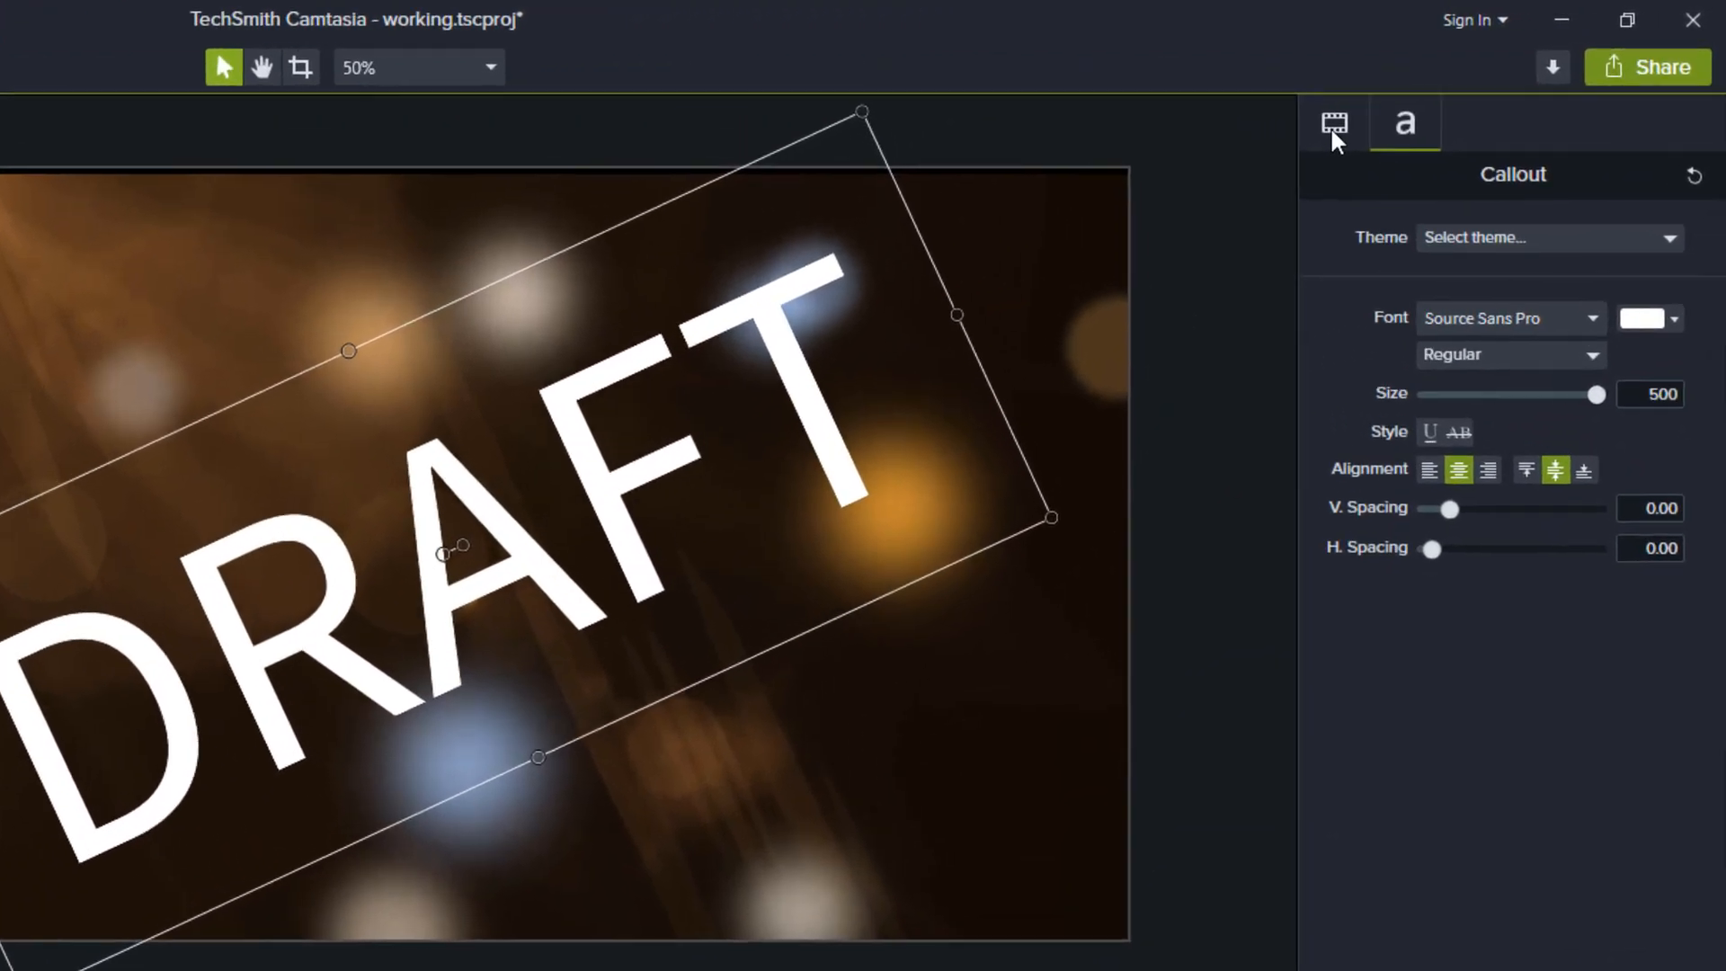
Lower the DRAFT overlay's opacity to about 25% so the bokeh shows through
click(1330, 124)
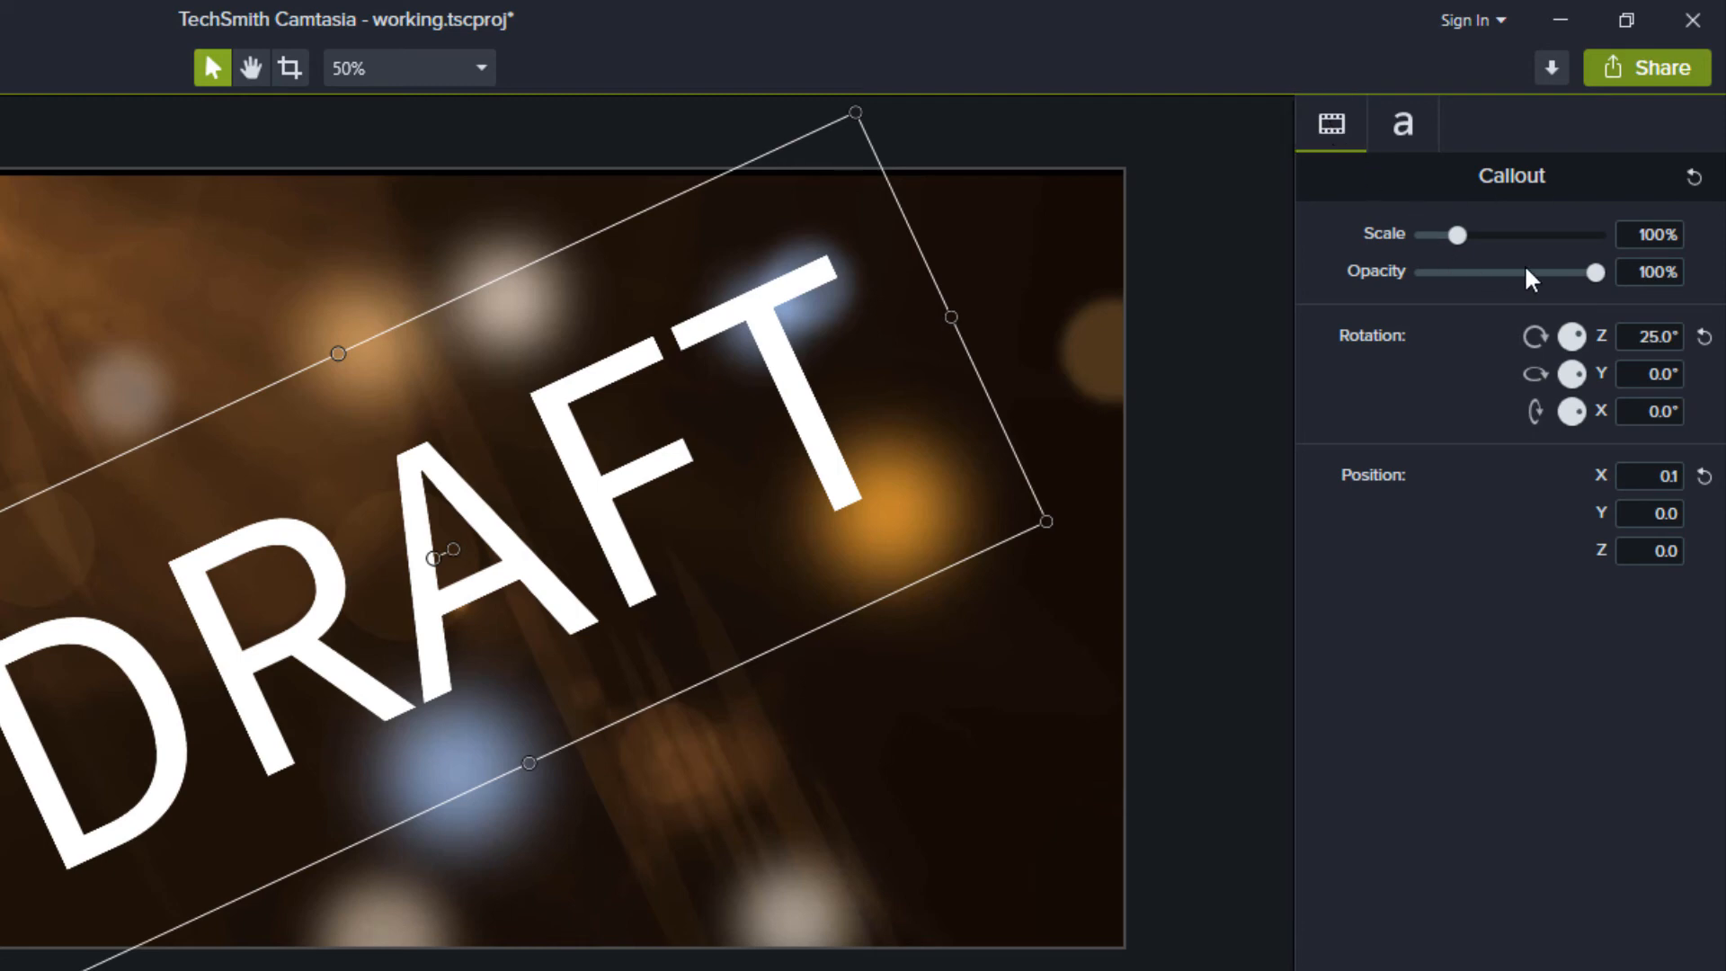
drag(1596, 272, 1480, 272)
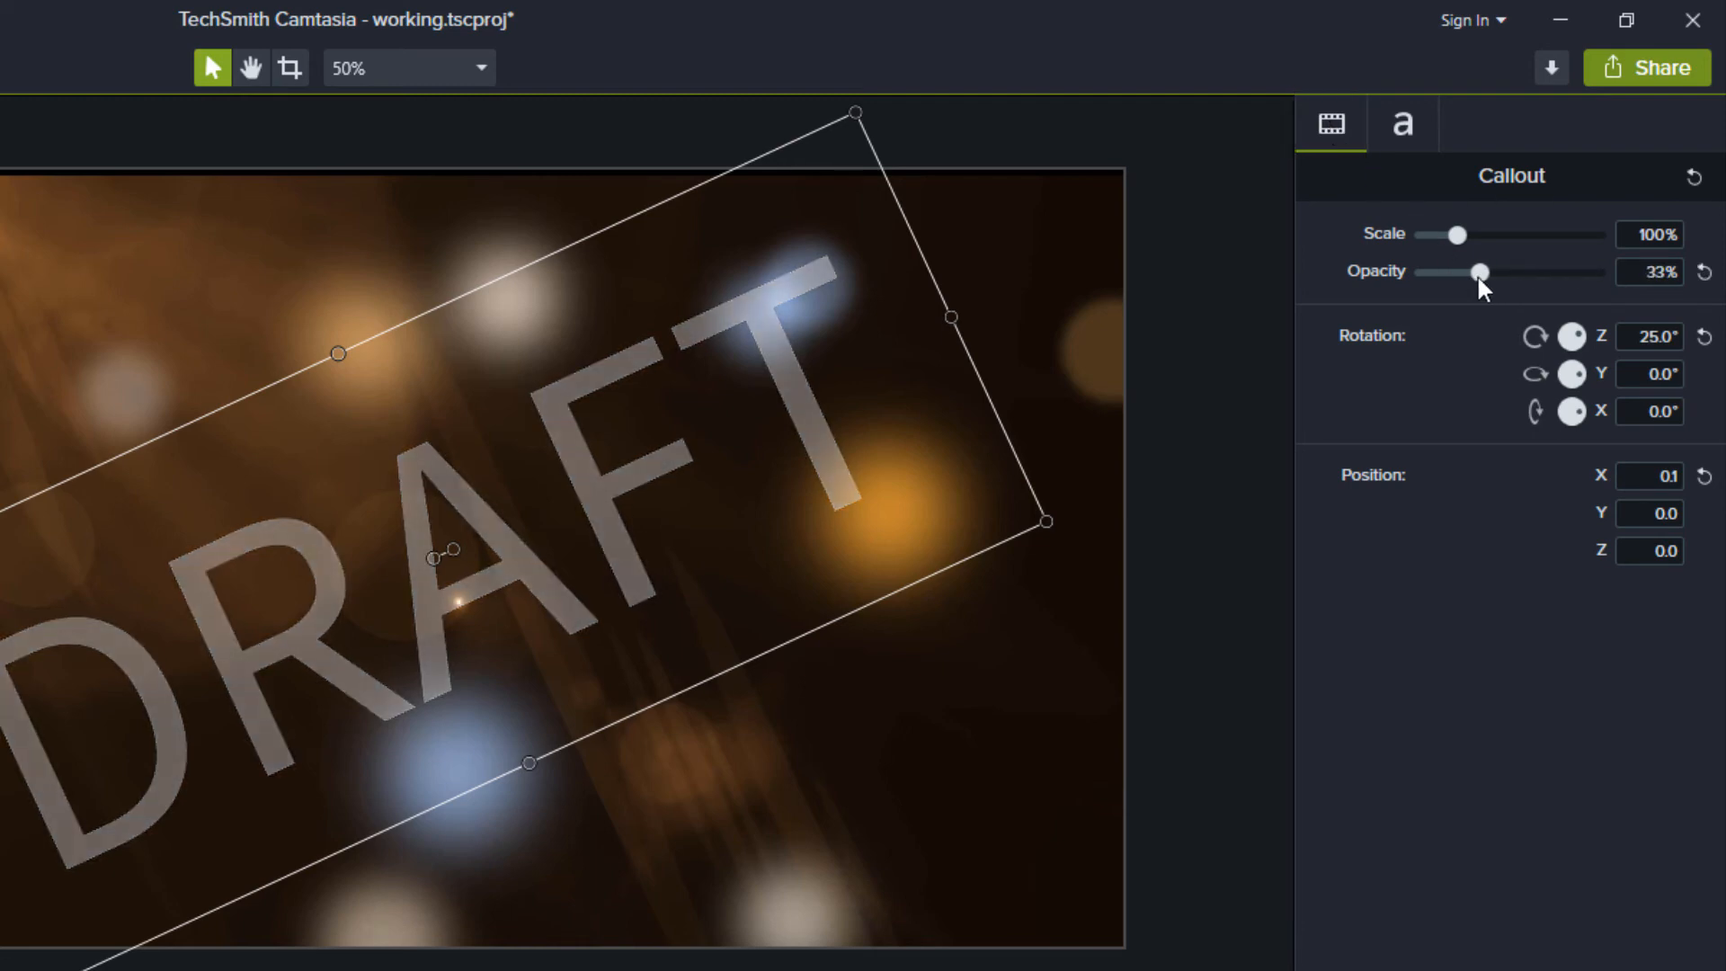
drag(1480, 272, 1464, 272)
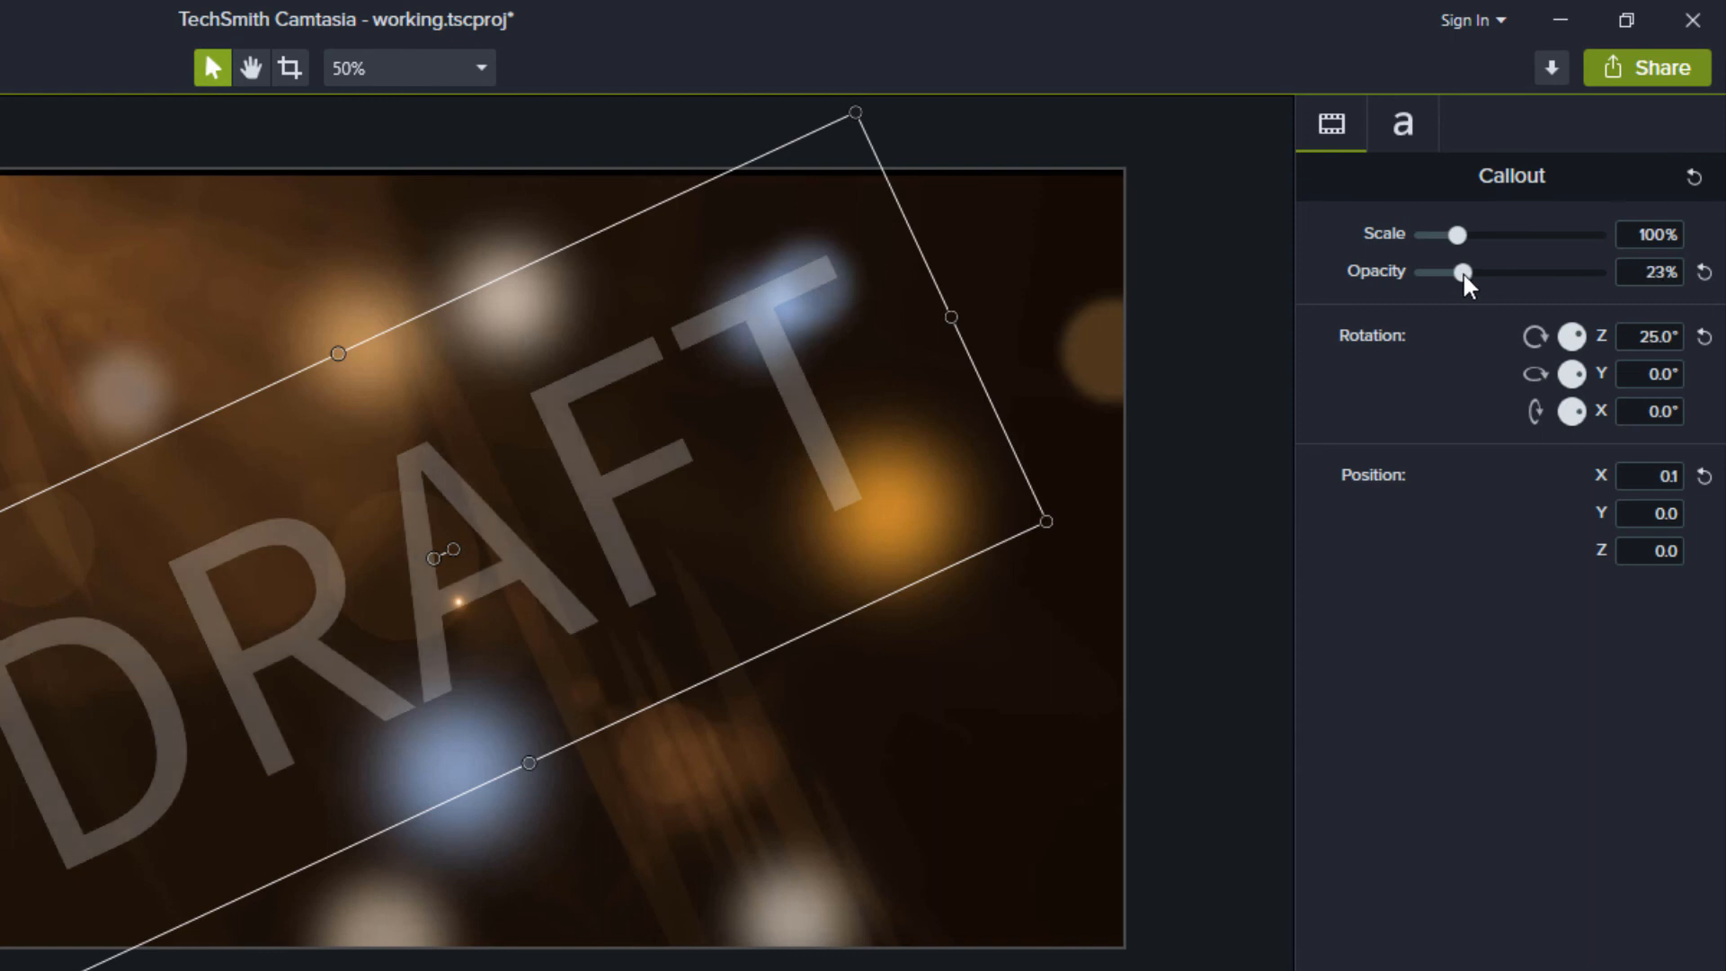
drag(1461, 271, 1467, 272)
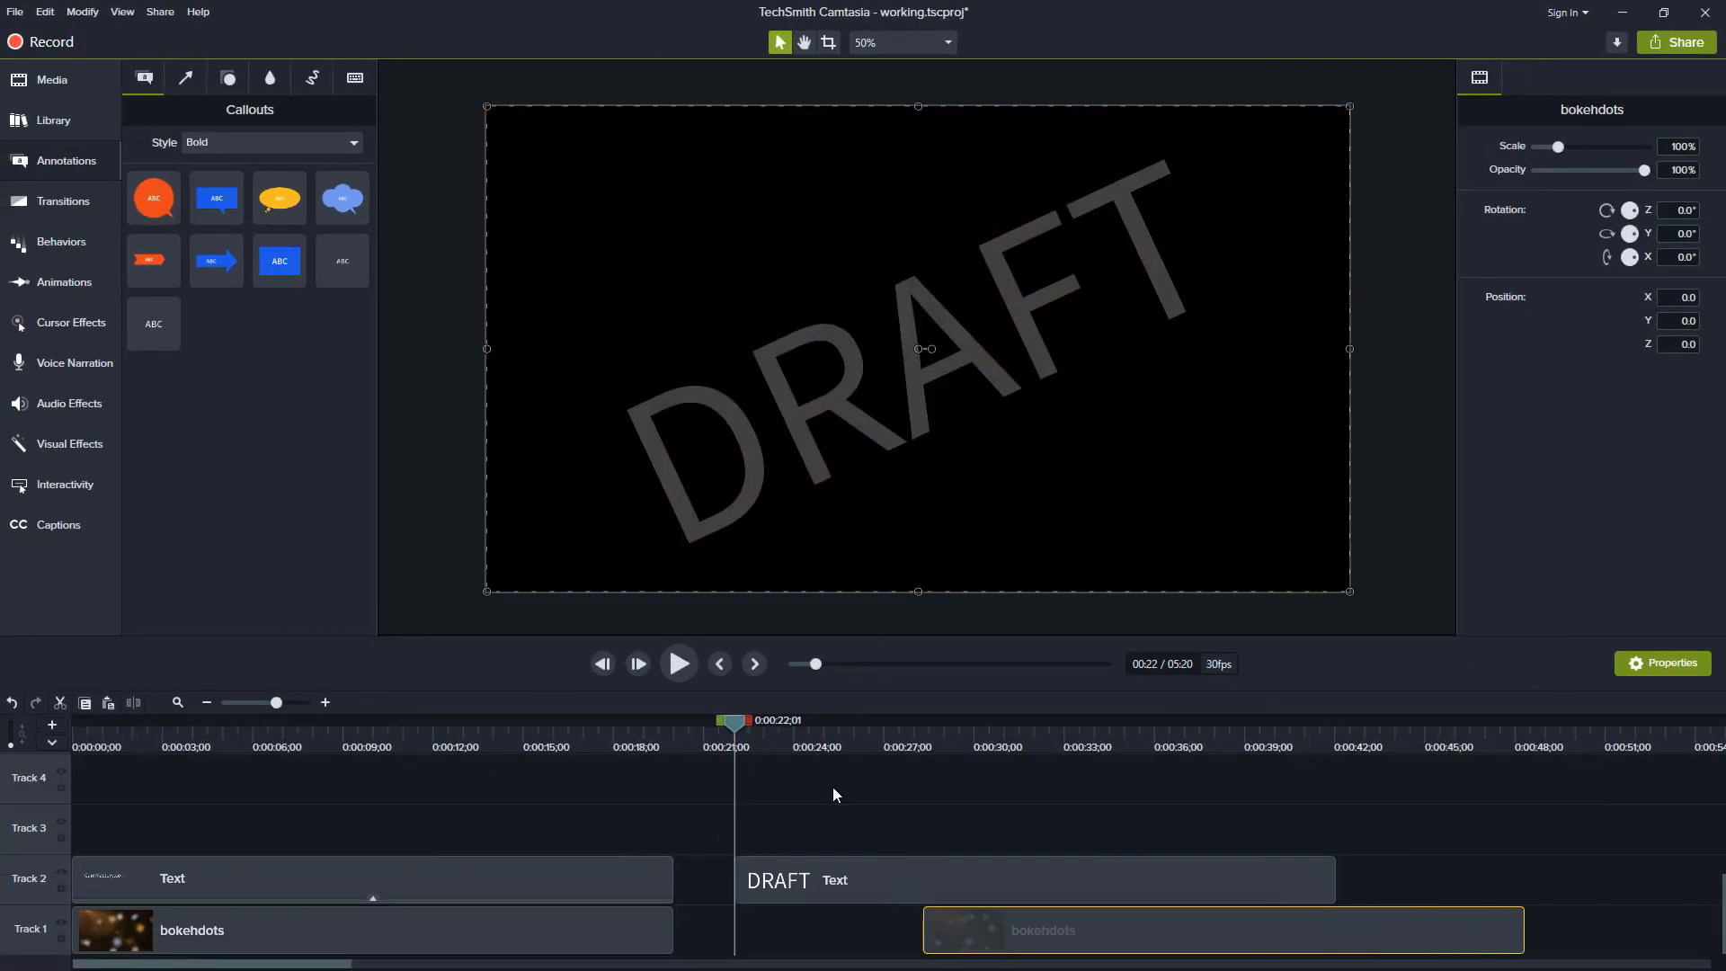
Change the canvas background colour from black to white in Project Settings and apply it
right_click(917, 347)
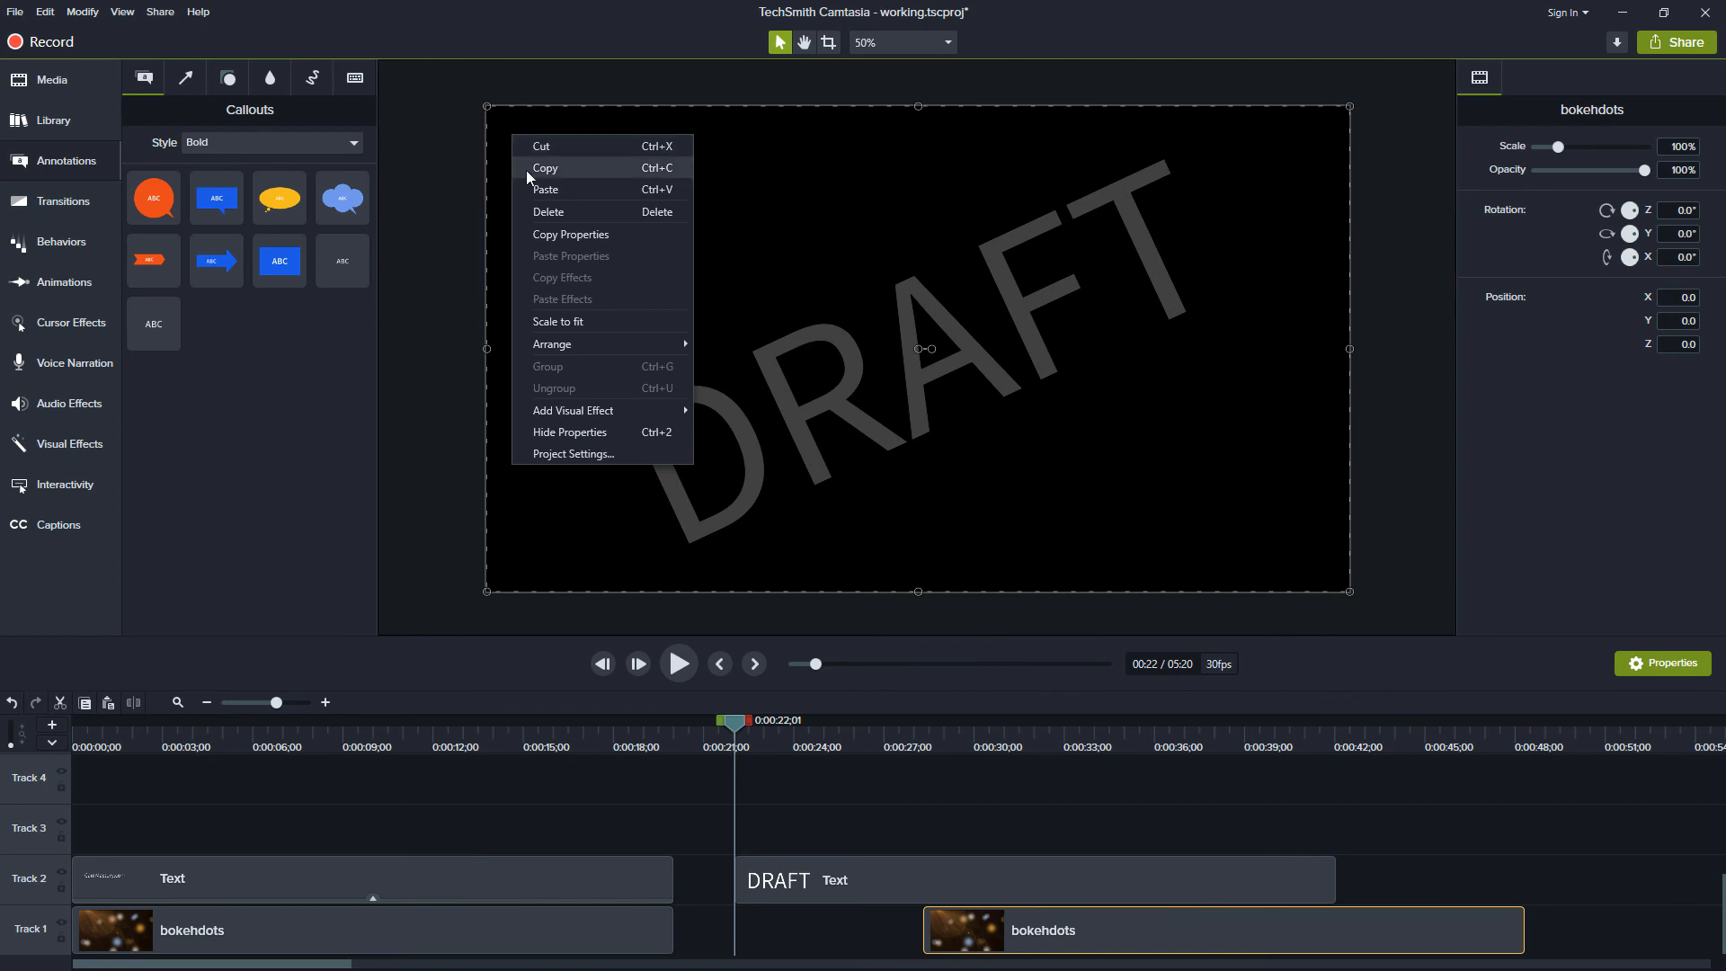
click(572, 453)
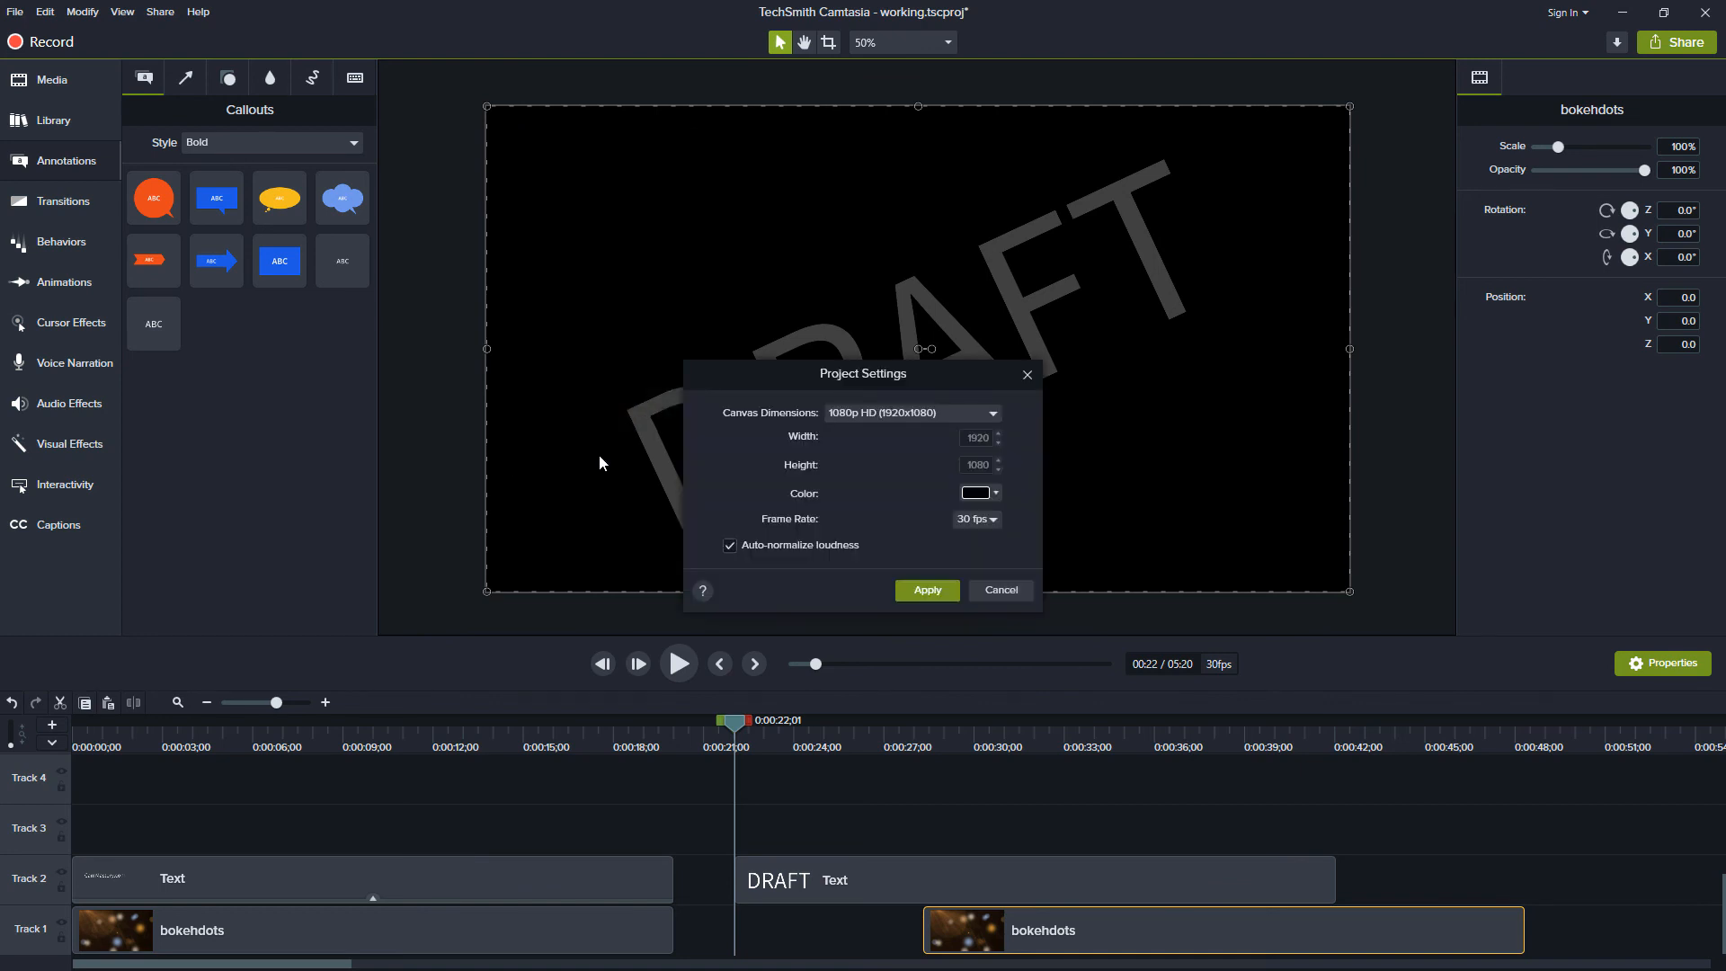
click(972, 493)
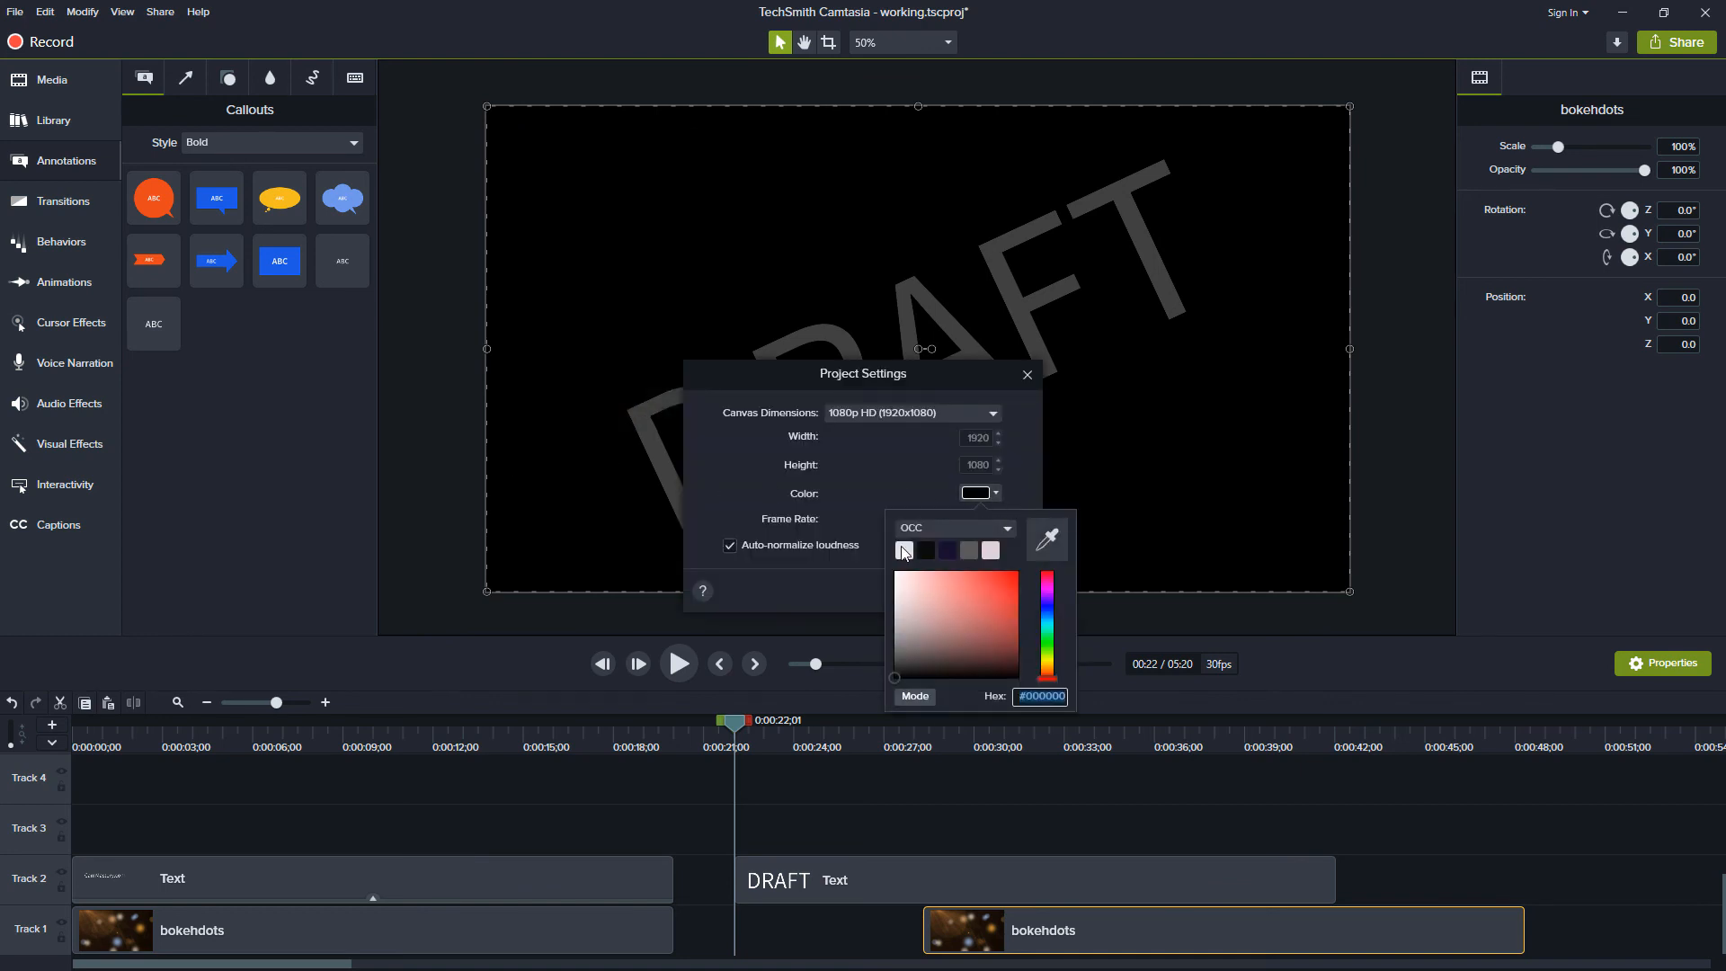
click(903, 550)
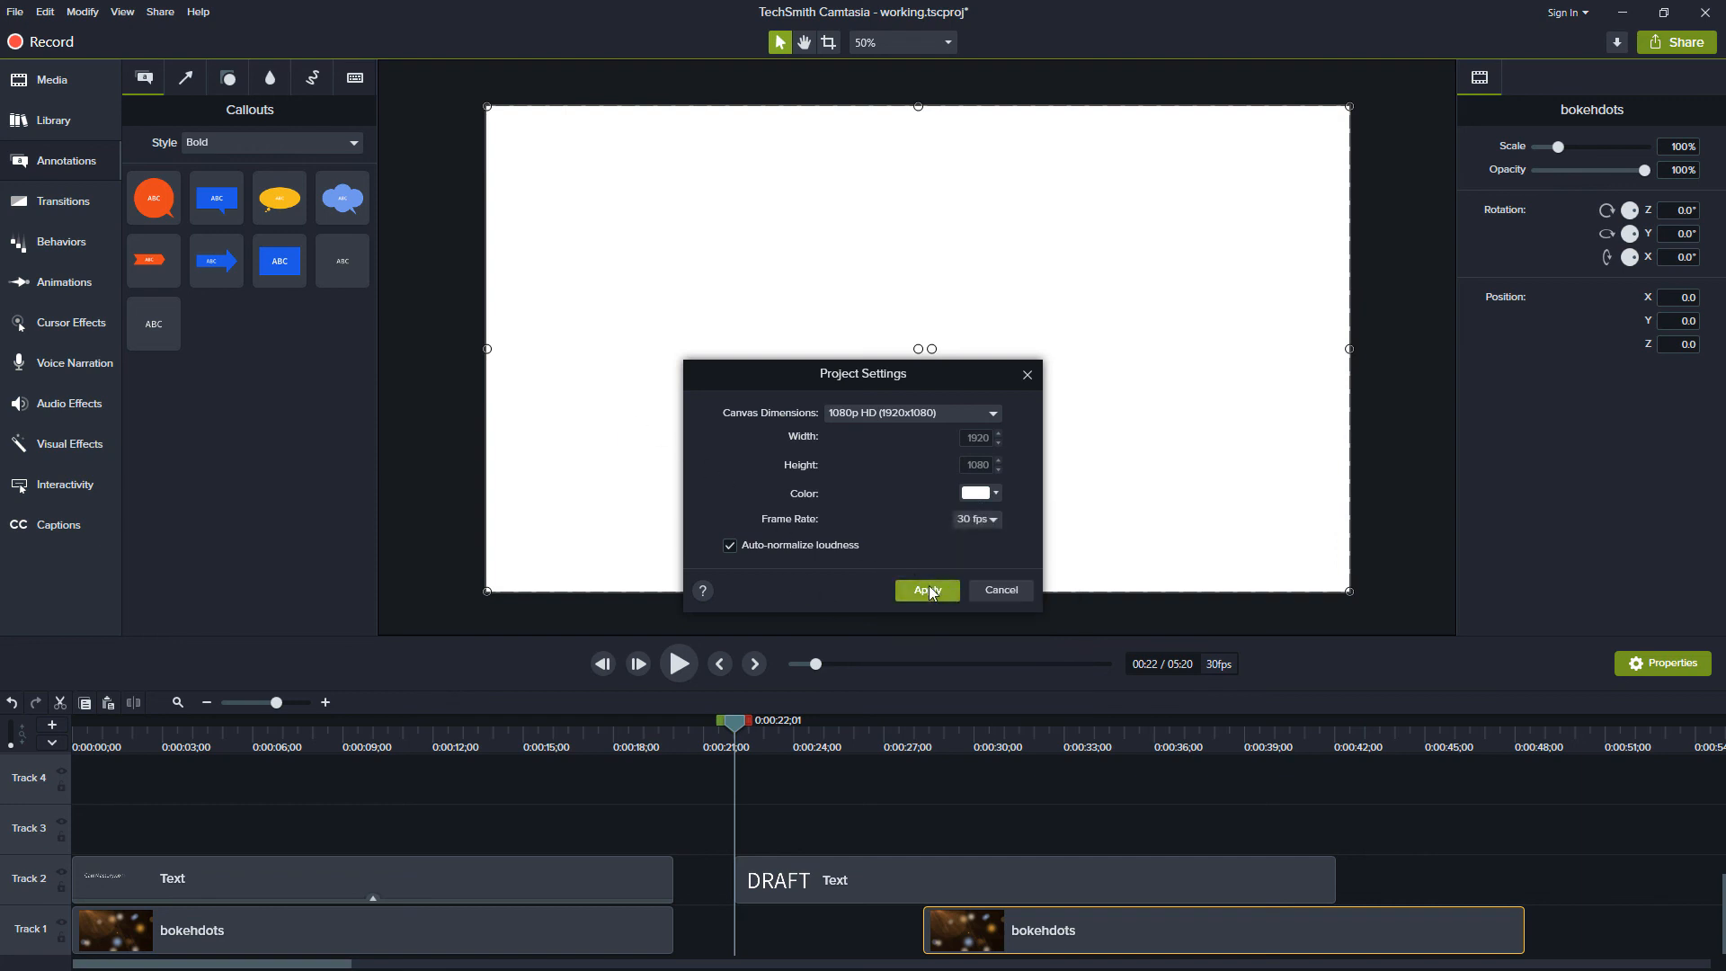
click(926, 590)
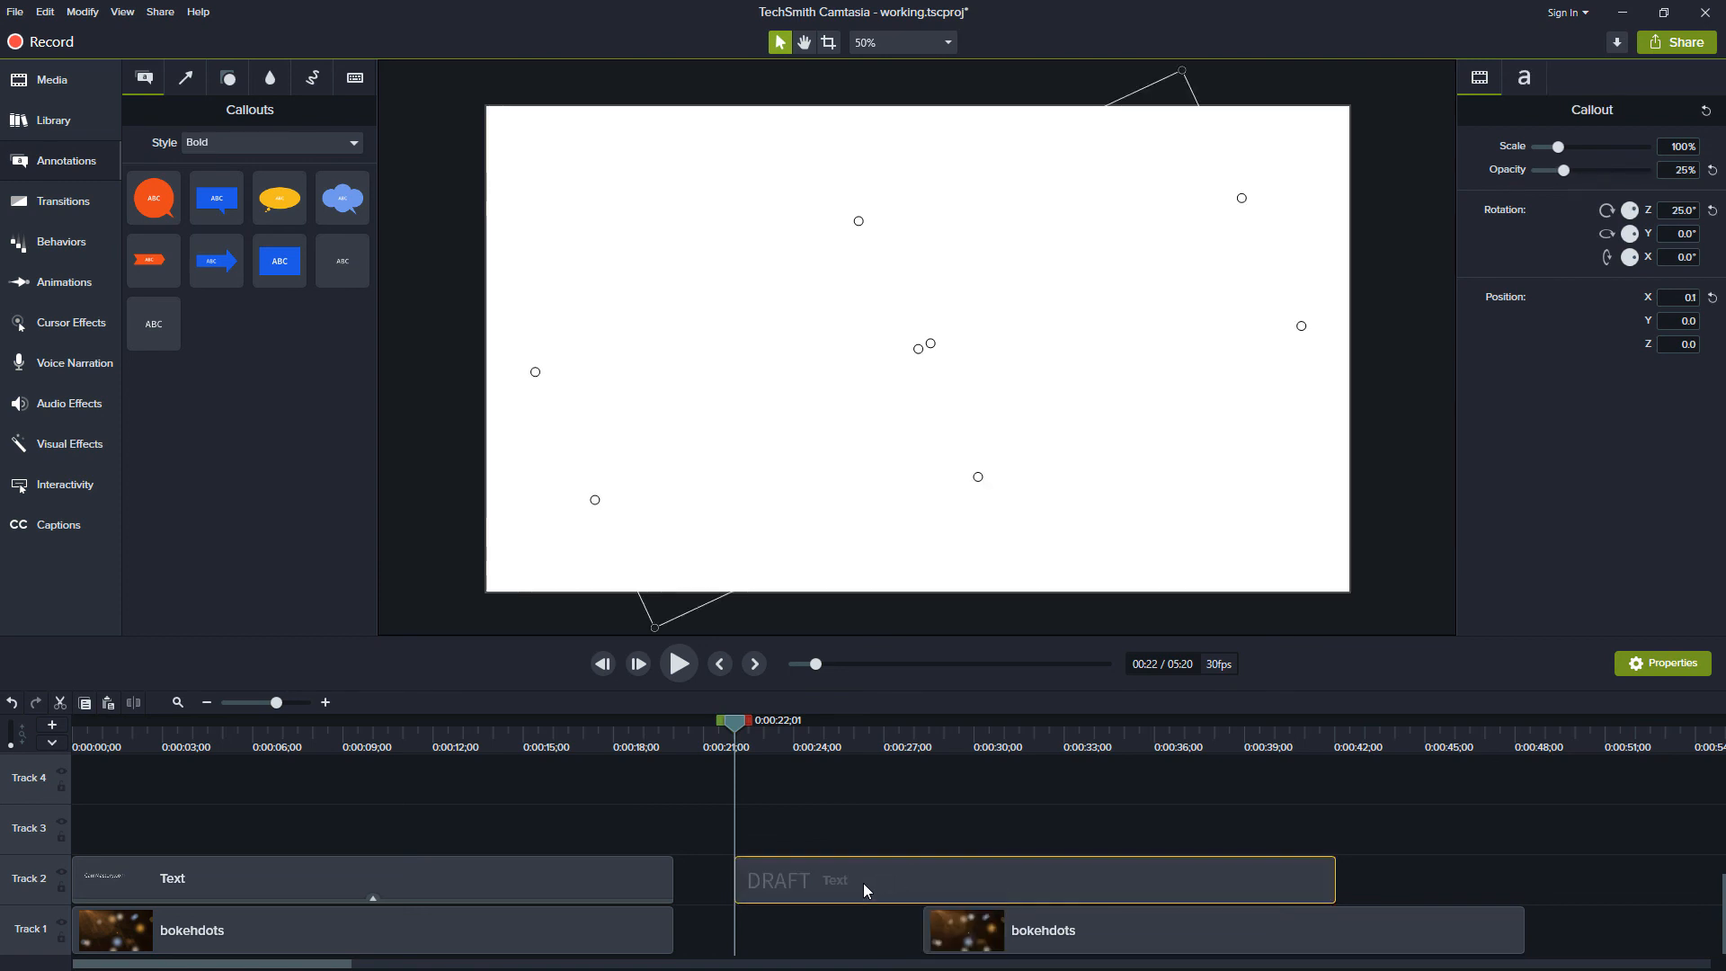
Select the DRAFT callout for a drop shadow and reopen the canvas colour choices
click(70, 444)
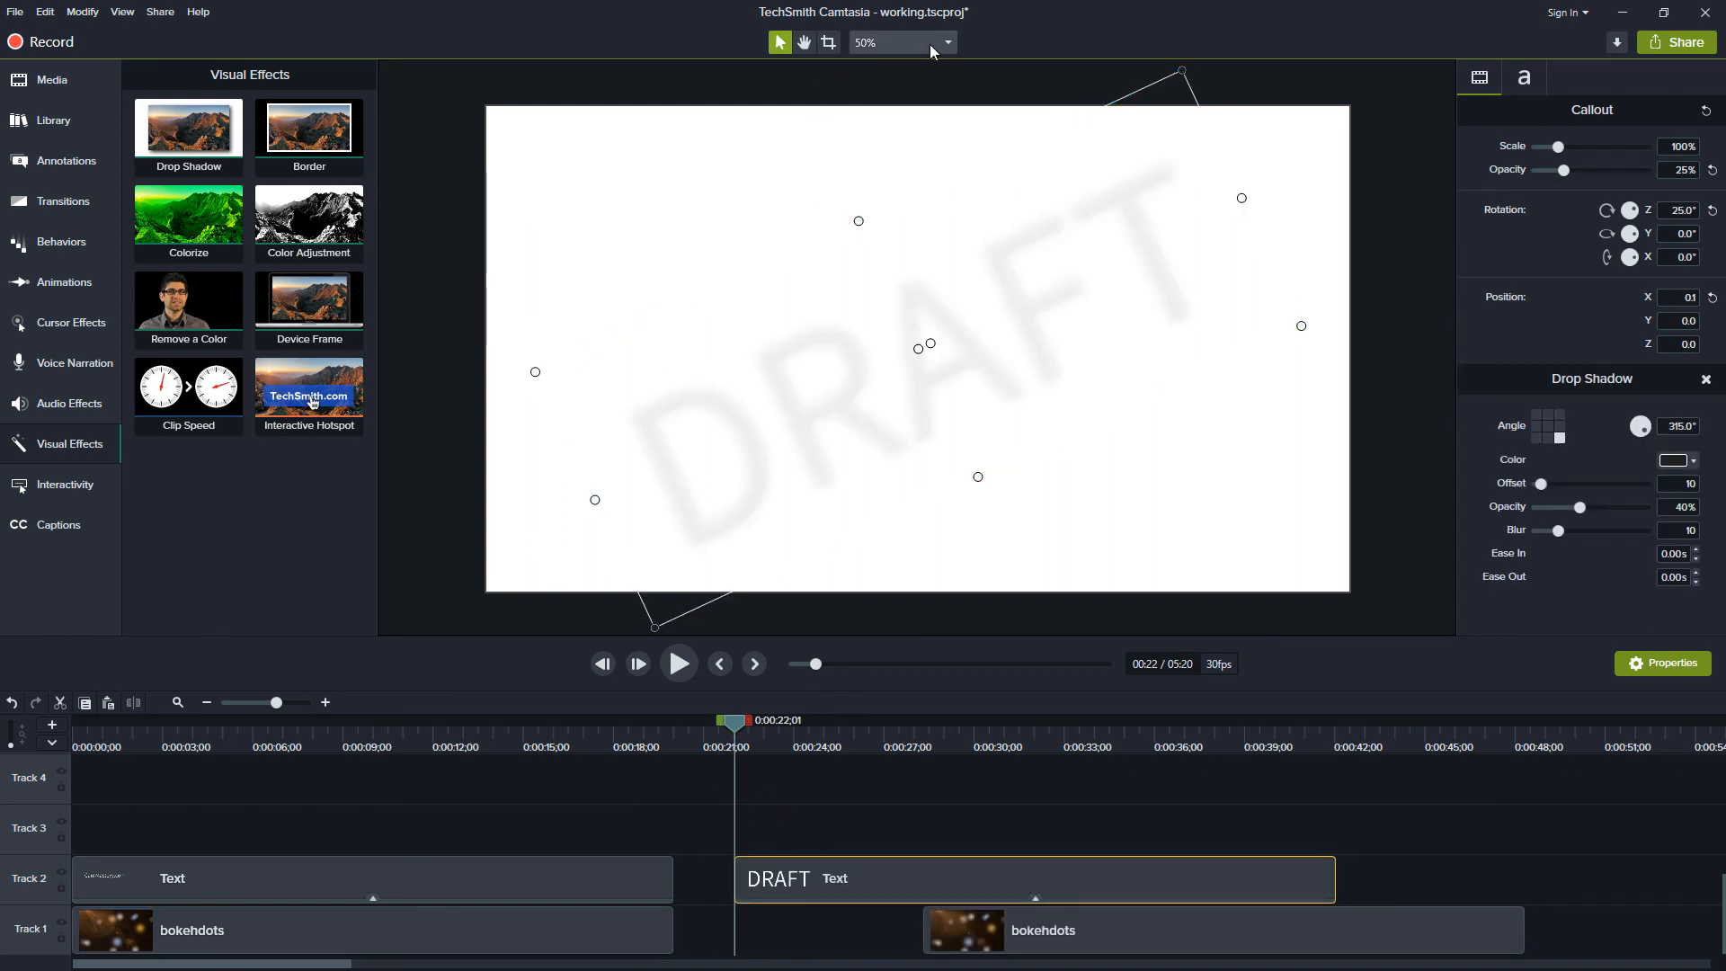
click(972, 493)
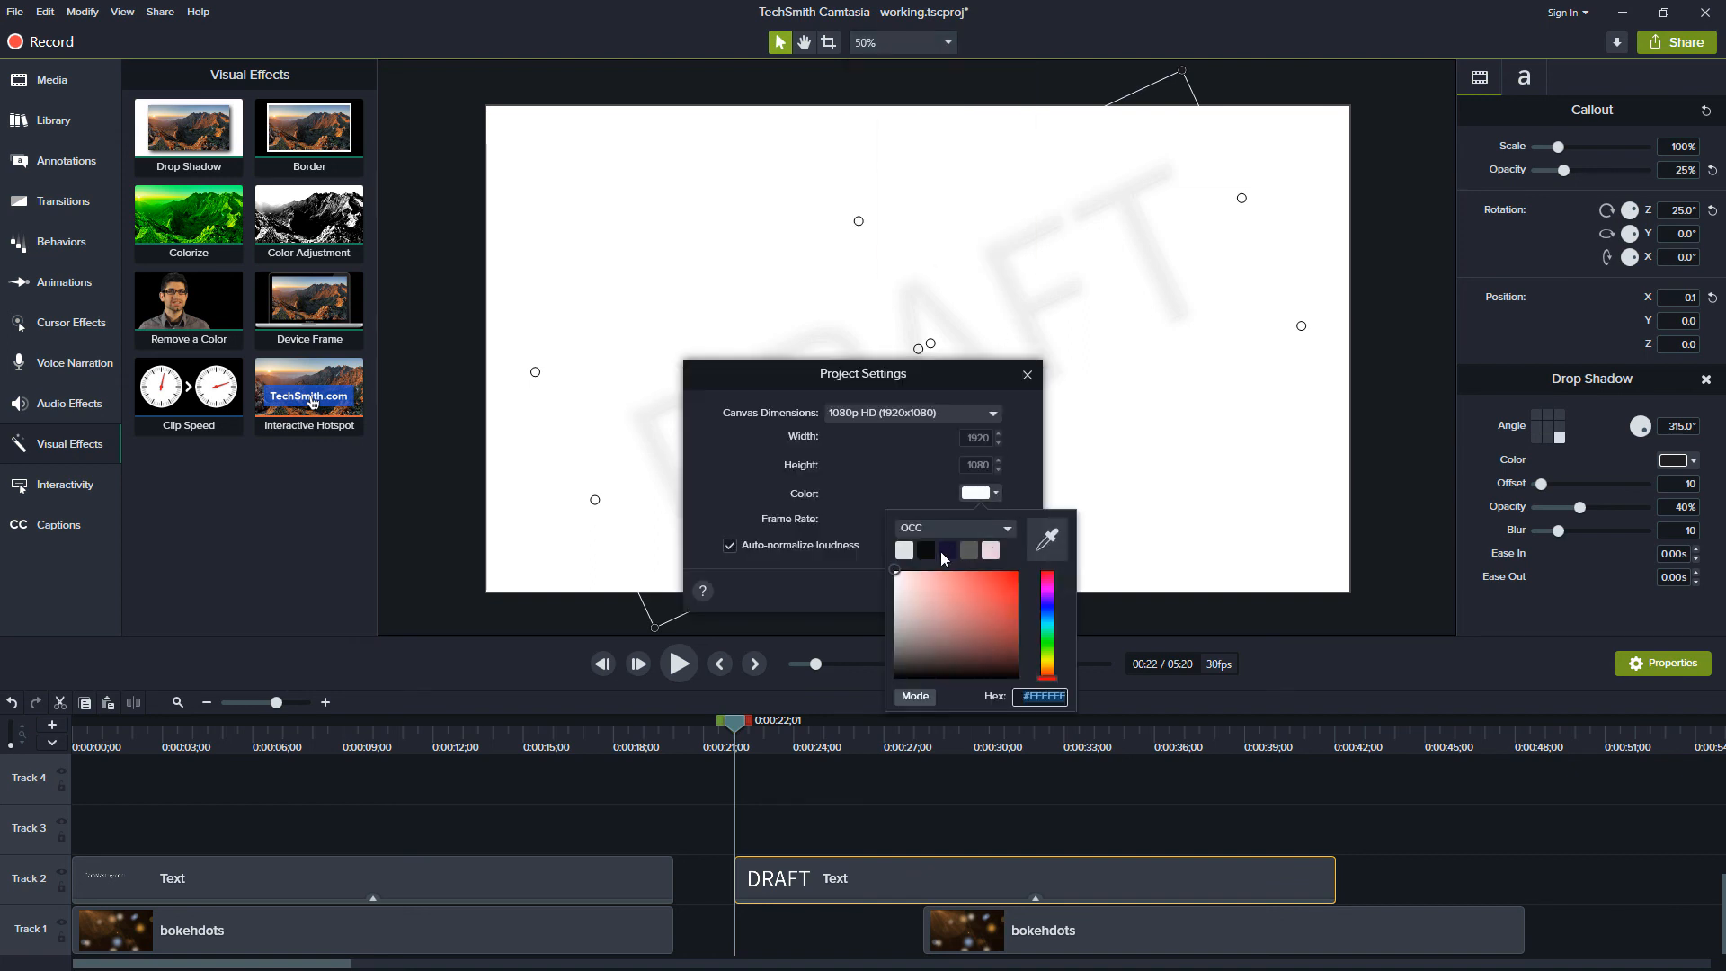